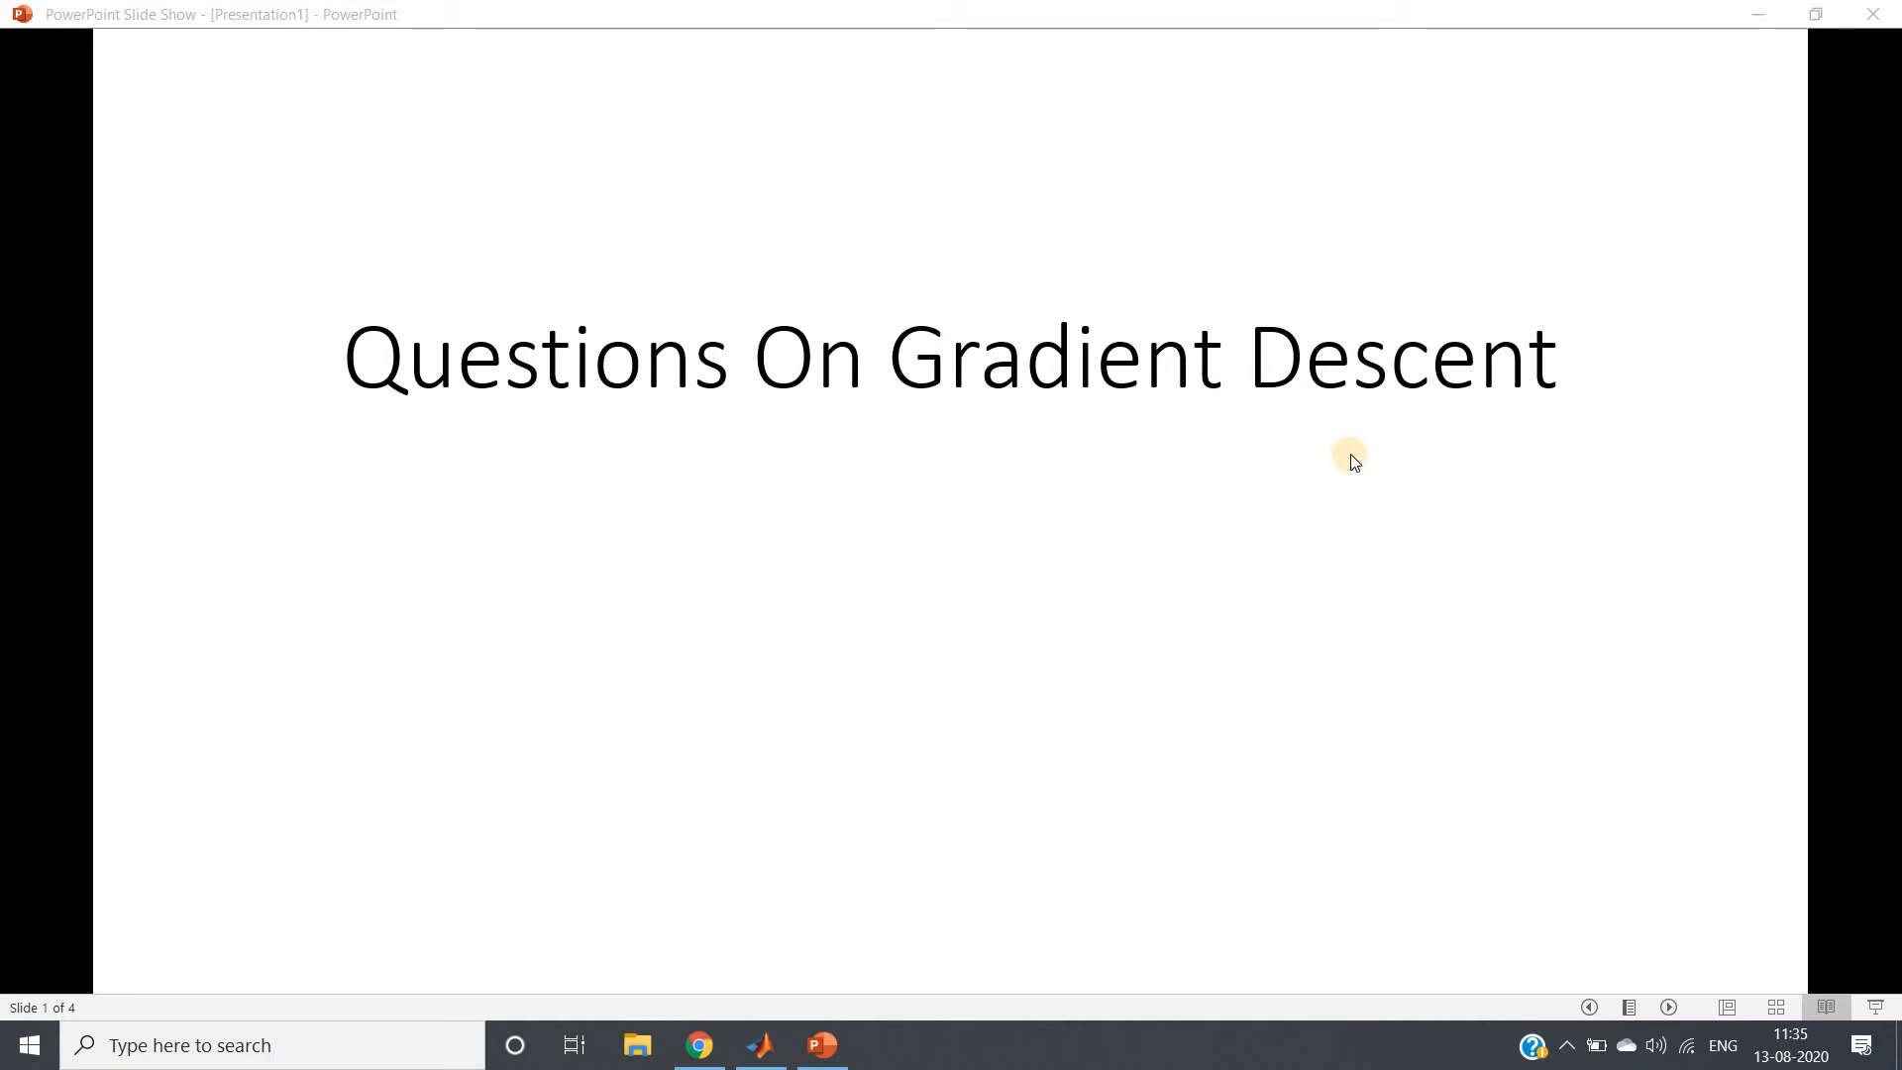
mouse_move(1202, 505)
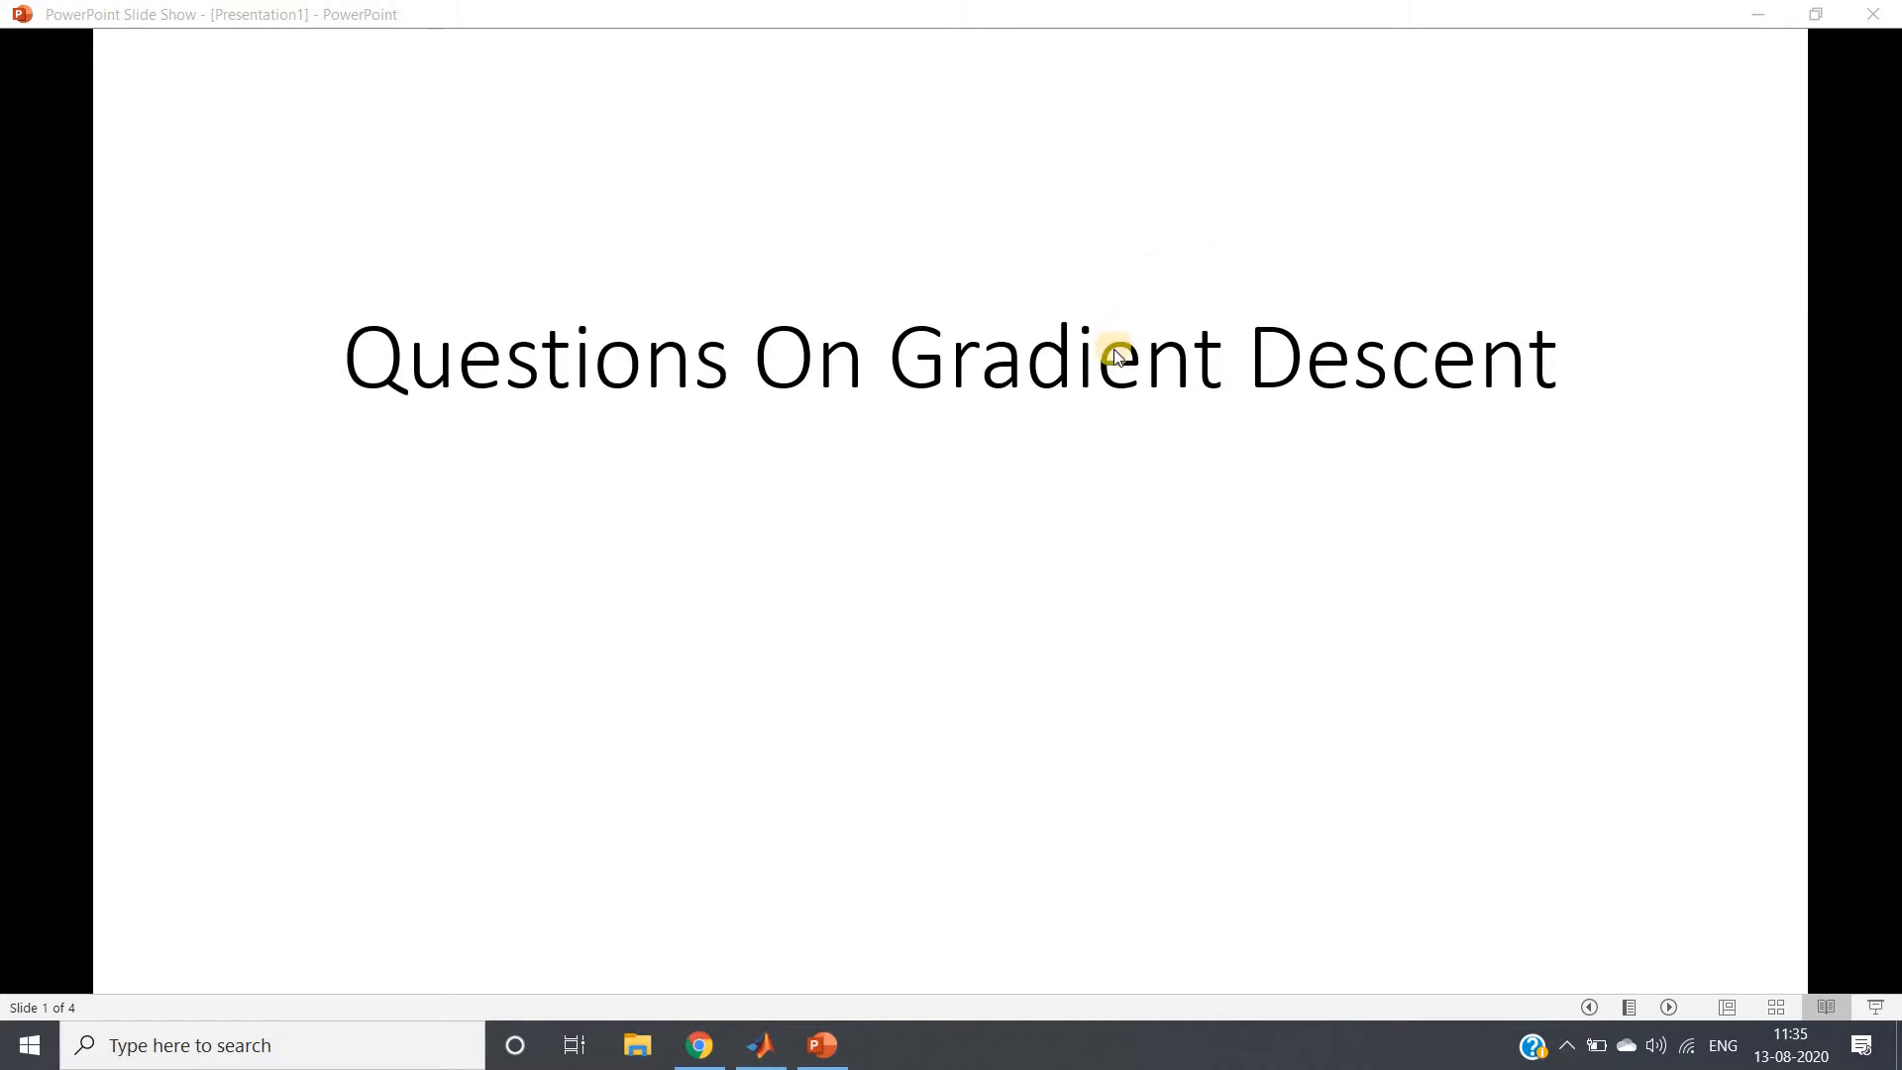
mouse_move(1188, 446)
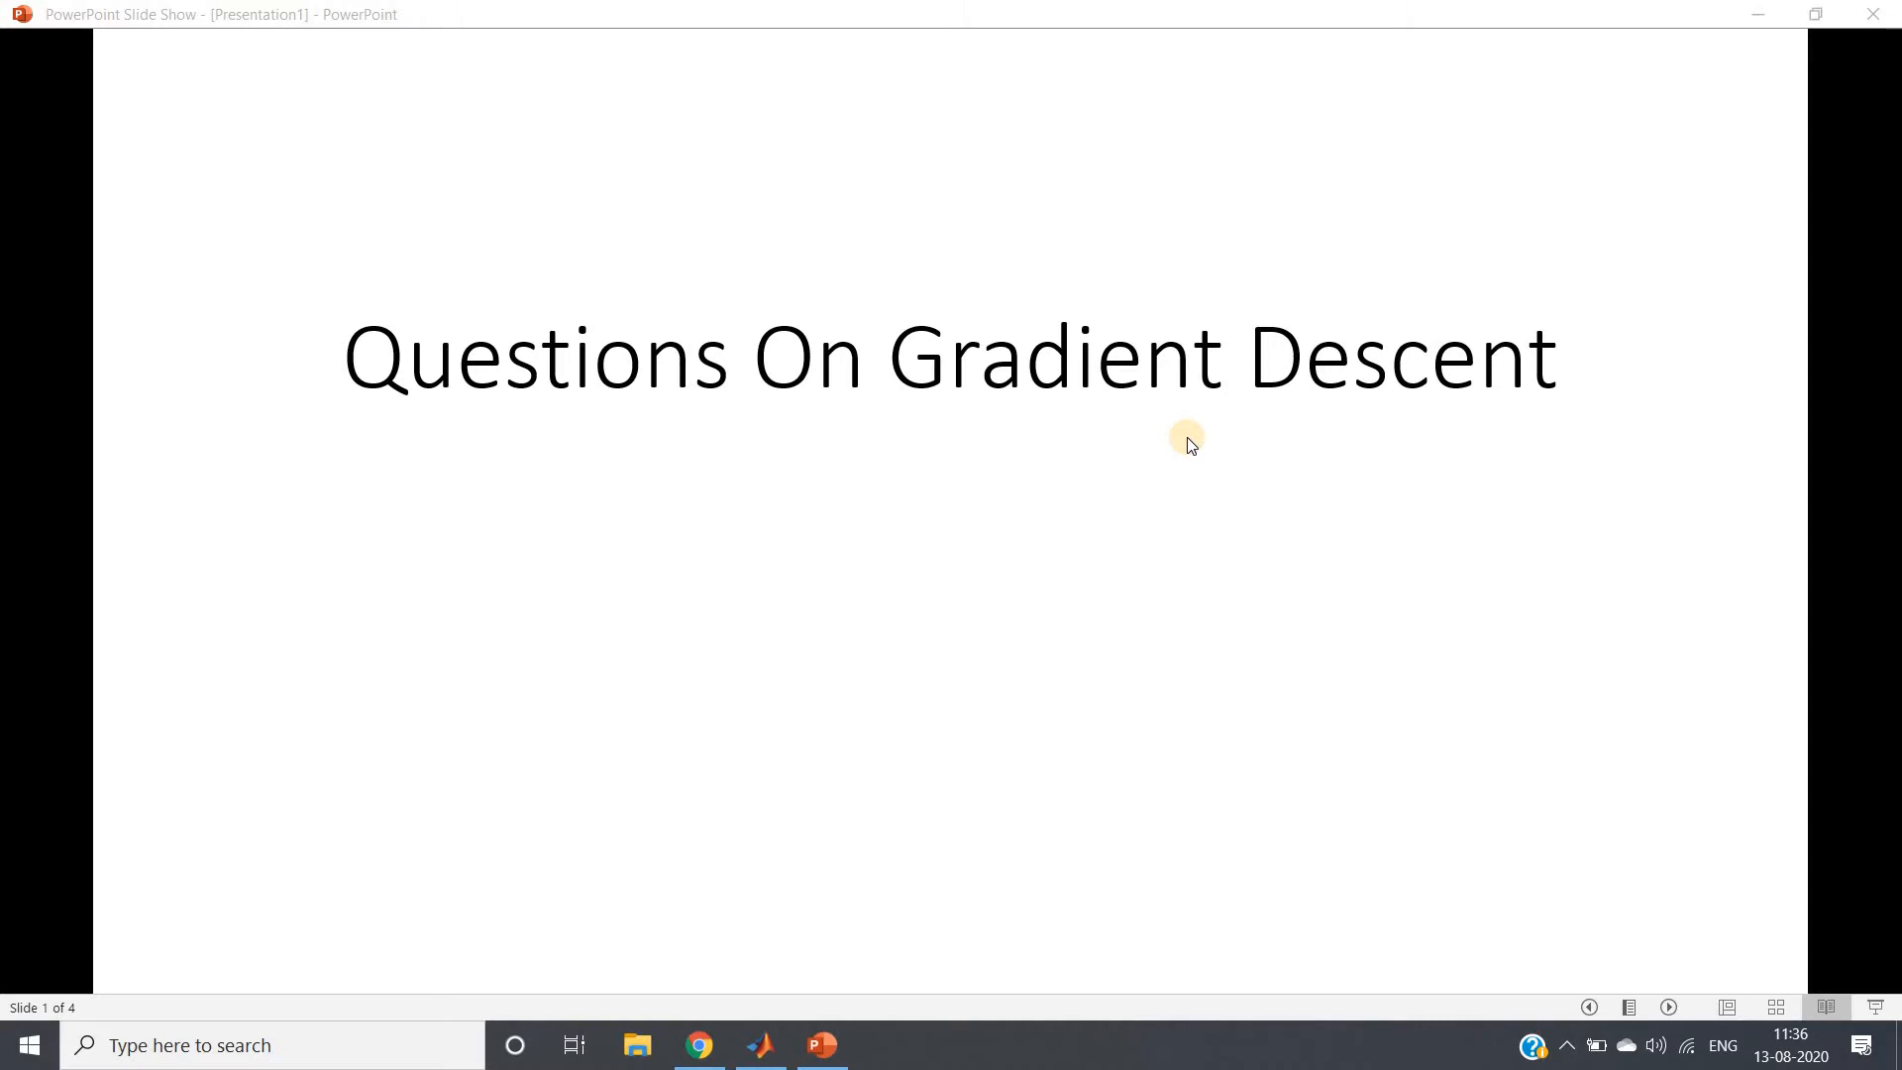
mouse_move(1198, 375)
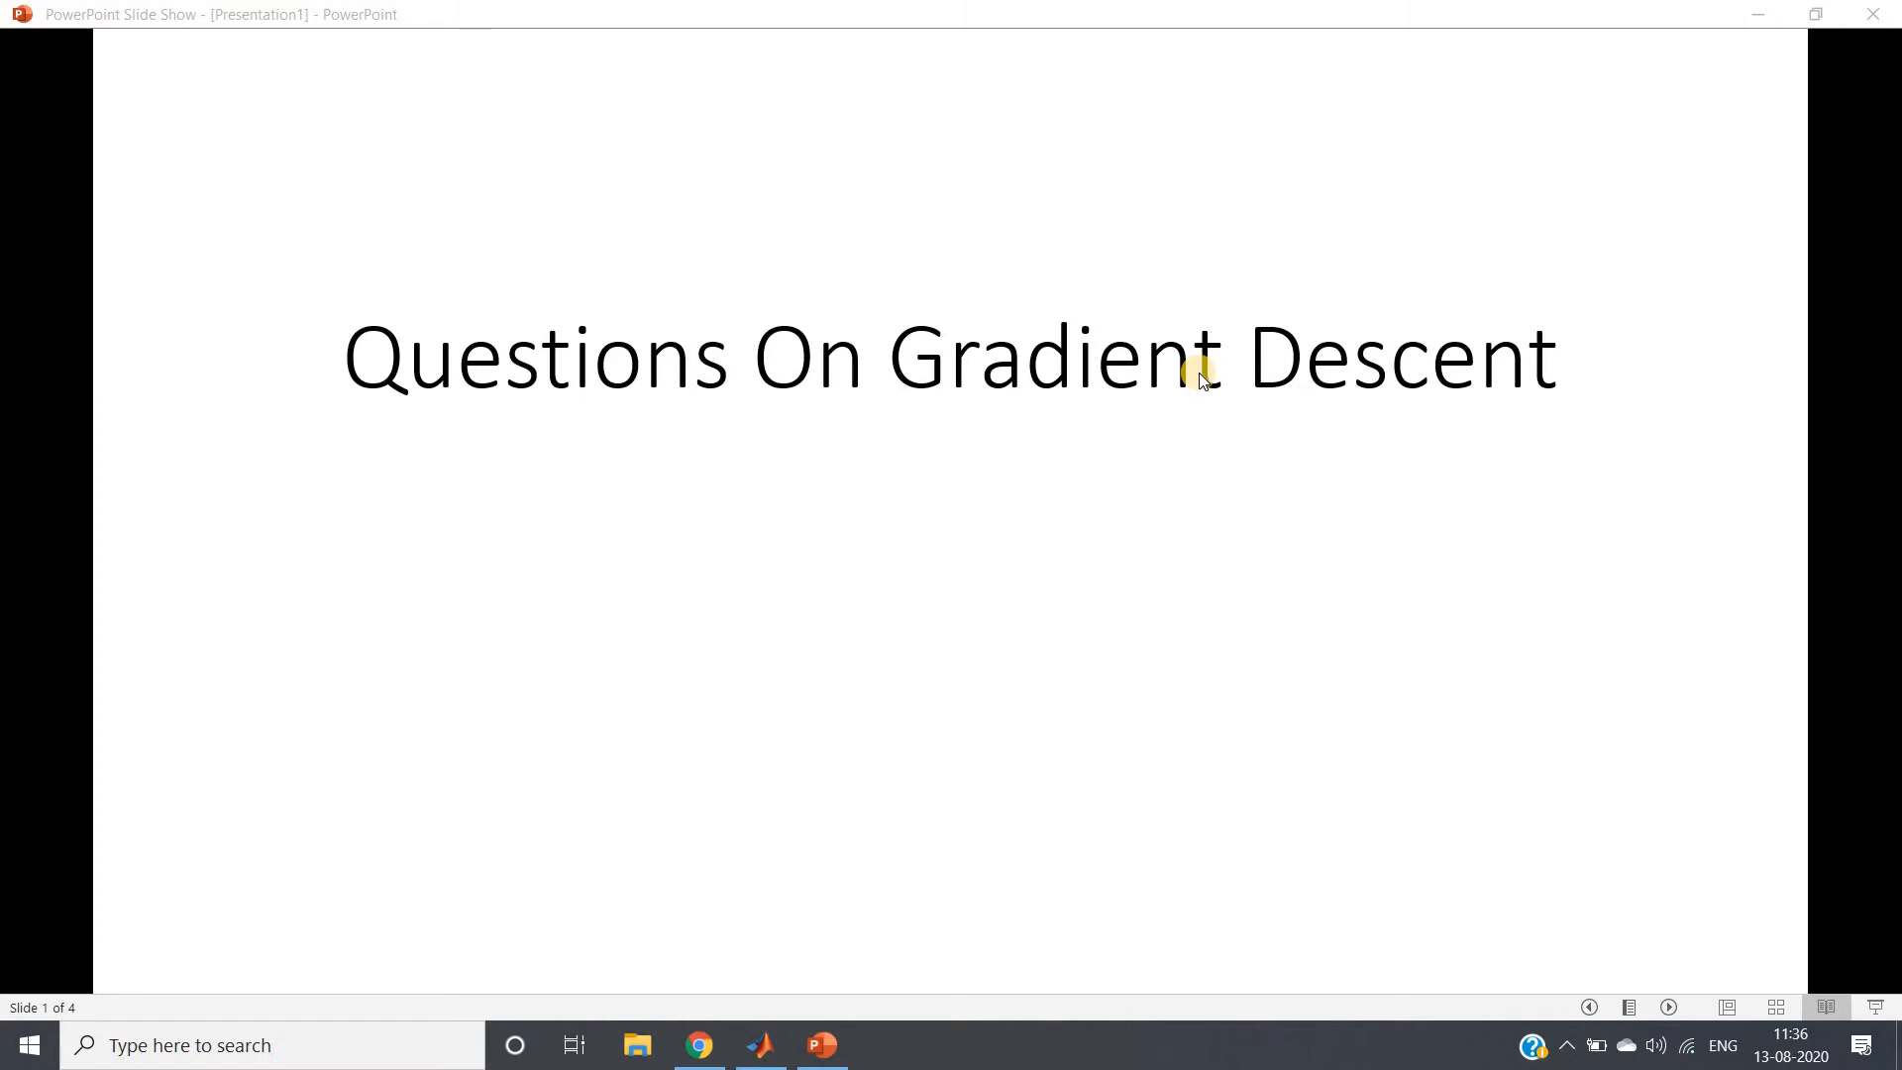
mouse_move(787, 829)
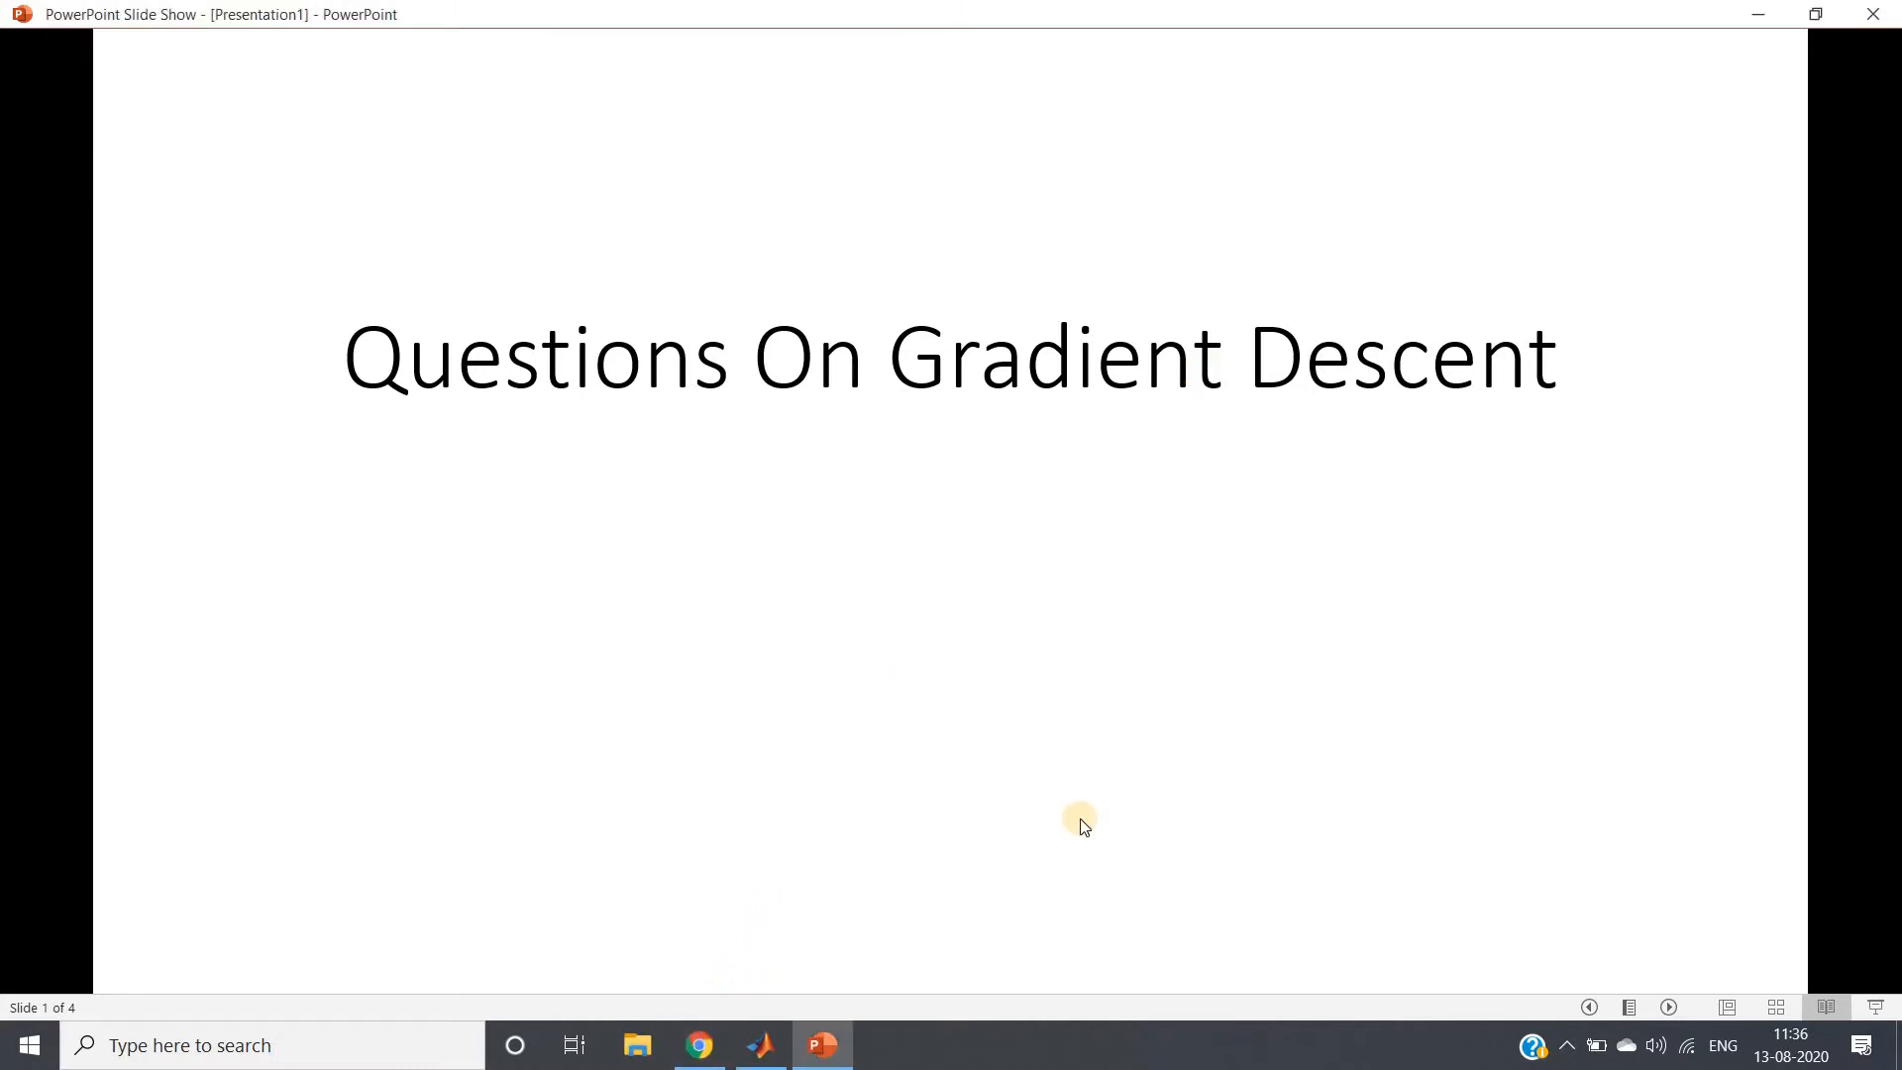
mouse_move(1499, 844)
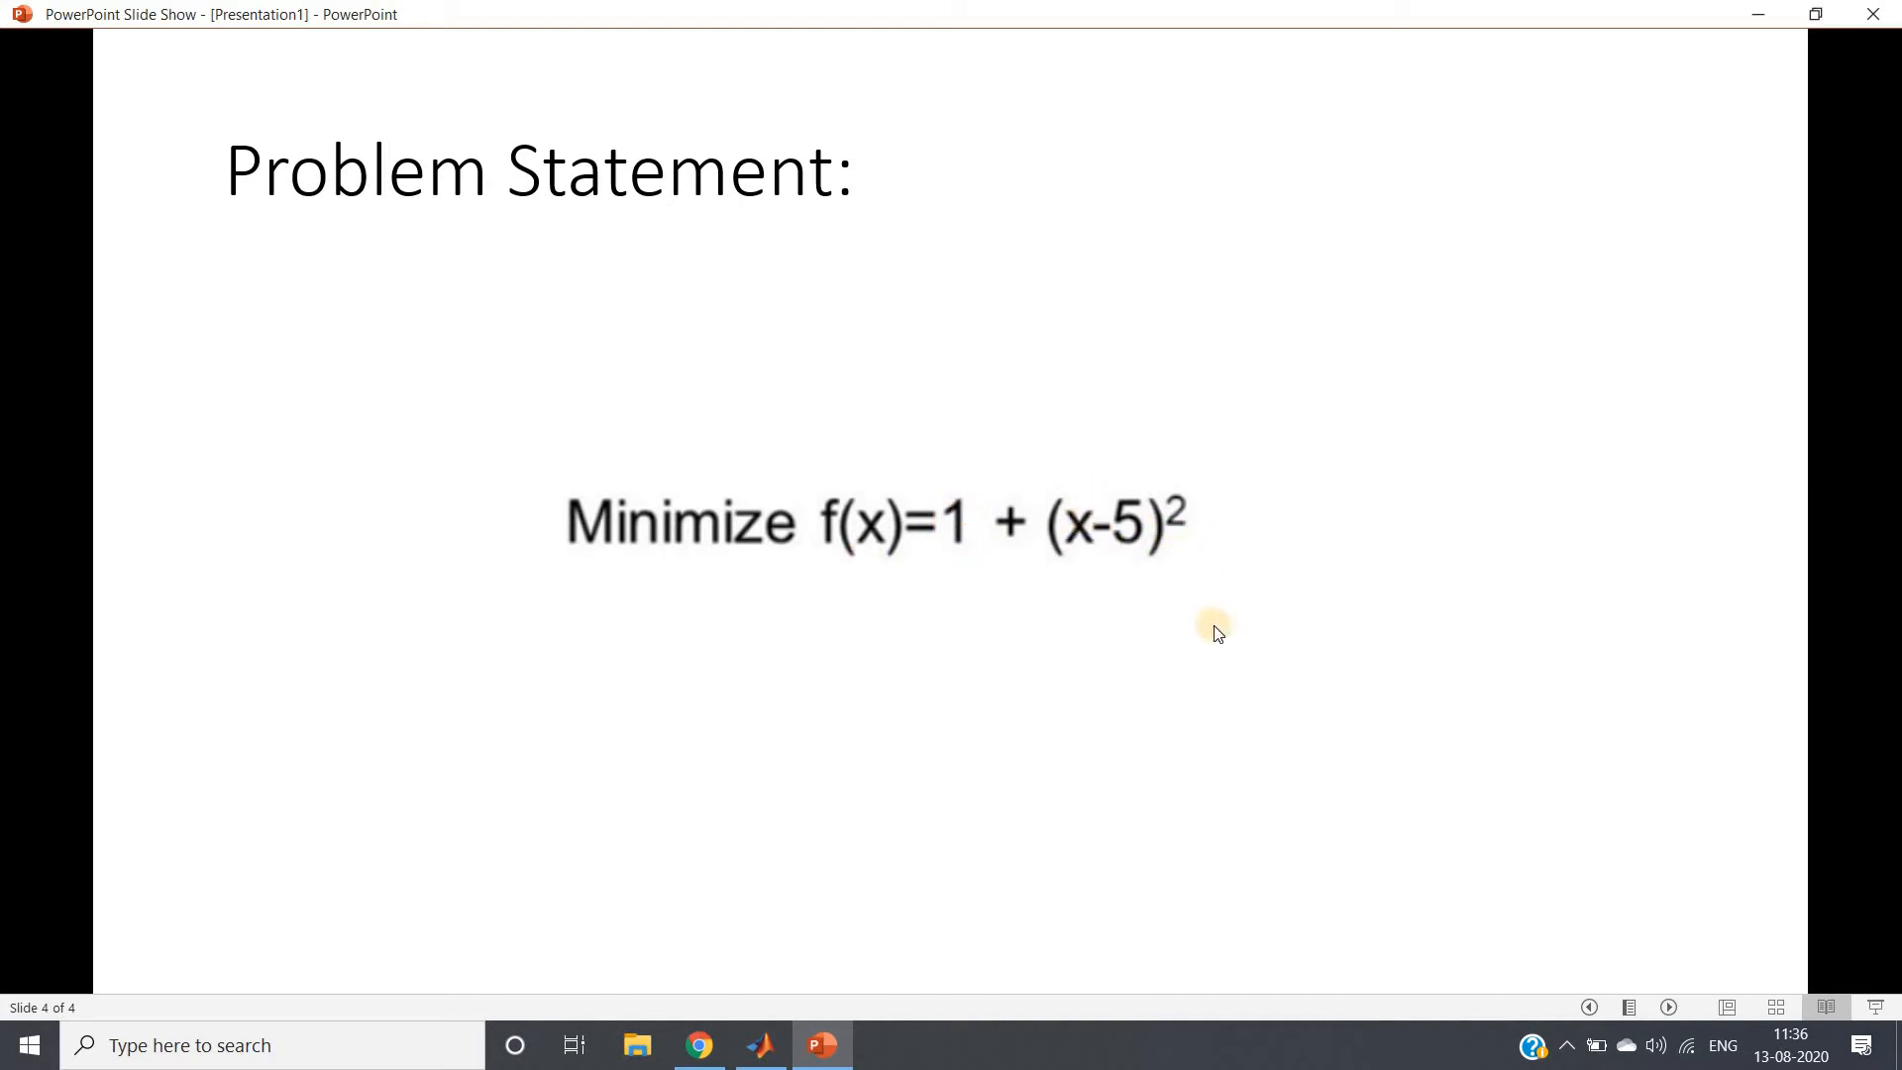
mouse_move(1113, 554)
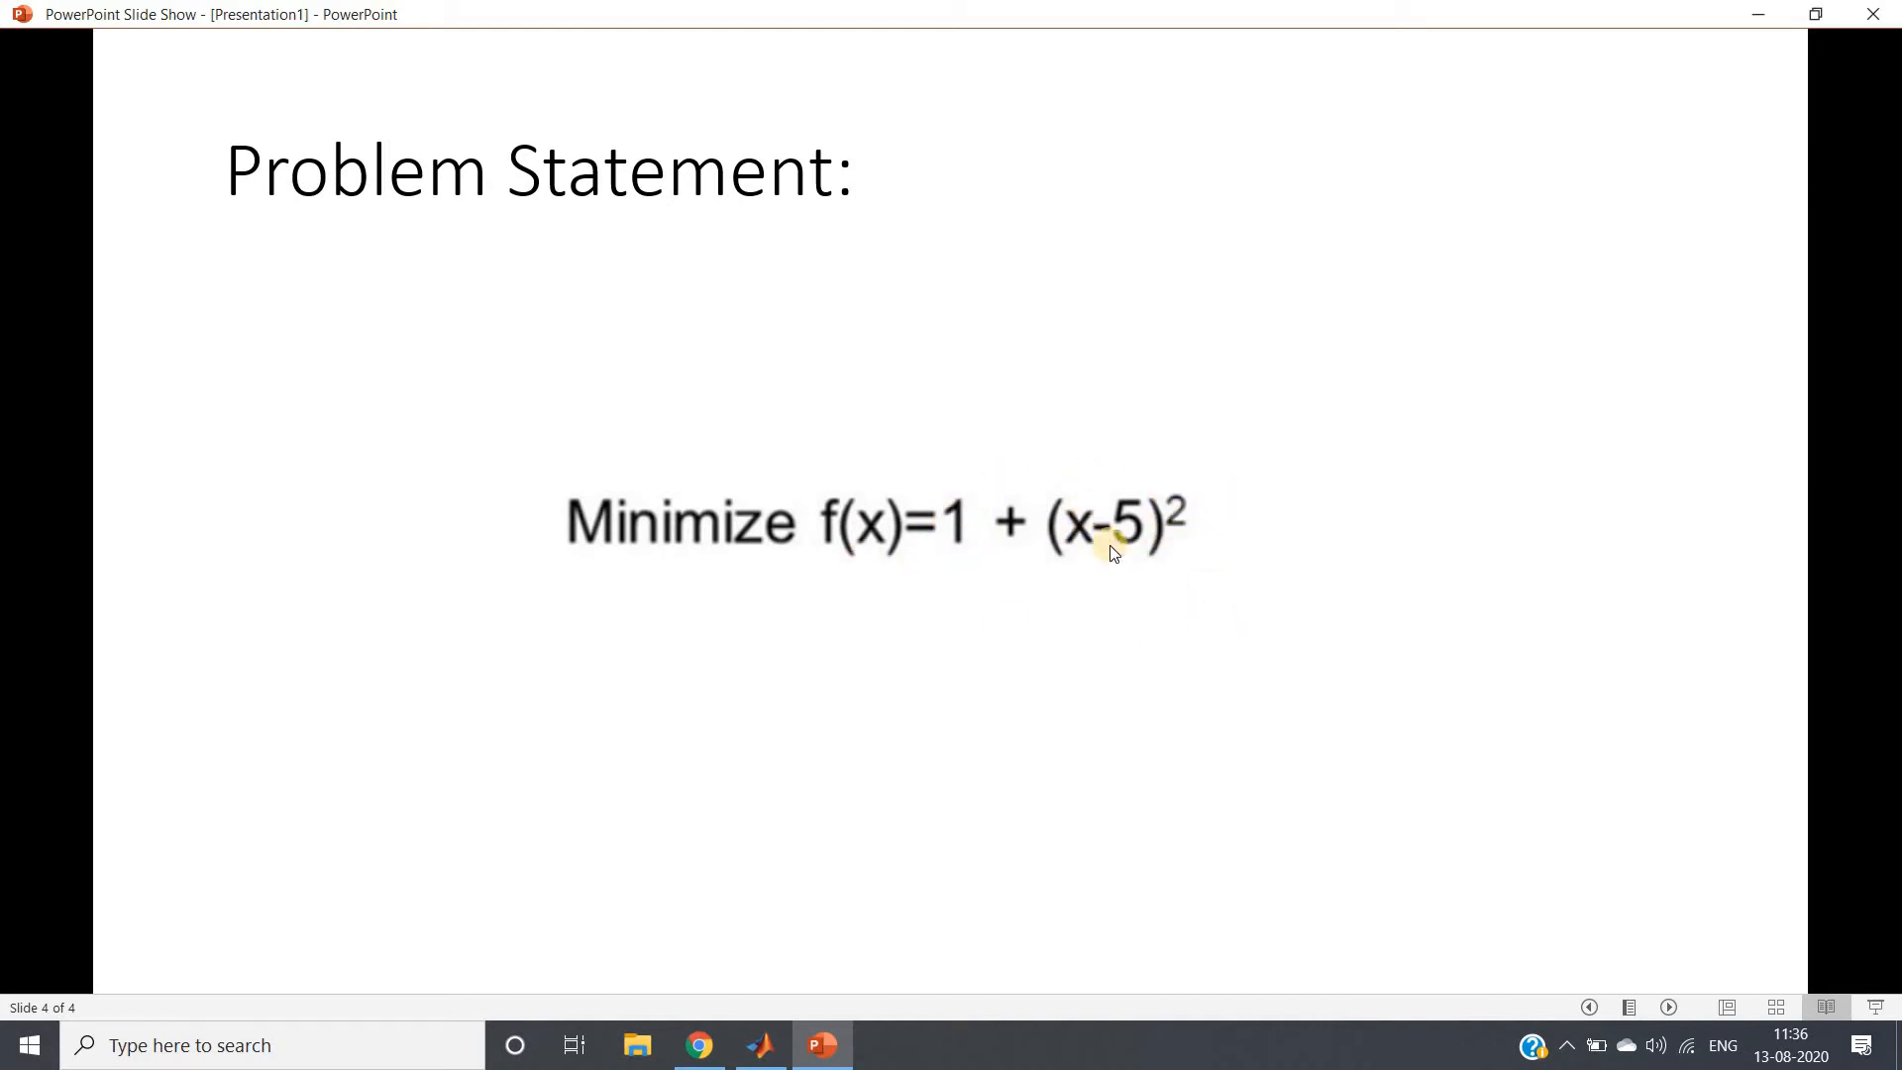
mouse_move(934, 565)
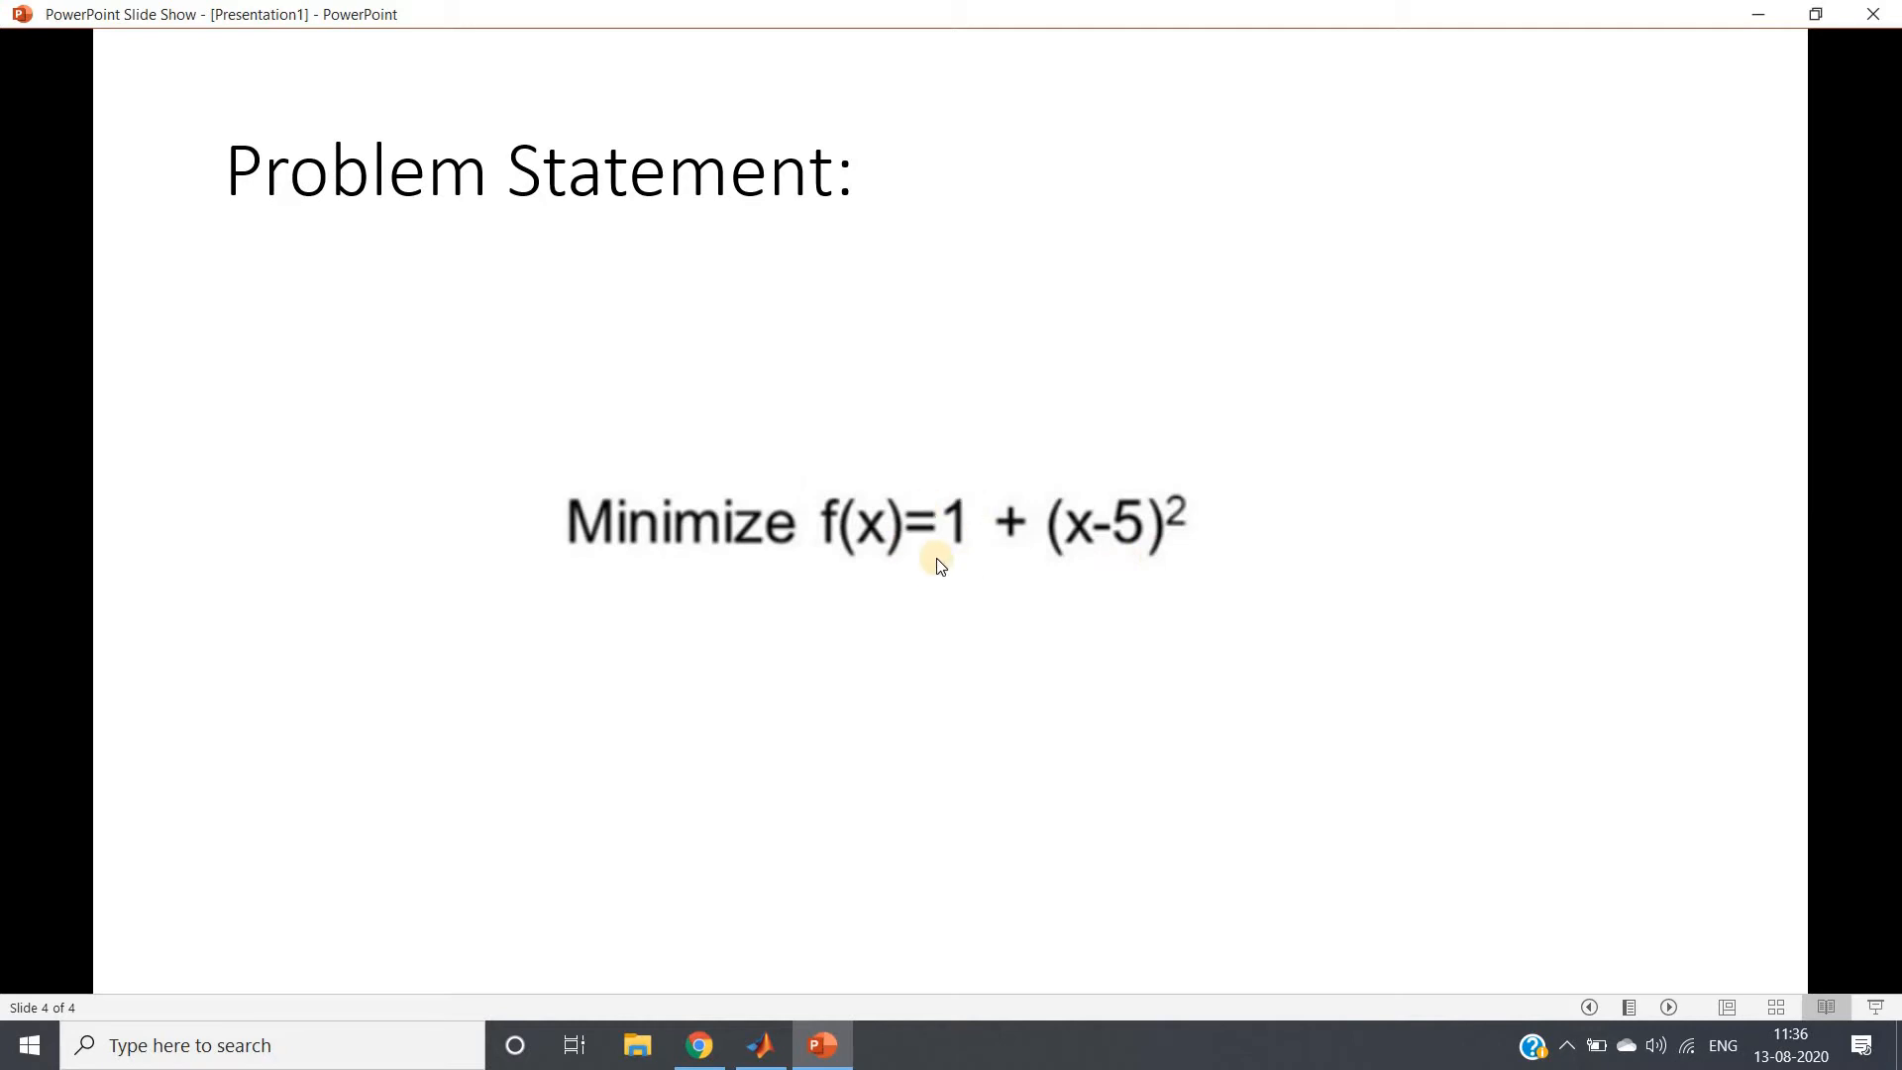
mouse_move(890, 590)
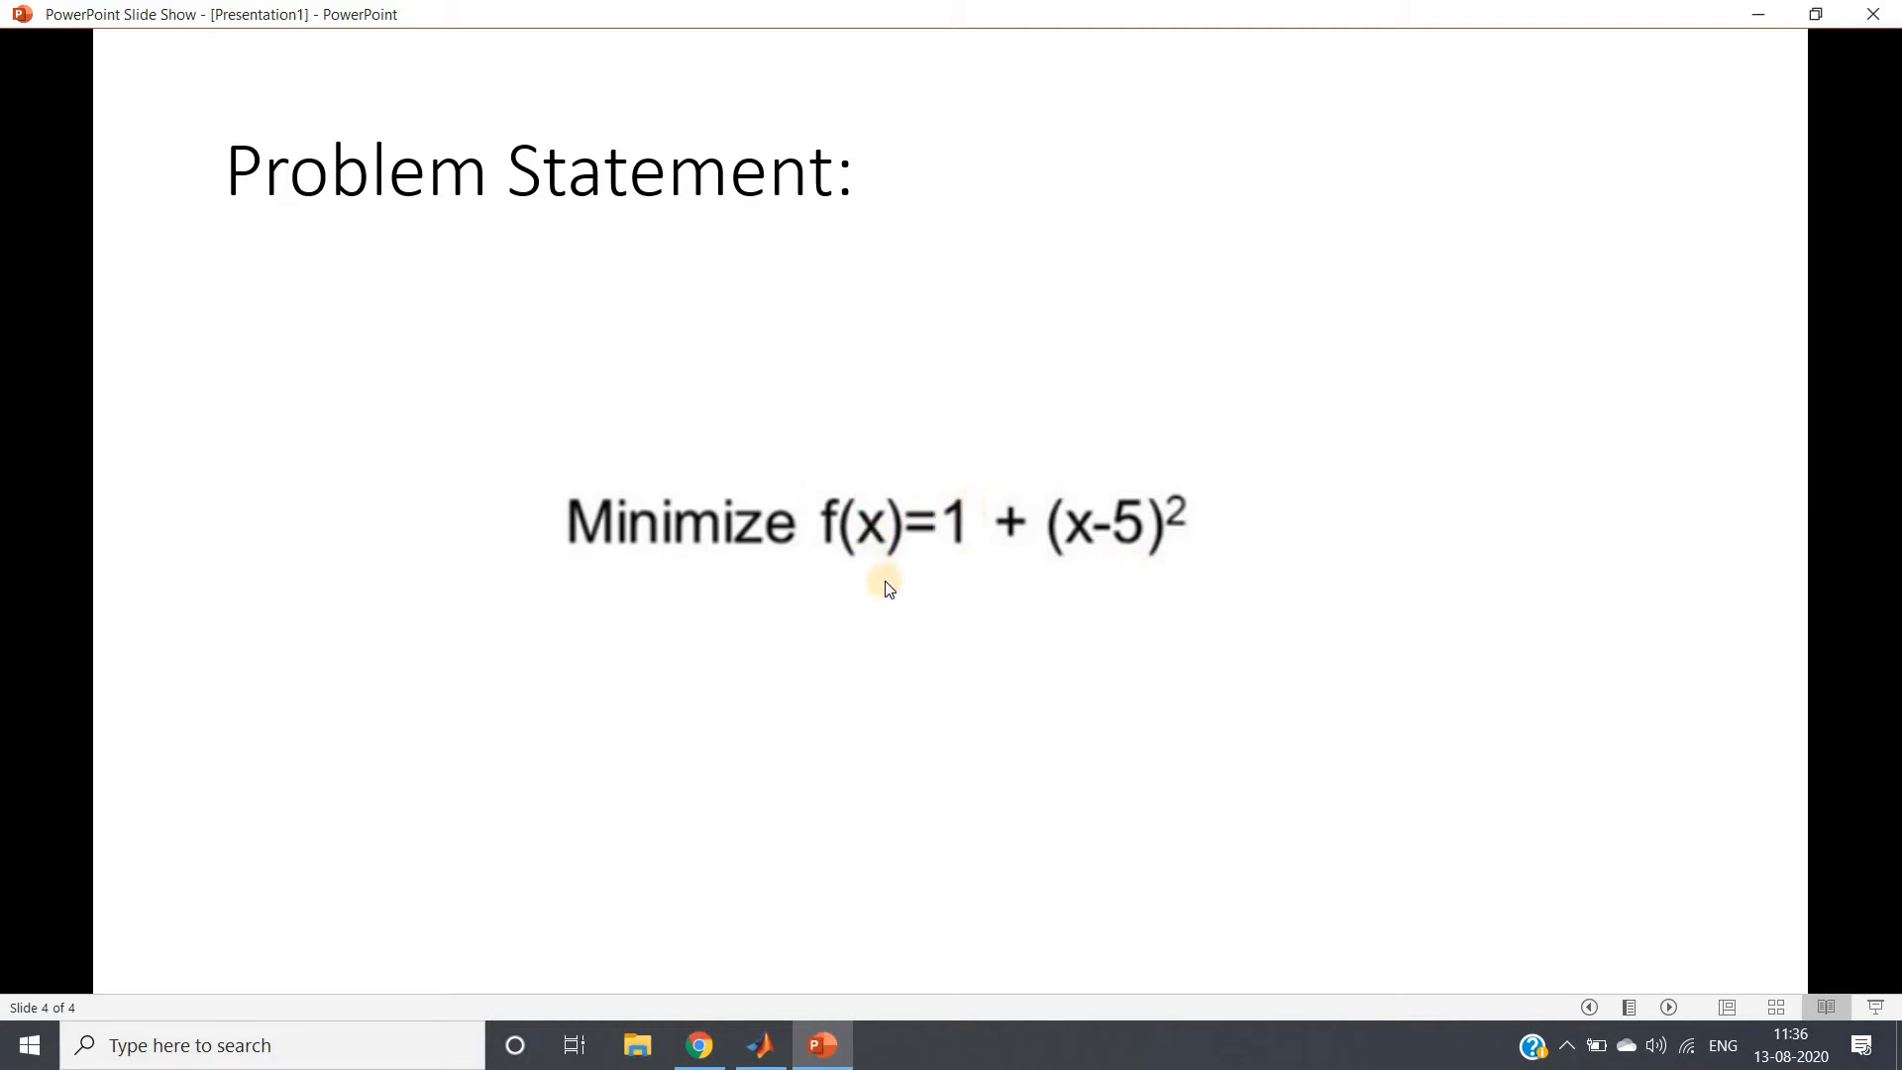
mouse_move(869, 539)
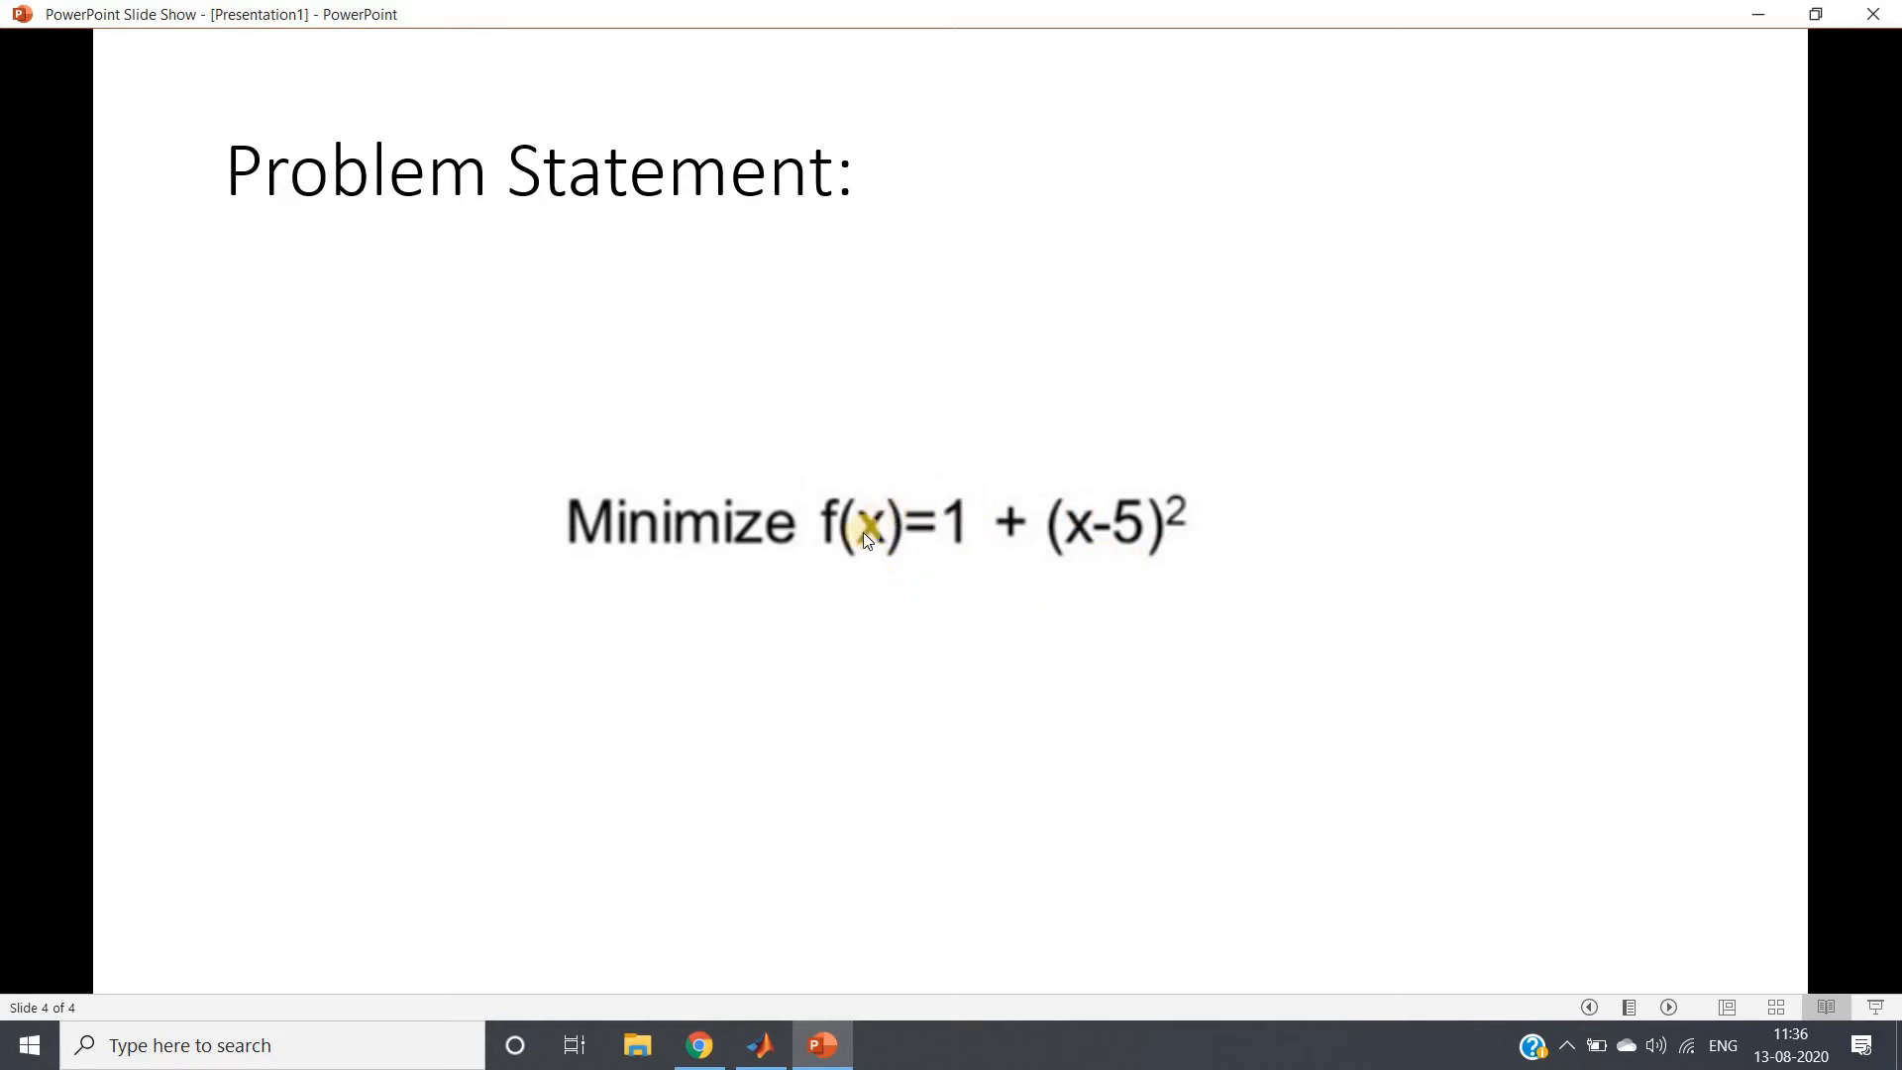
mouse_move(996, 454)
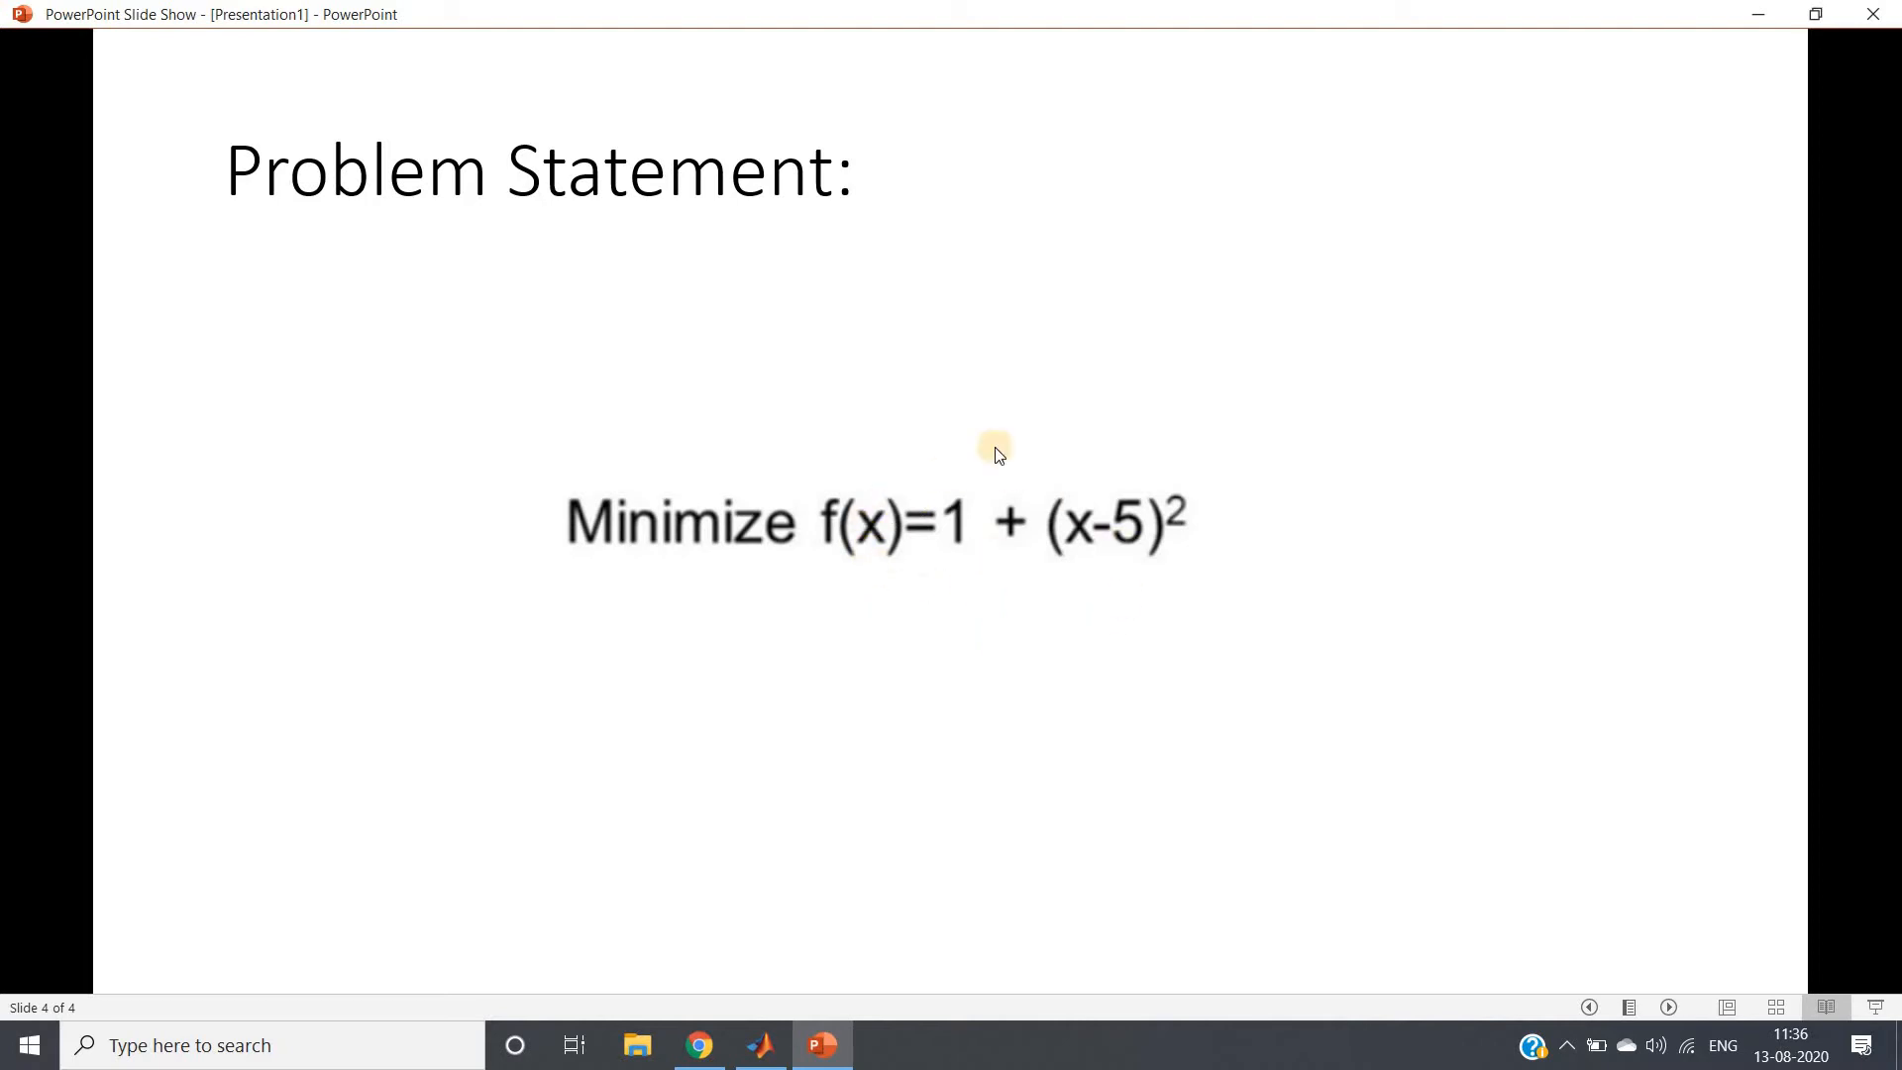
mouse_move(946, 519)
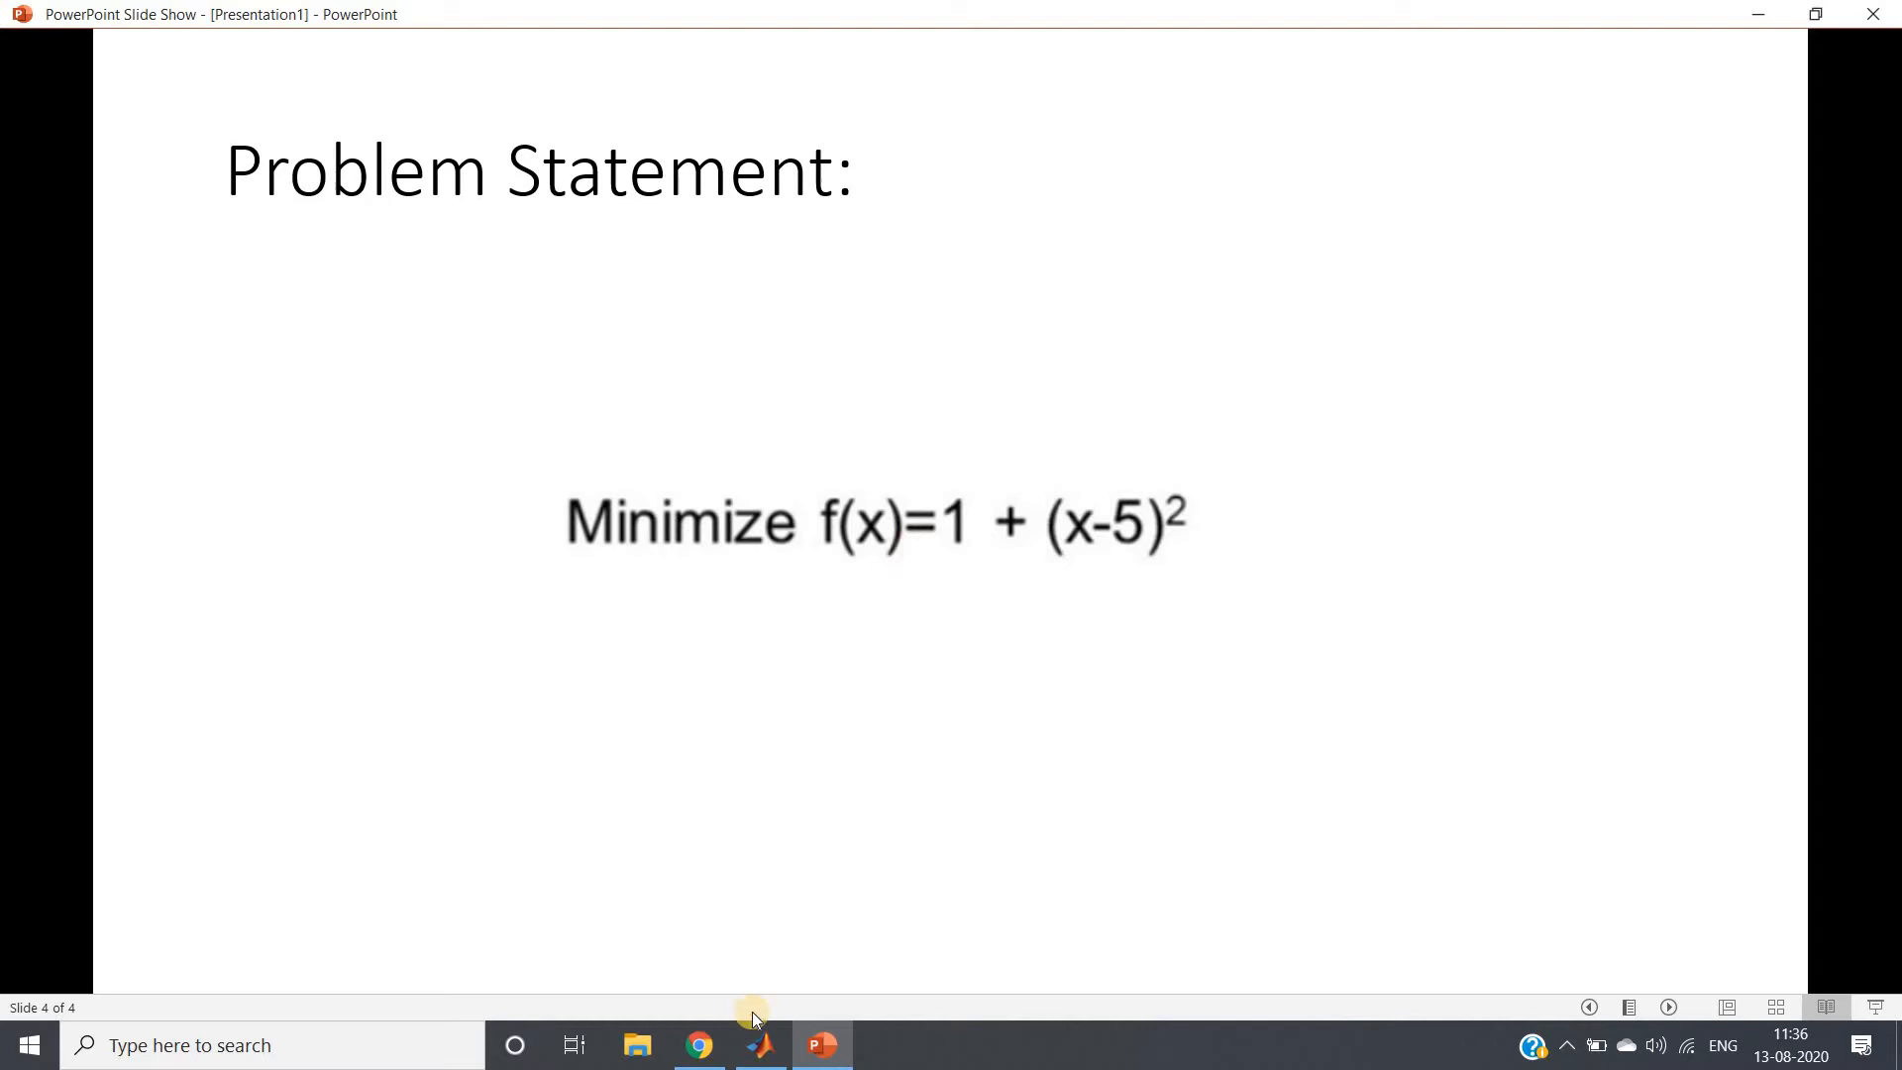
- Switch to the MATLAB editor and pick out the initial guess x=30
left_click(760, 1045)
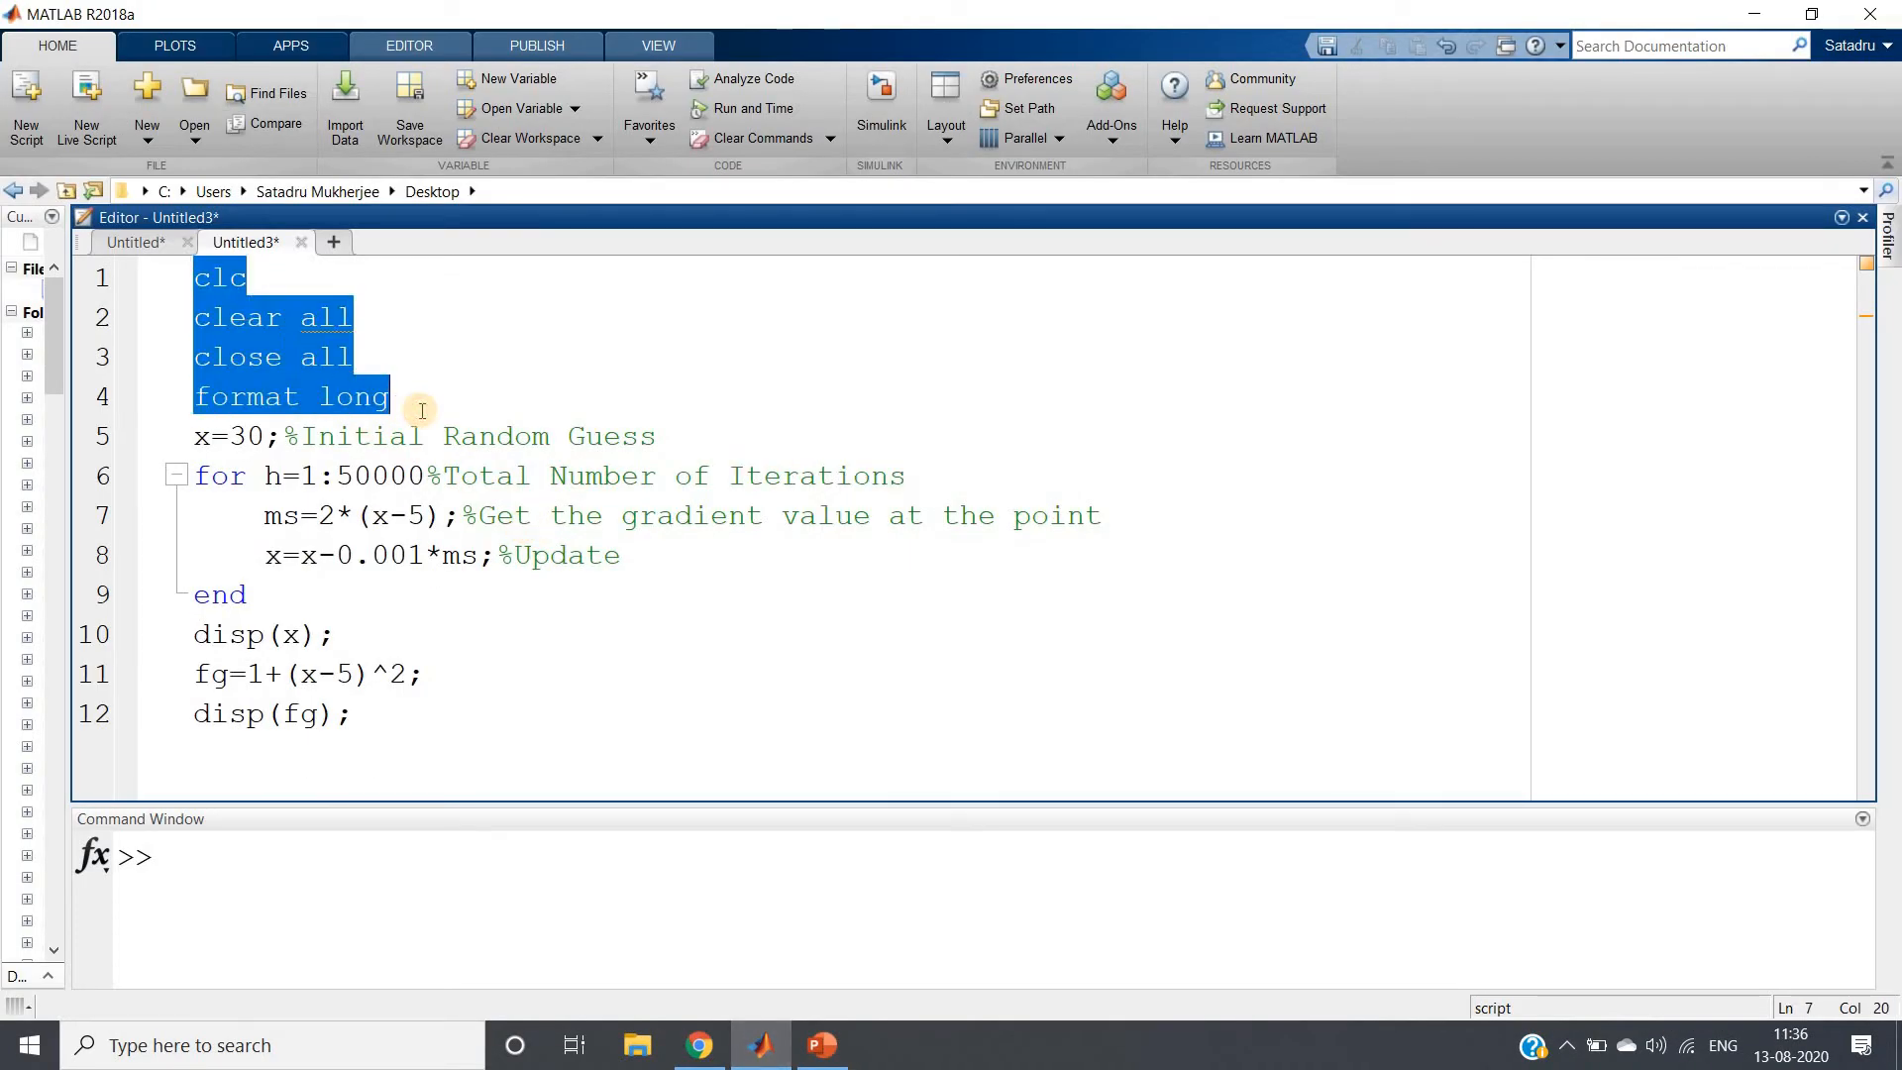
left_click(390, 396)
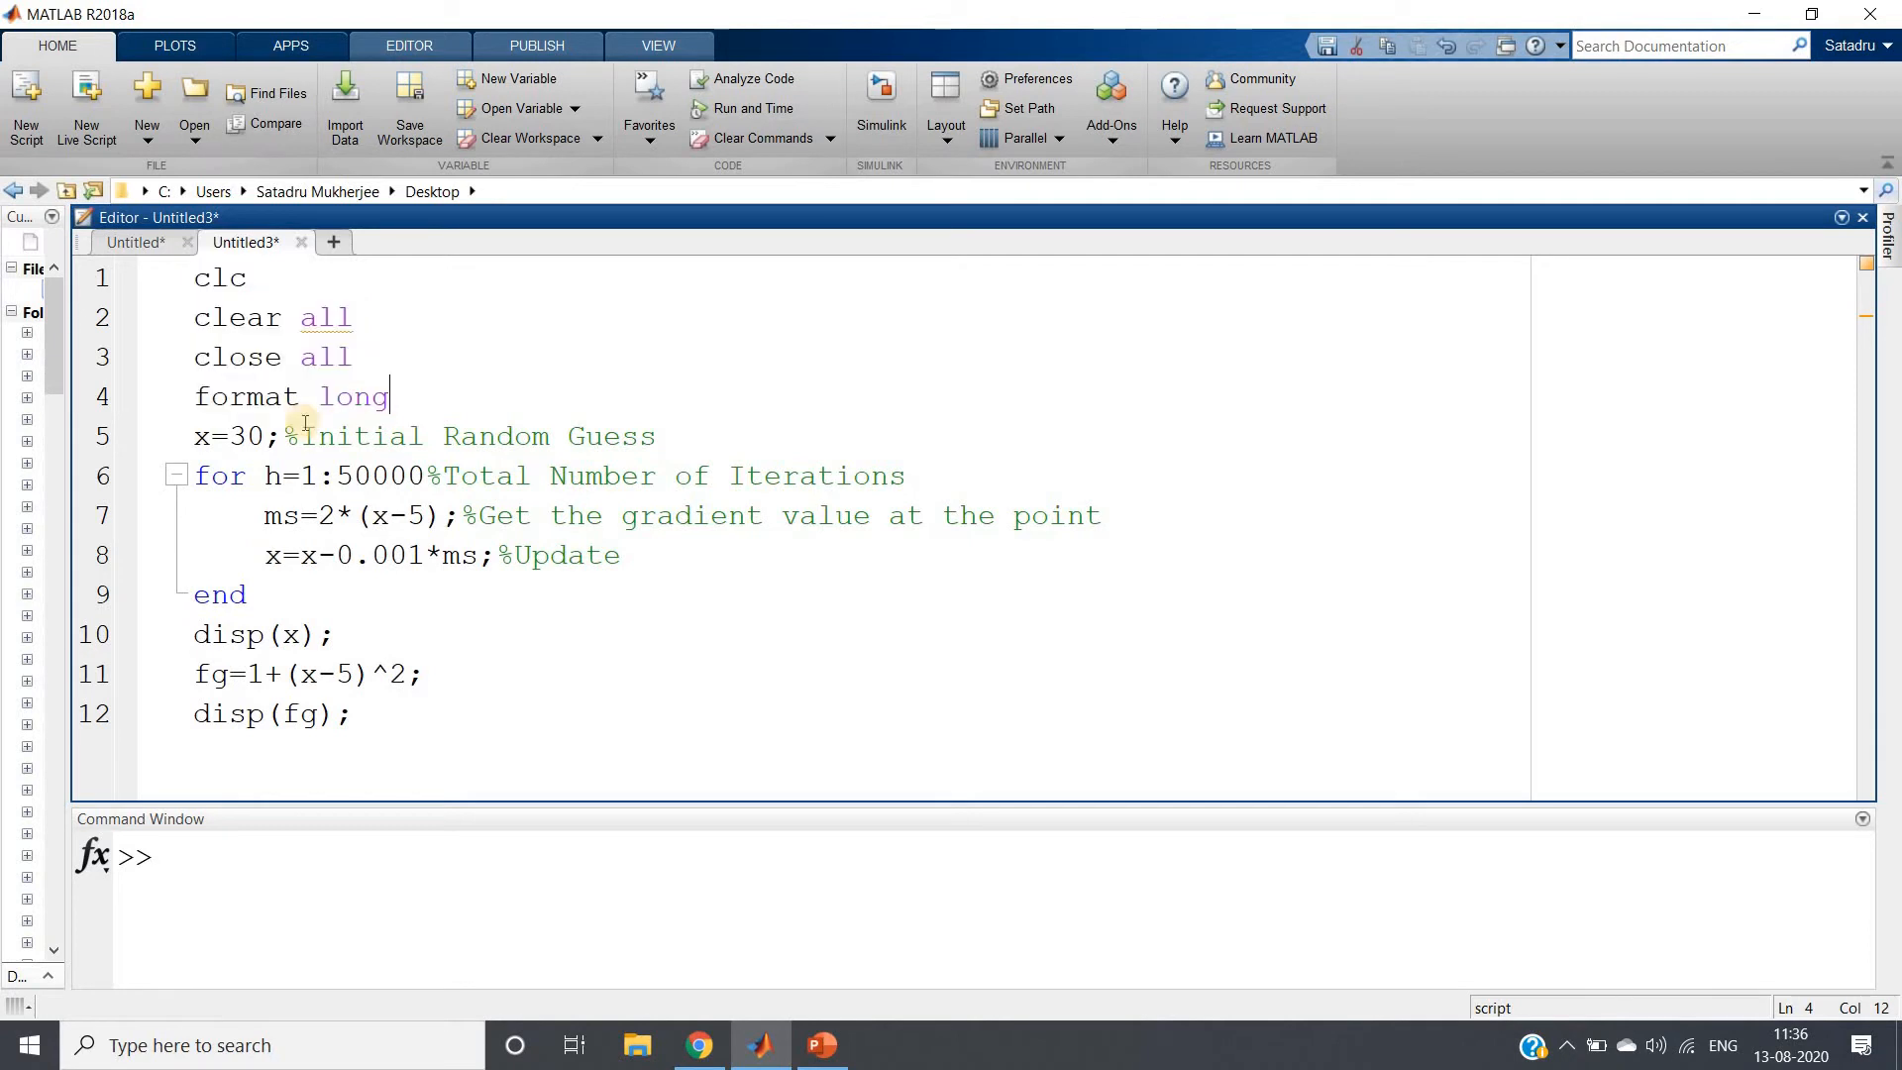
left_click(354, 356)
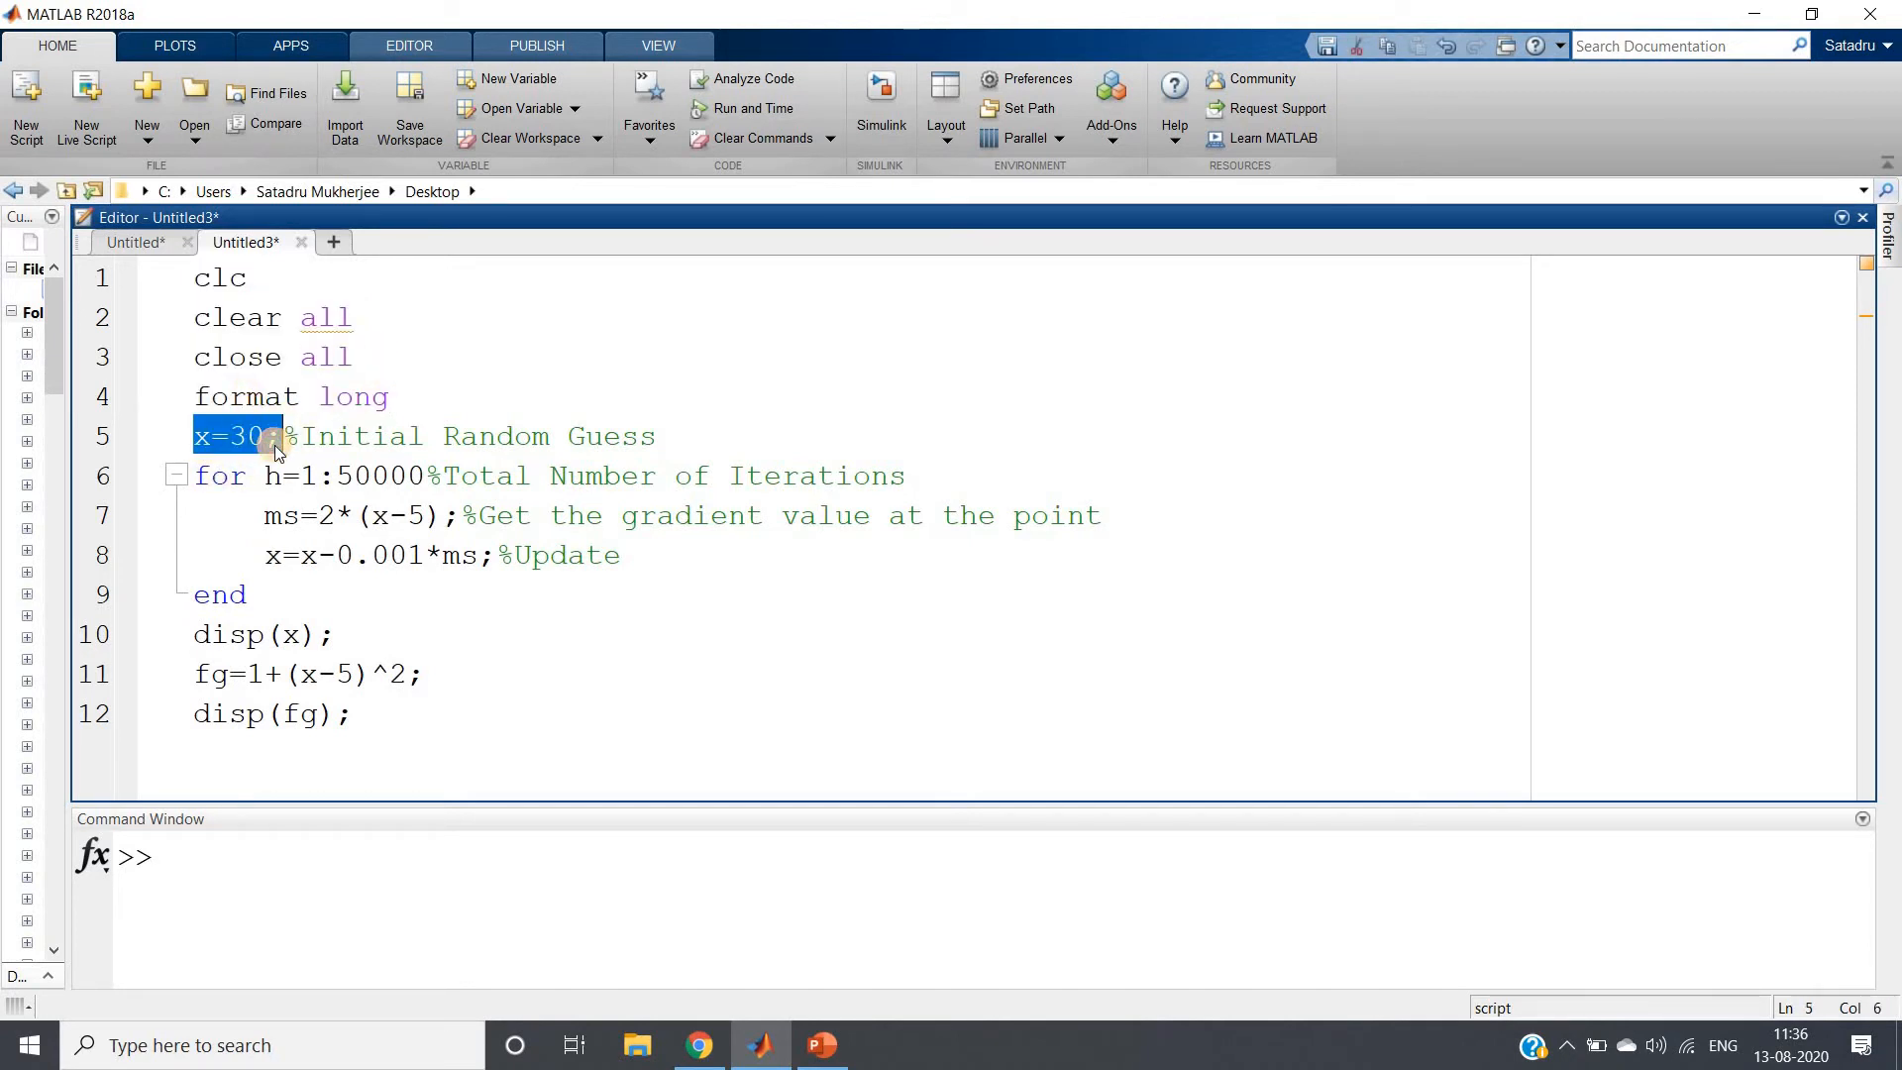
left_click(233, 436)
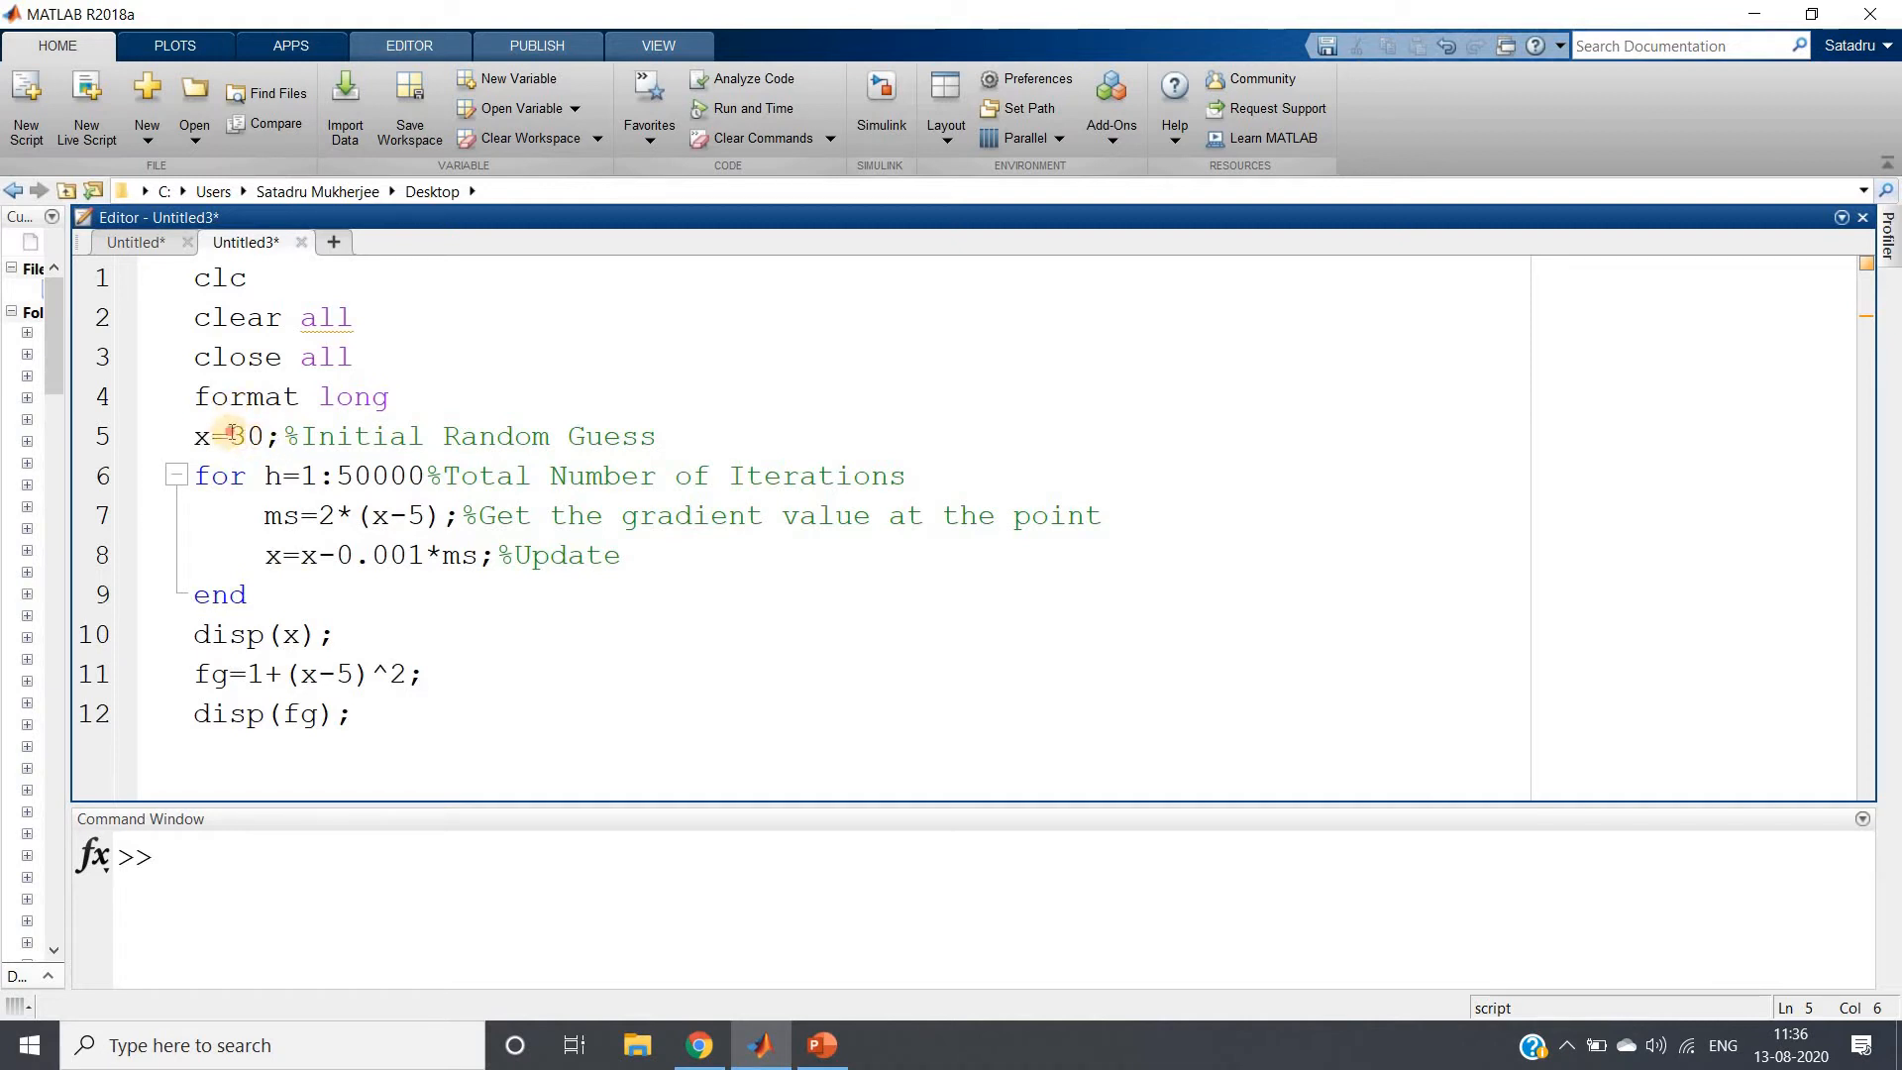
- Highlight every use of variable x, glance at the Problem Statement slide, then return
double_click(244, 436)
type("3")
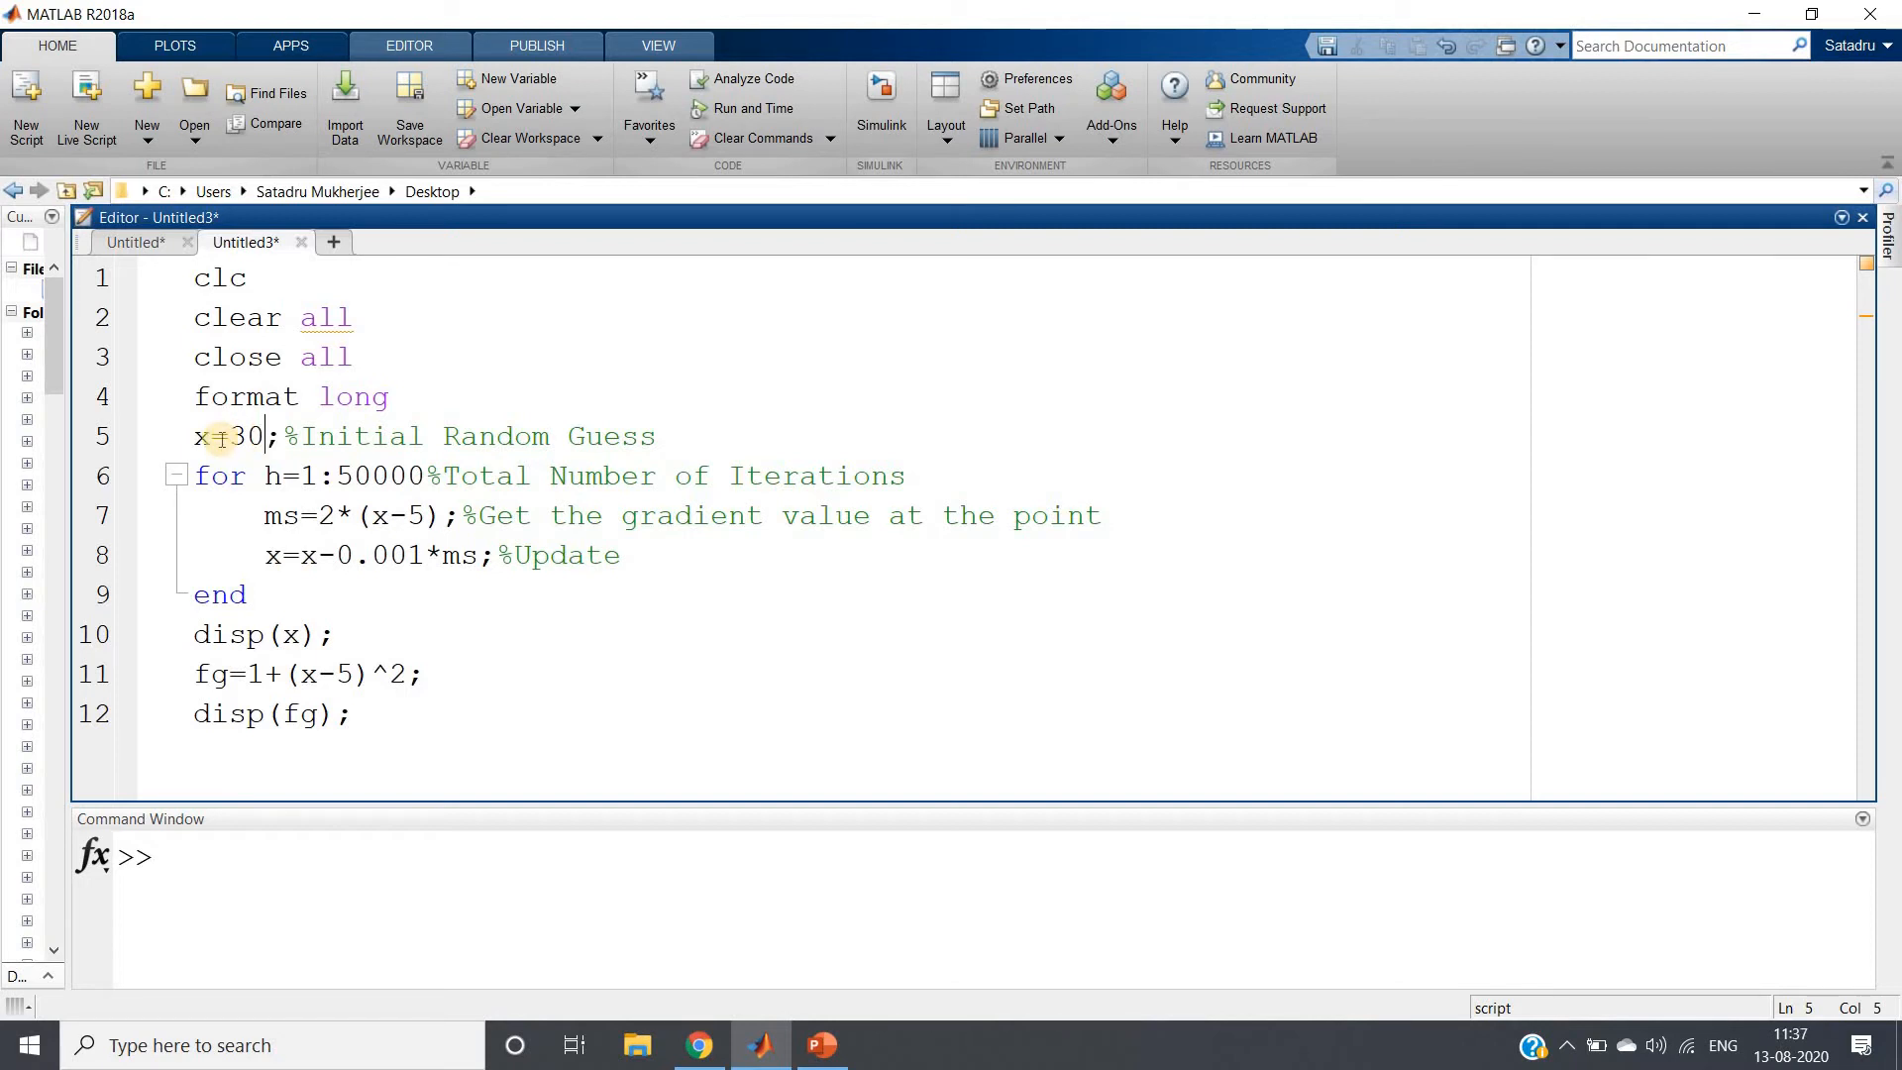
left_click_drag(195, 435, 265, 436)
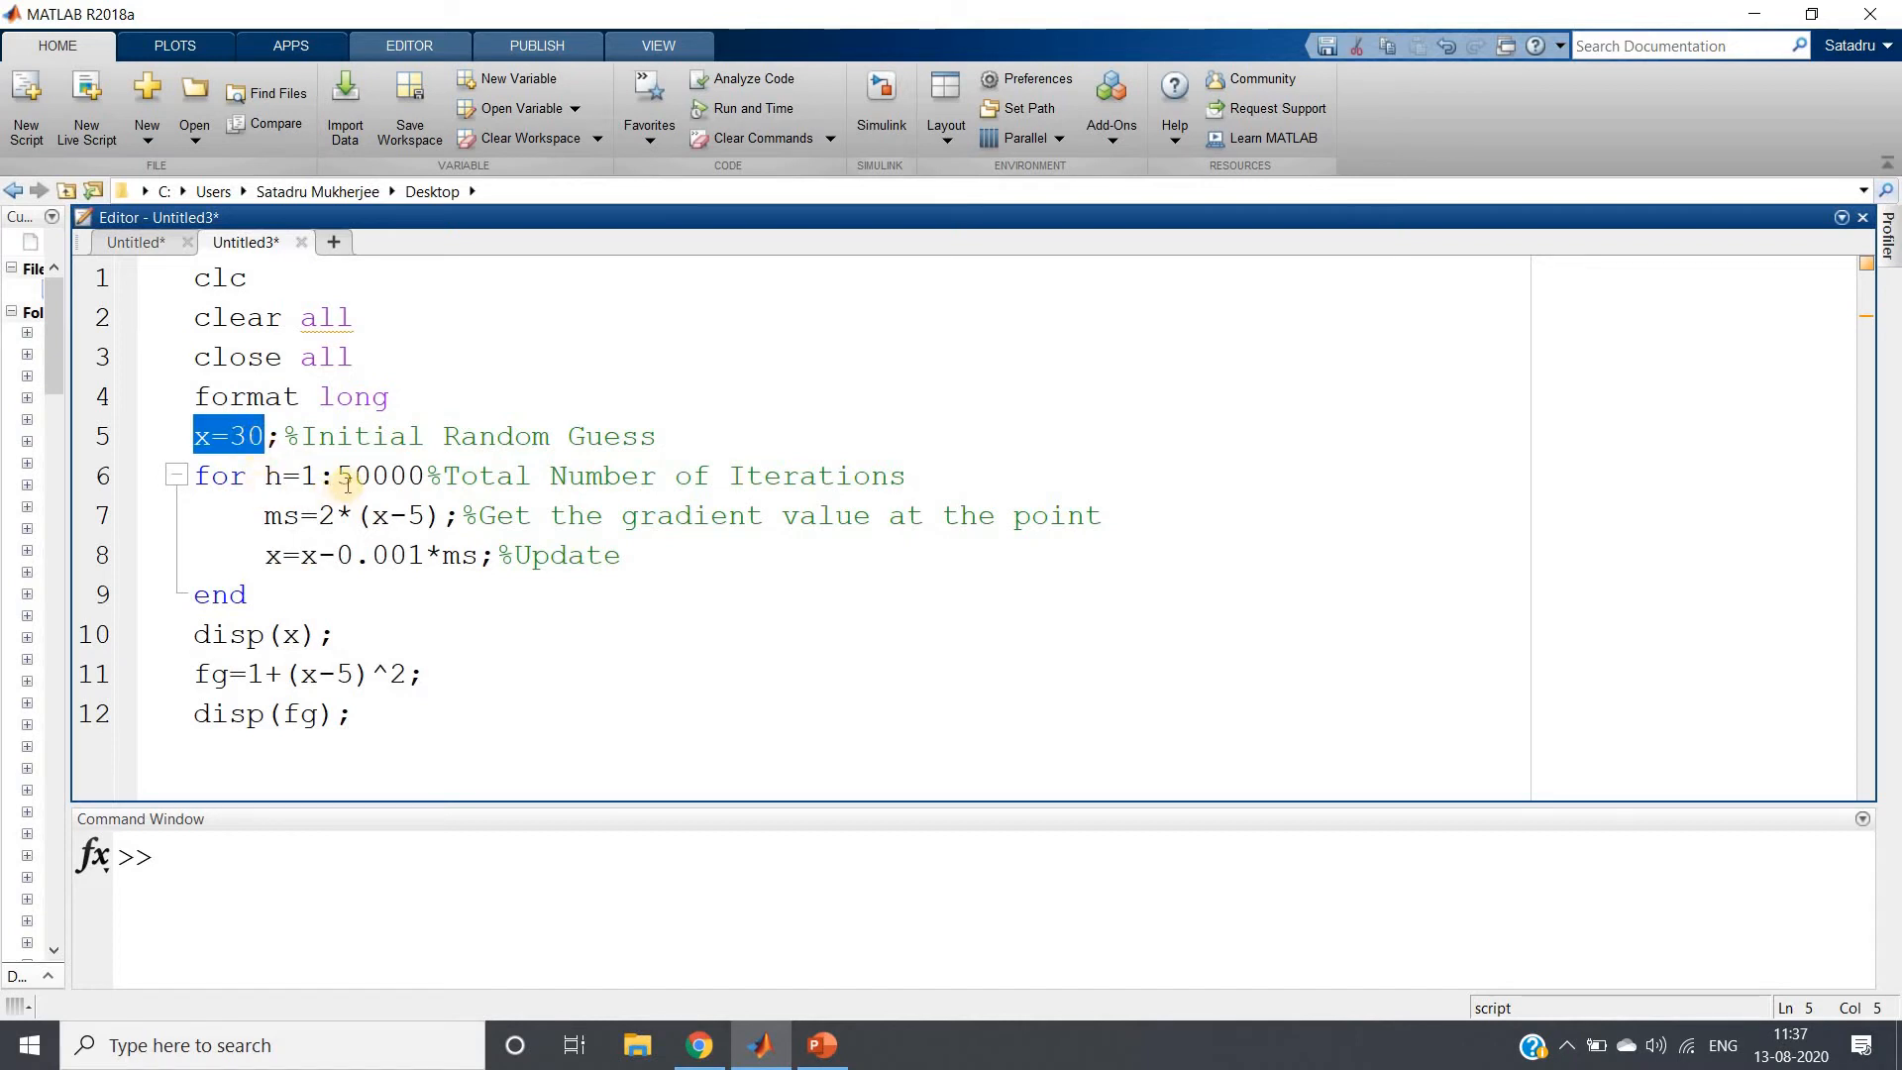
double_click(376, 476)
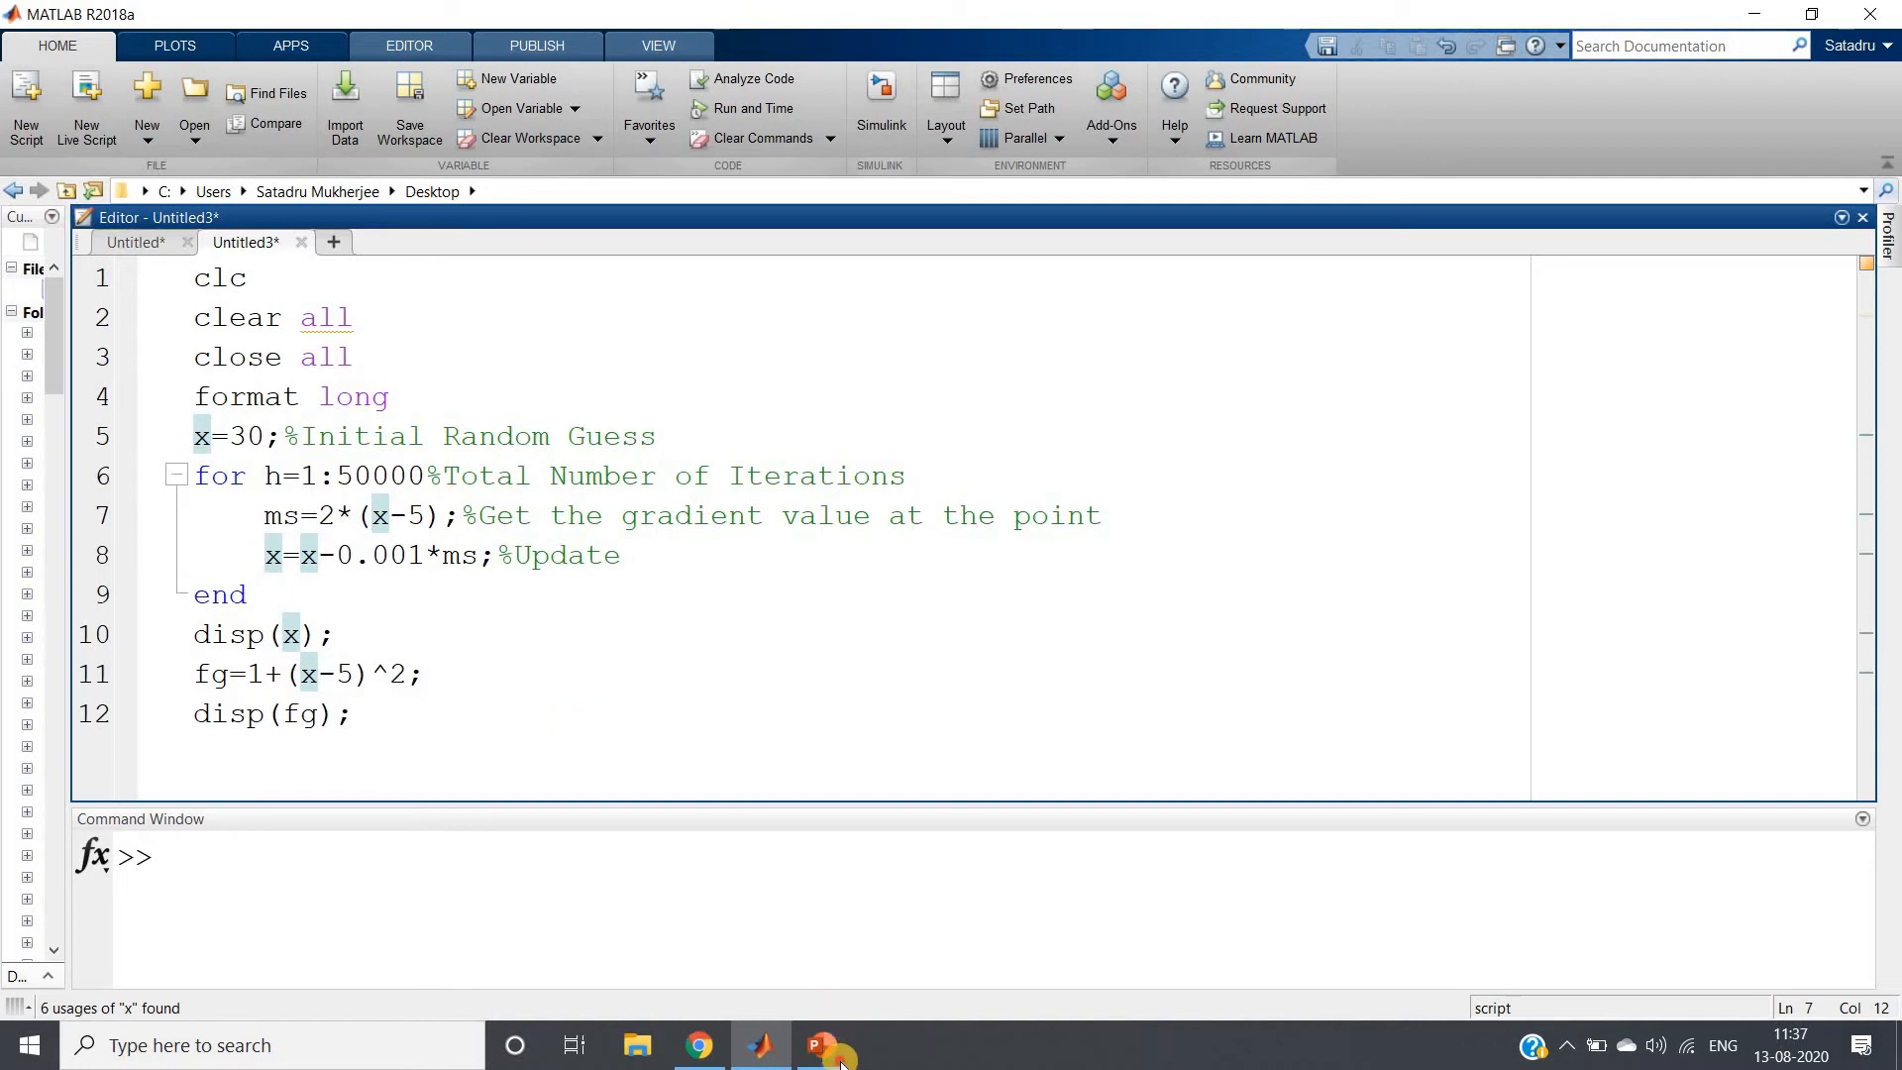
left_click(821, 1045)
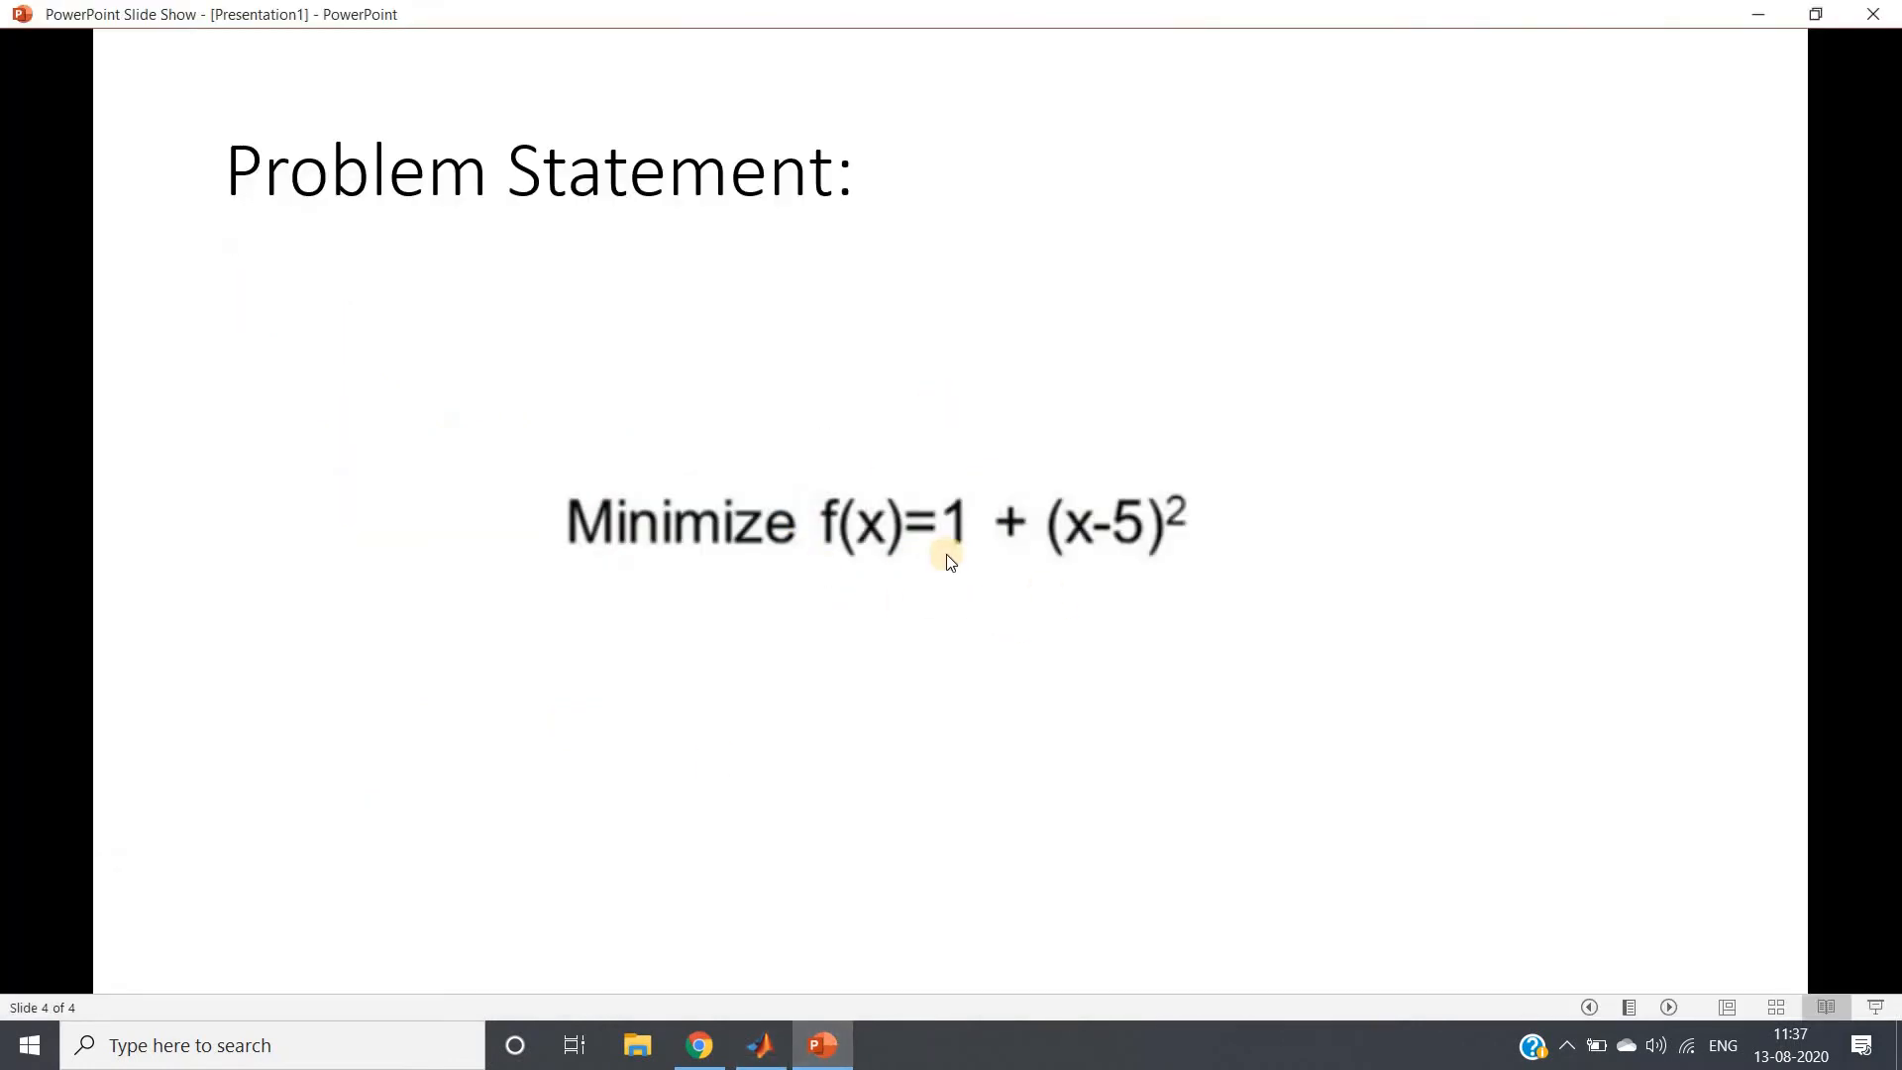
mouse_move(1088, 609)
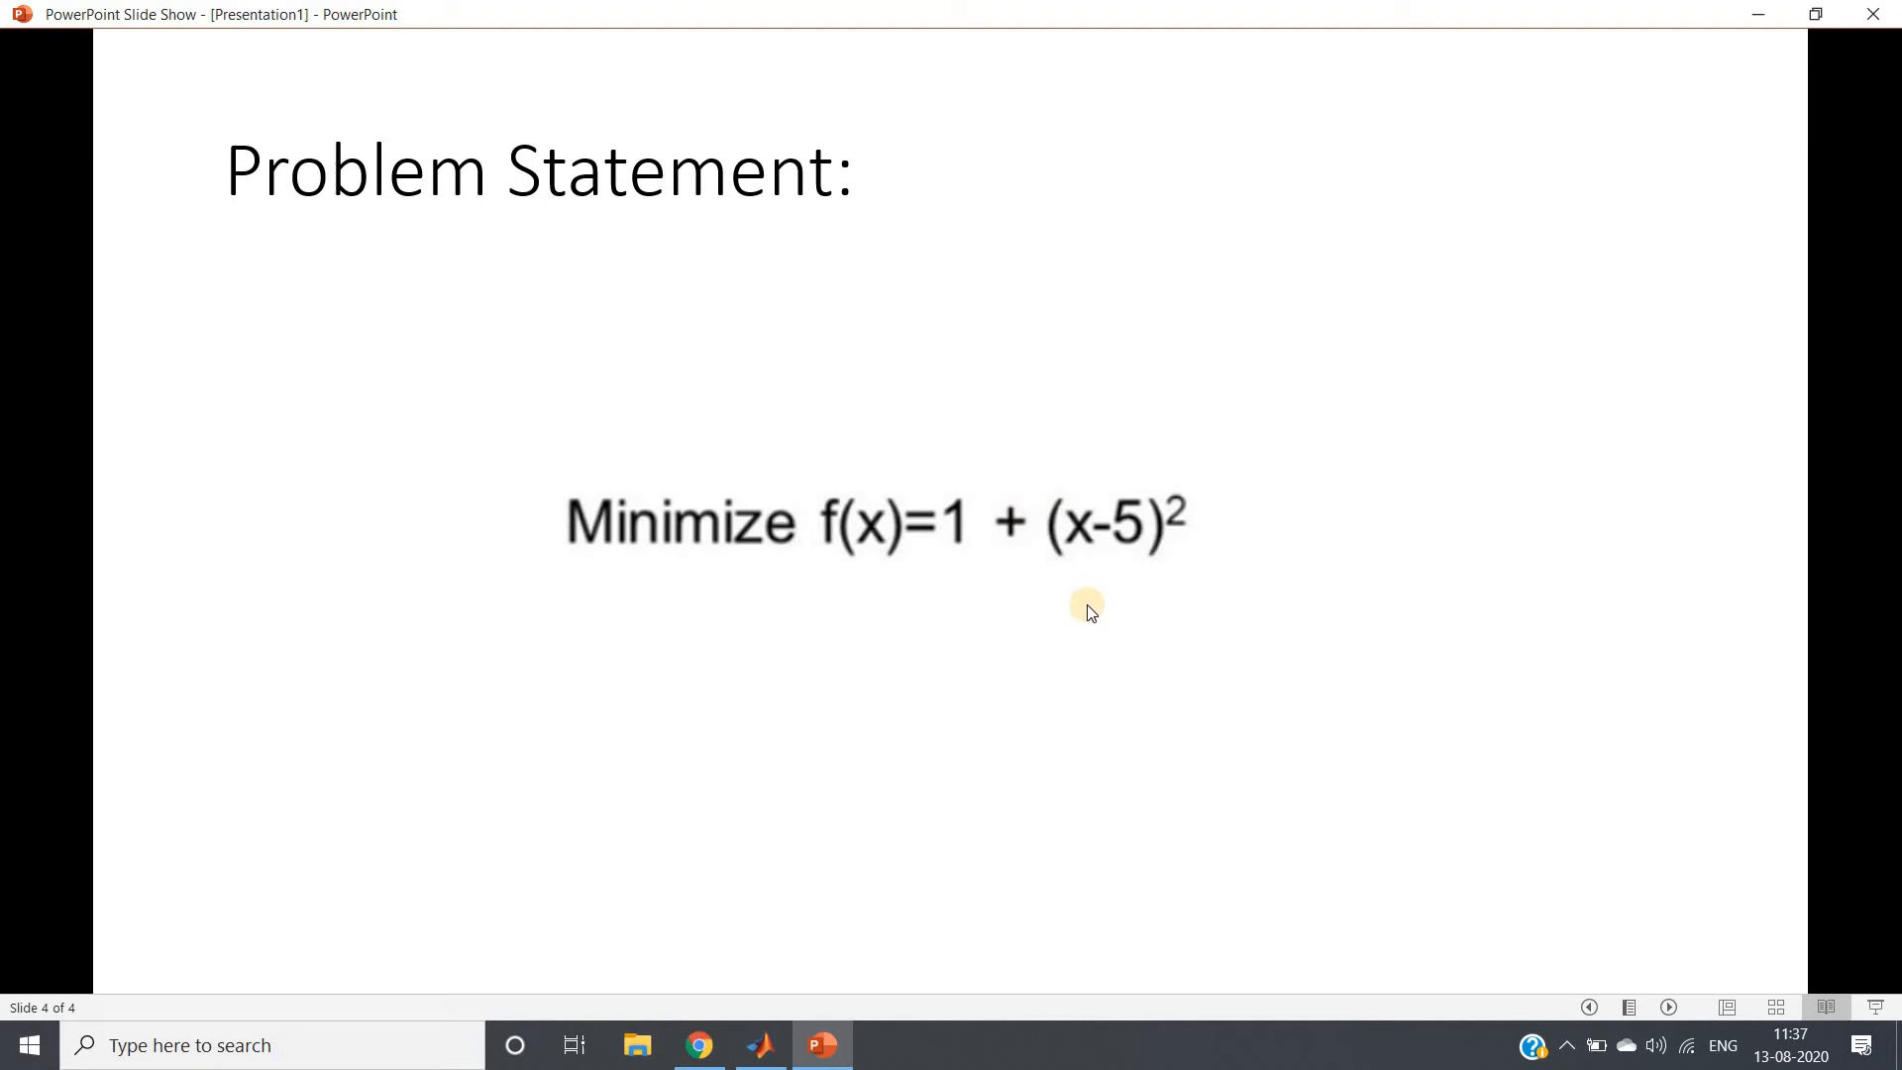
mouse_move(773, 1045)
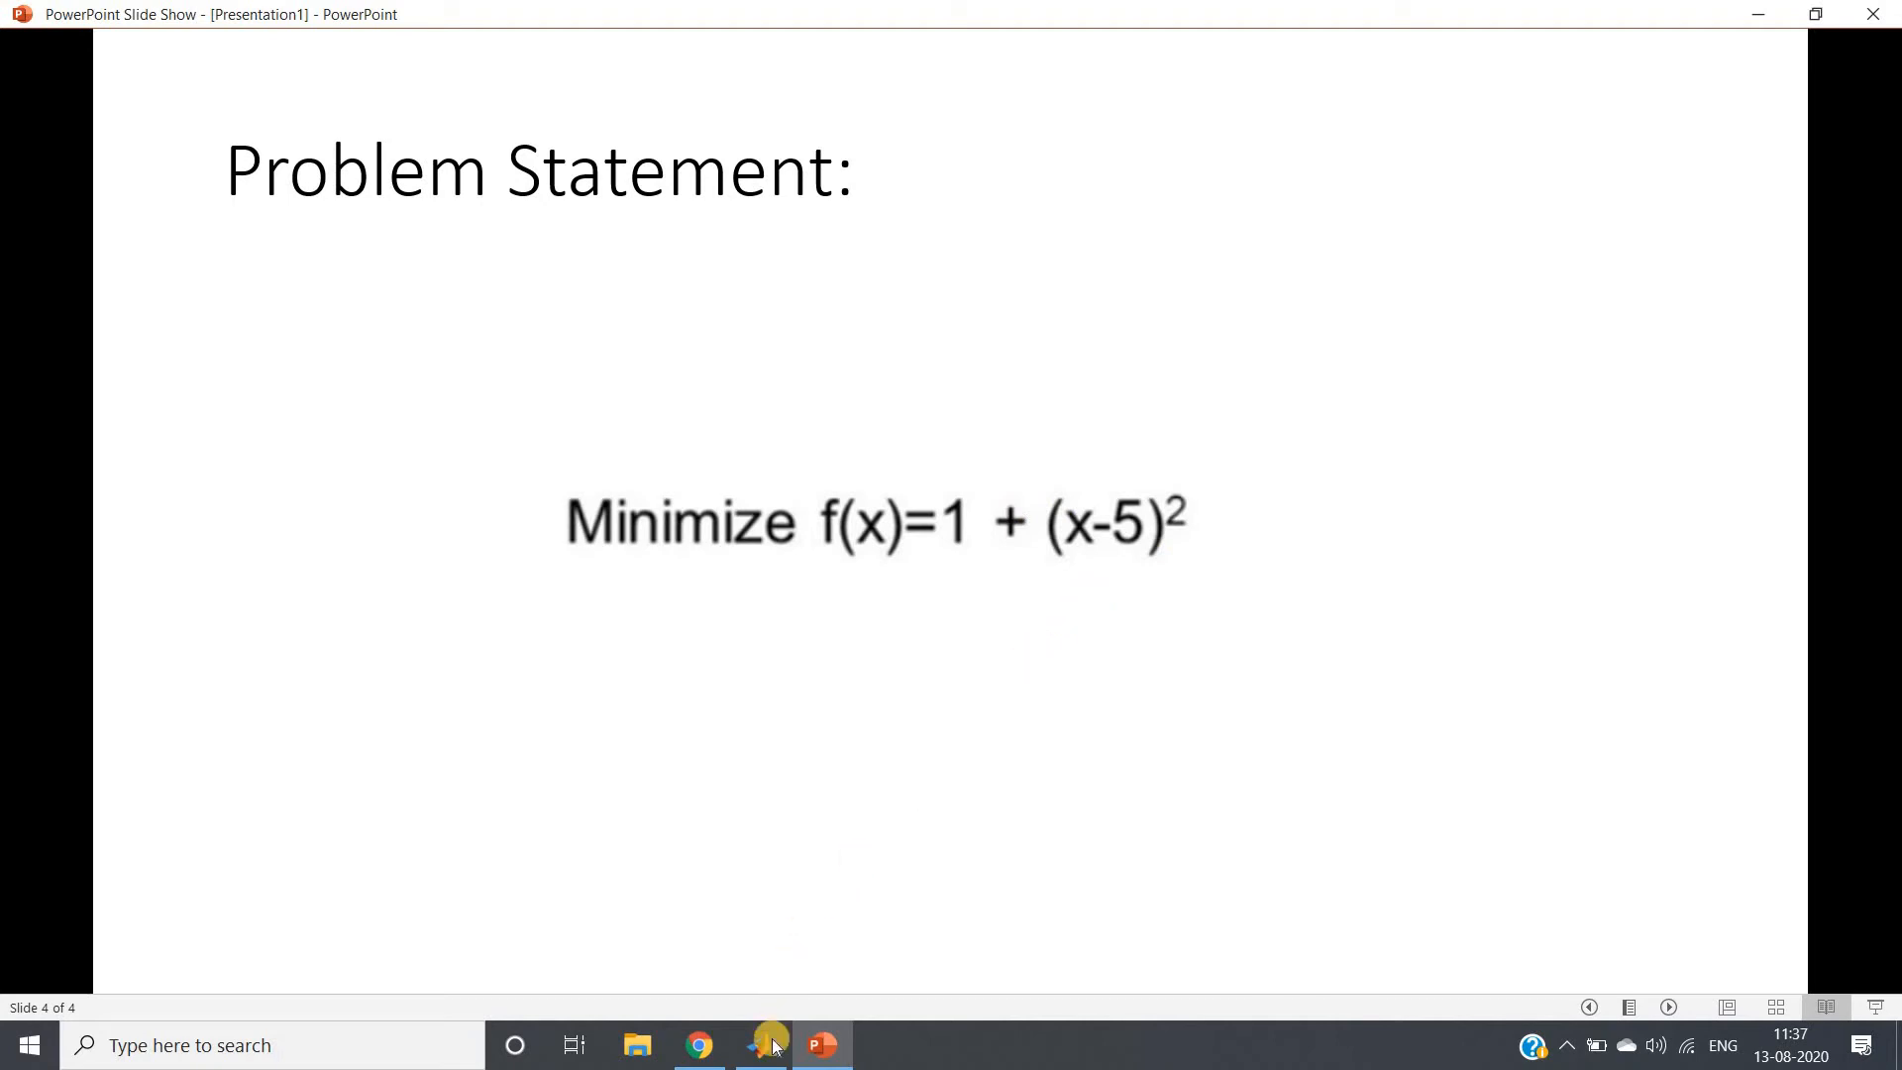
left_click(761, 1045)
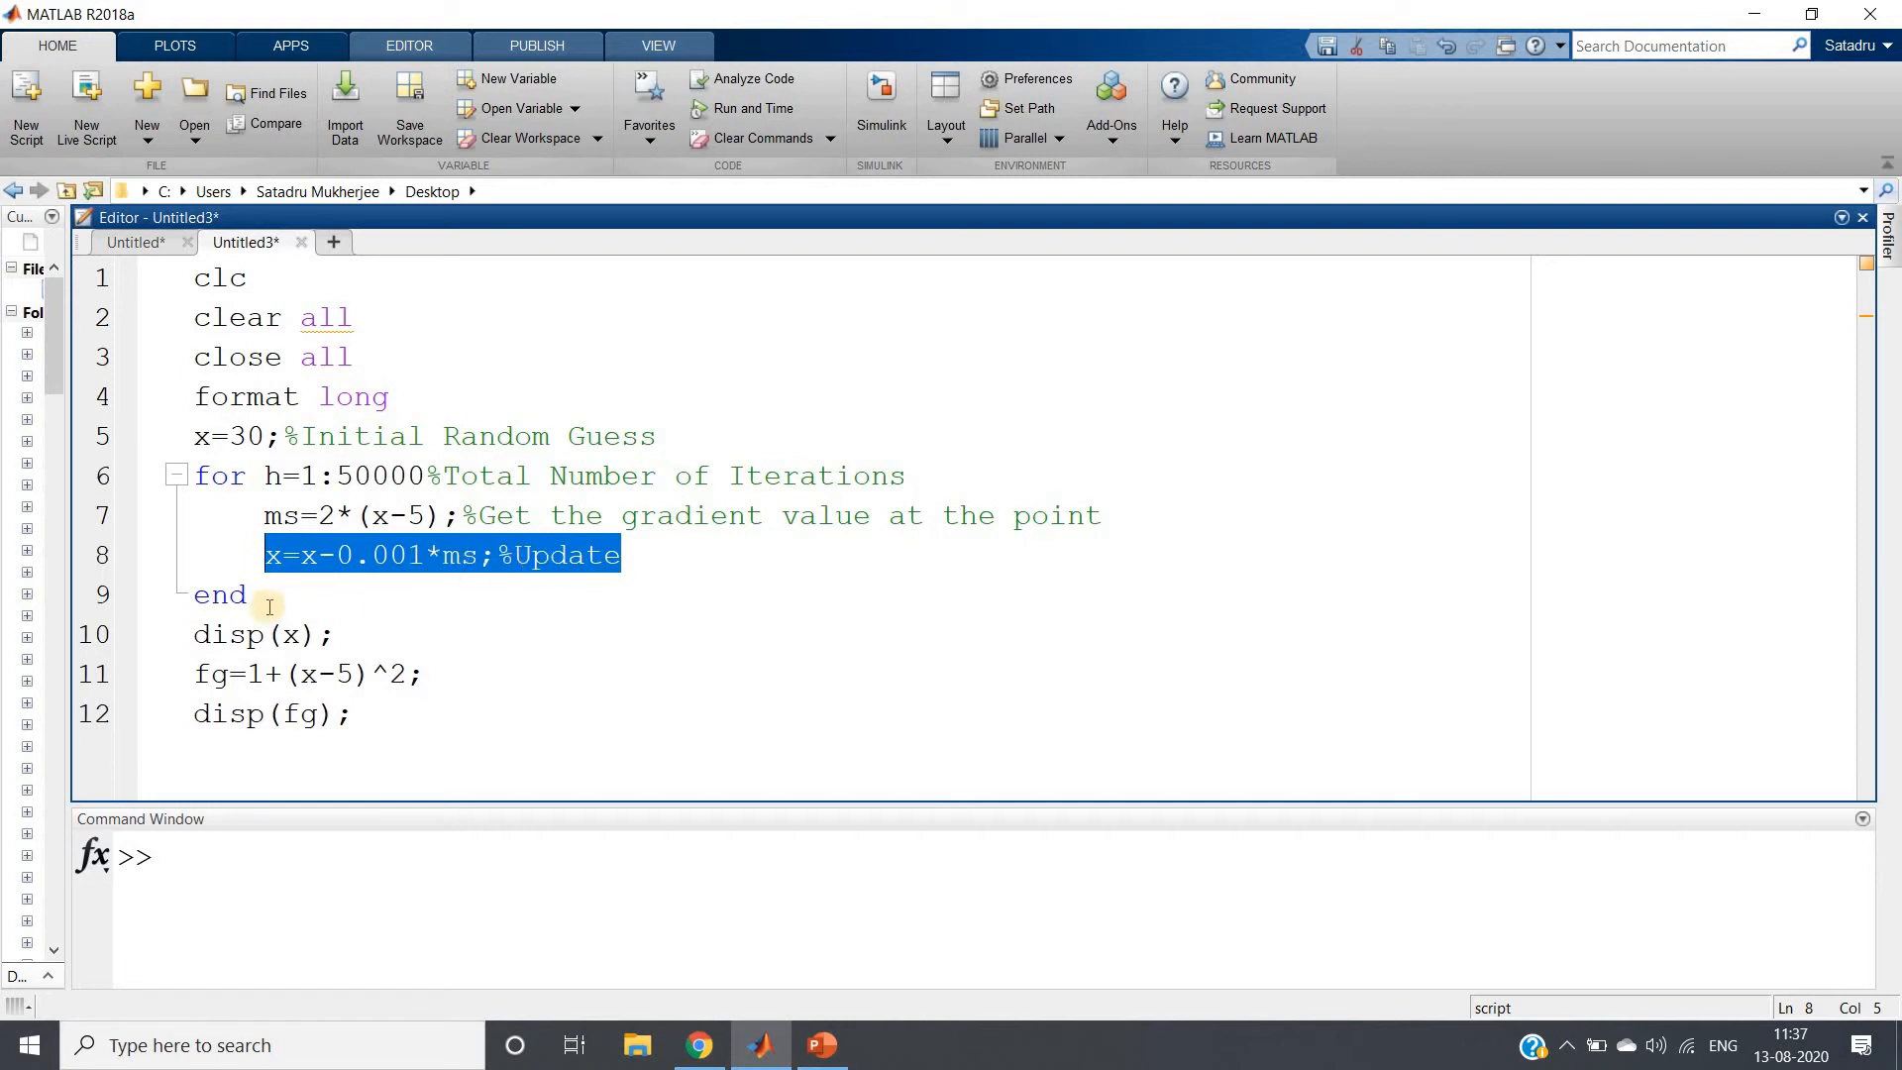
left_click(254, 516)
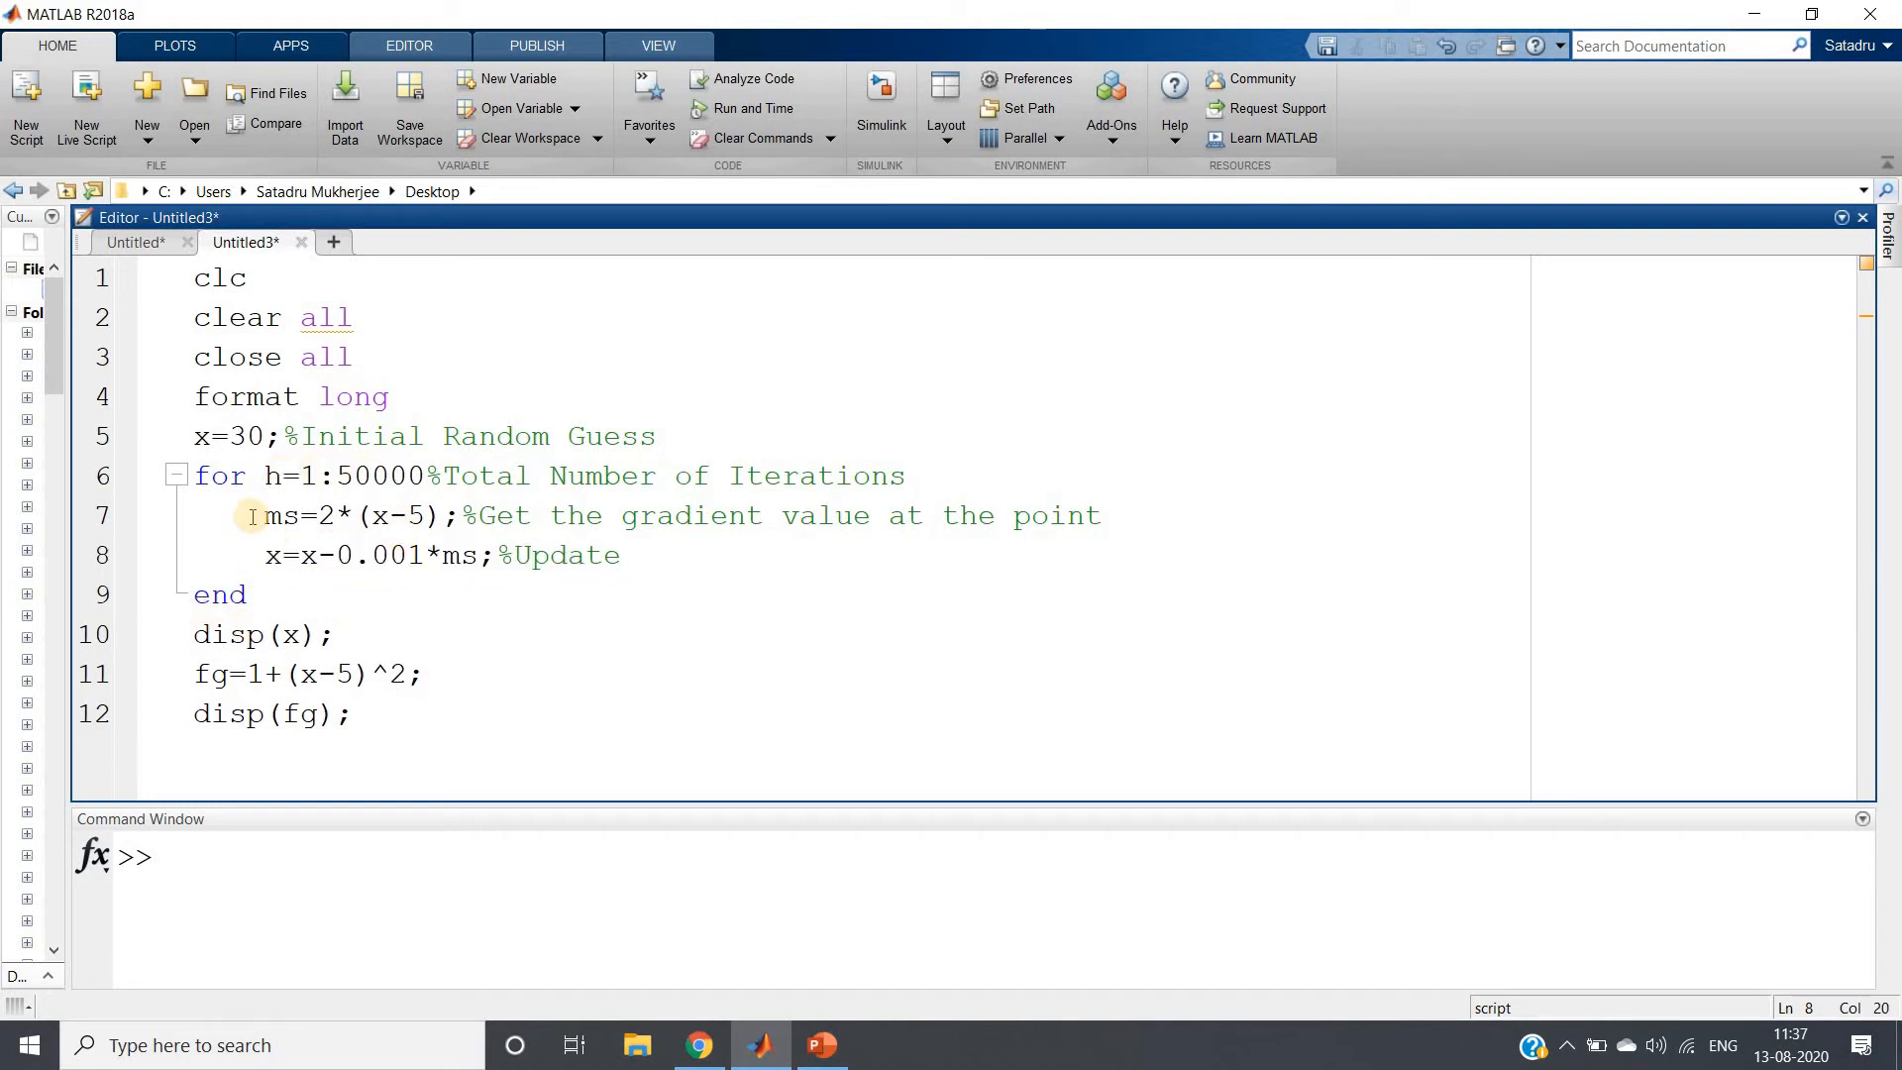
mouse_move(359, 554)
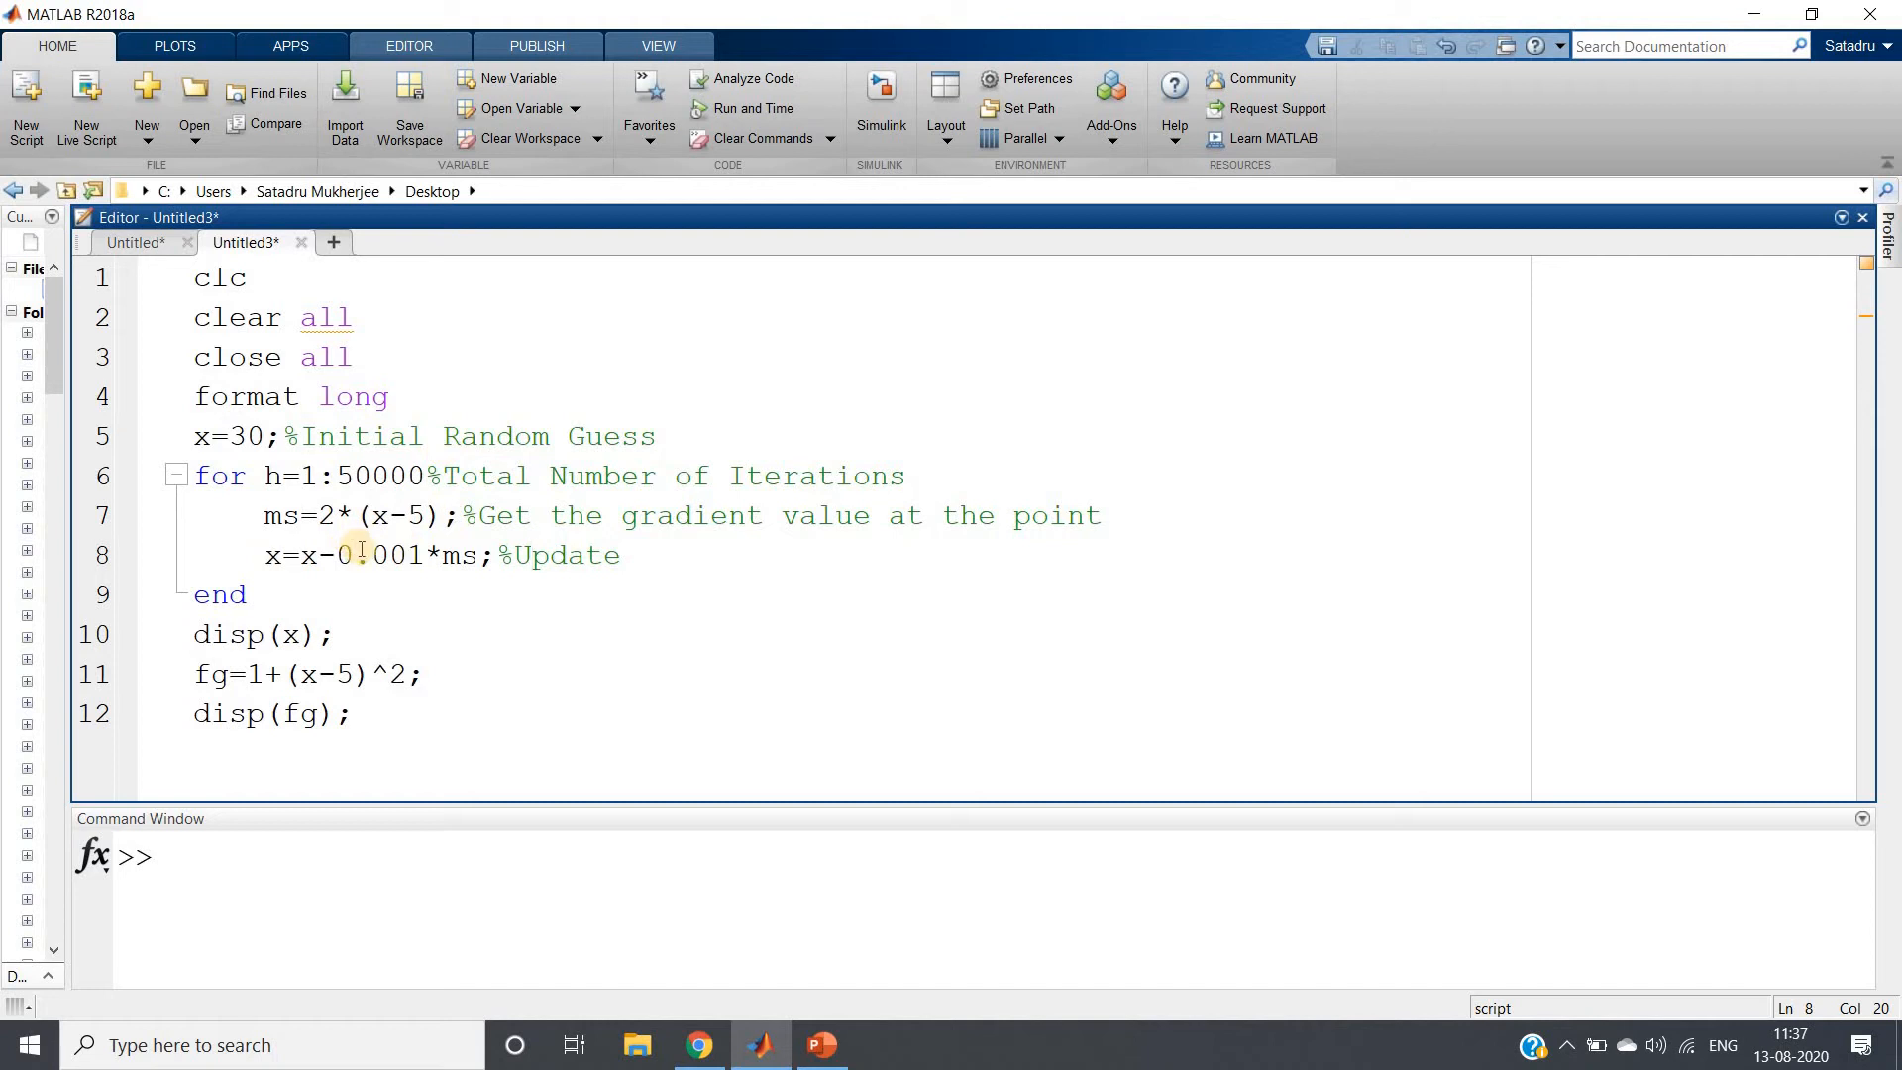
double_click(288, 634)
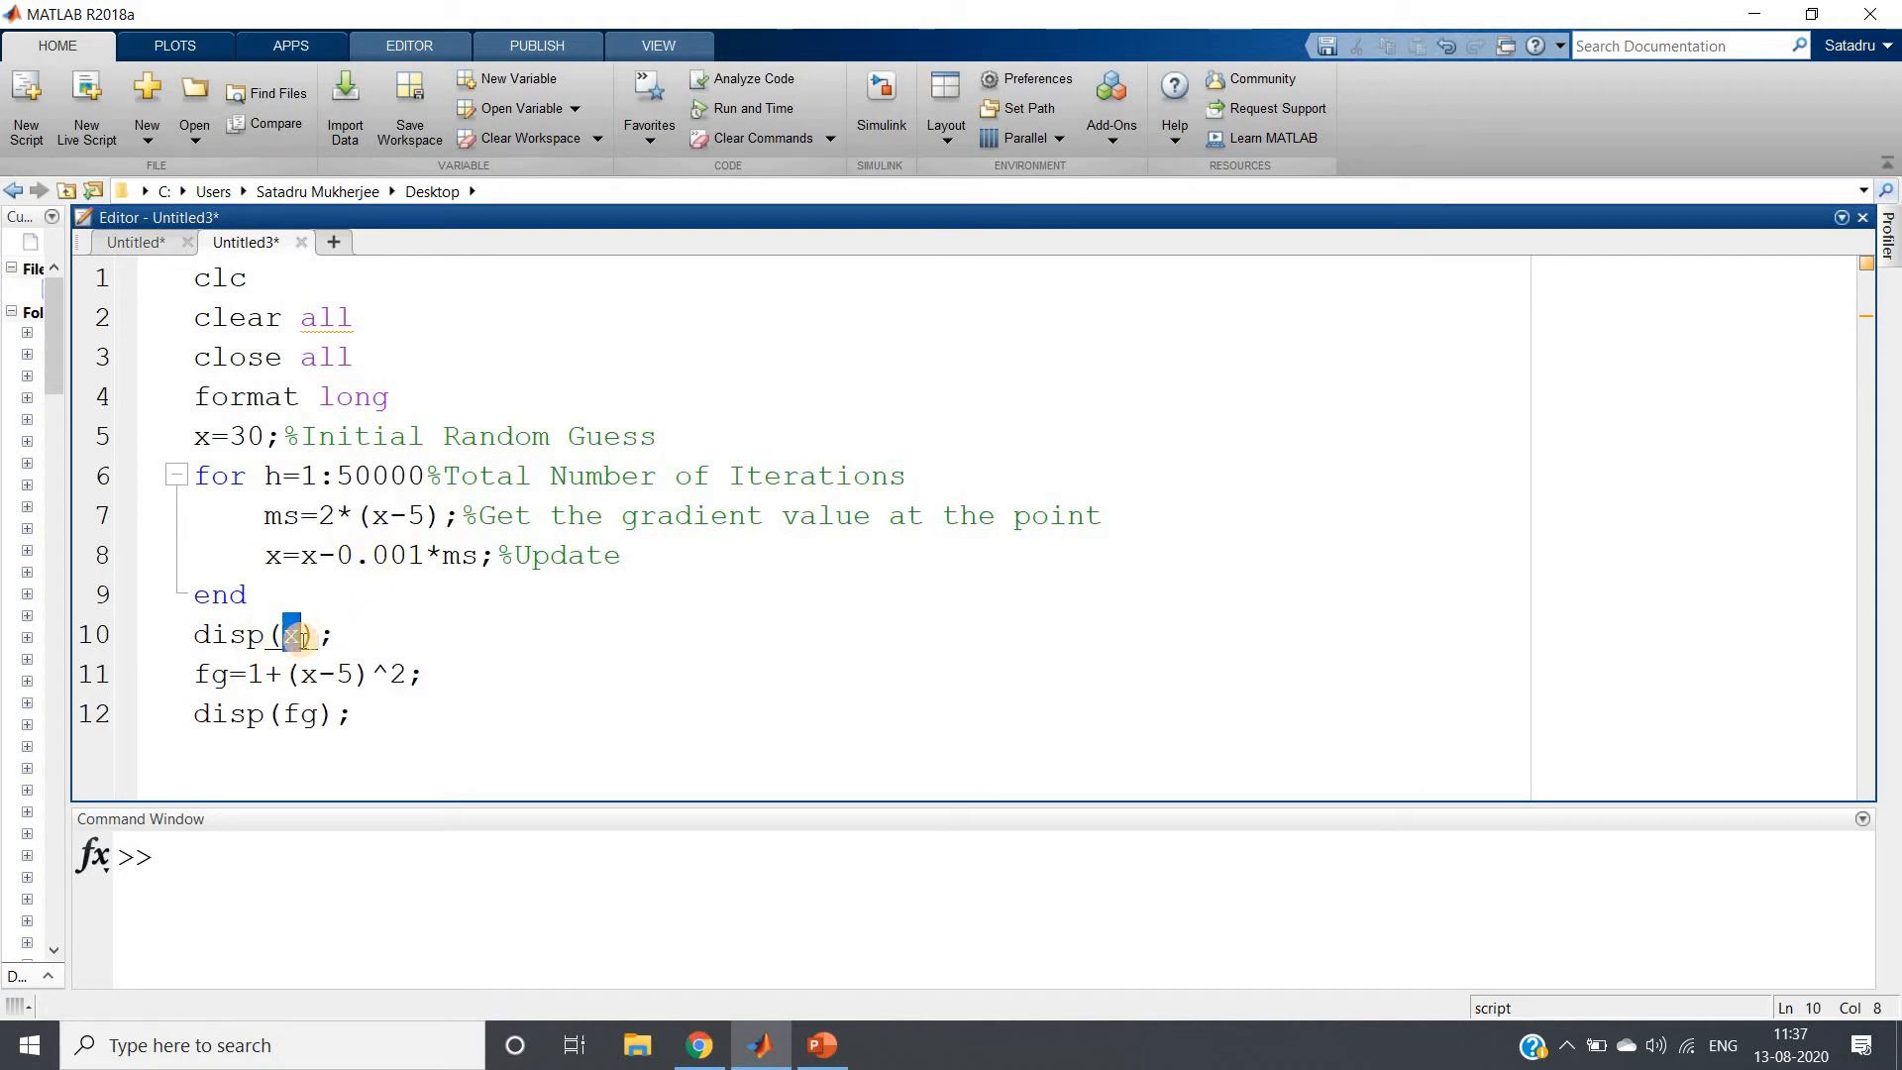
double_click(294, 634)
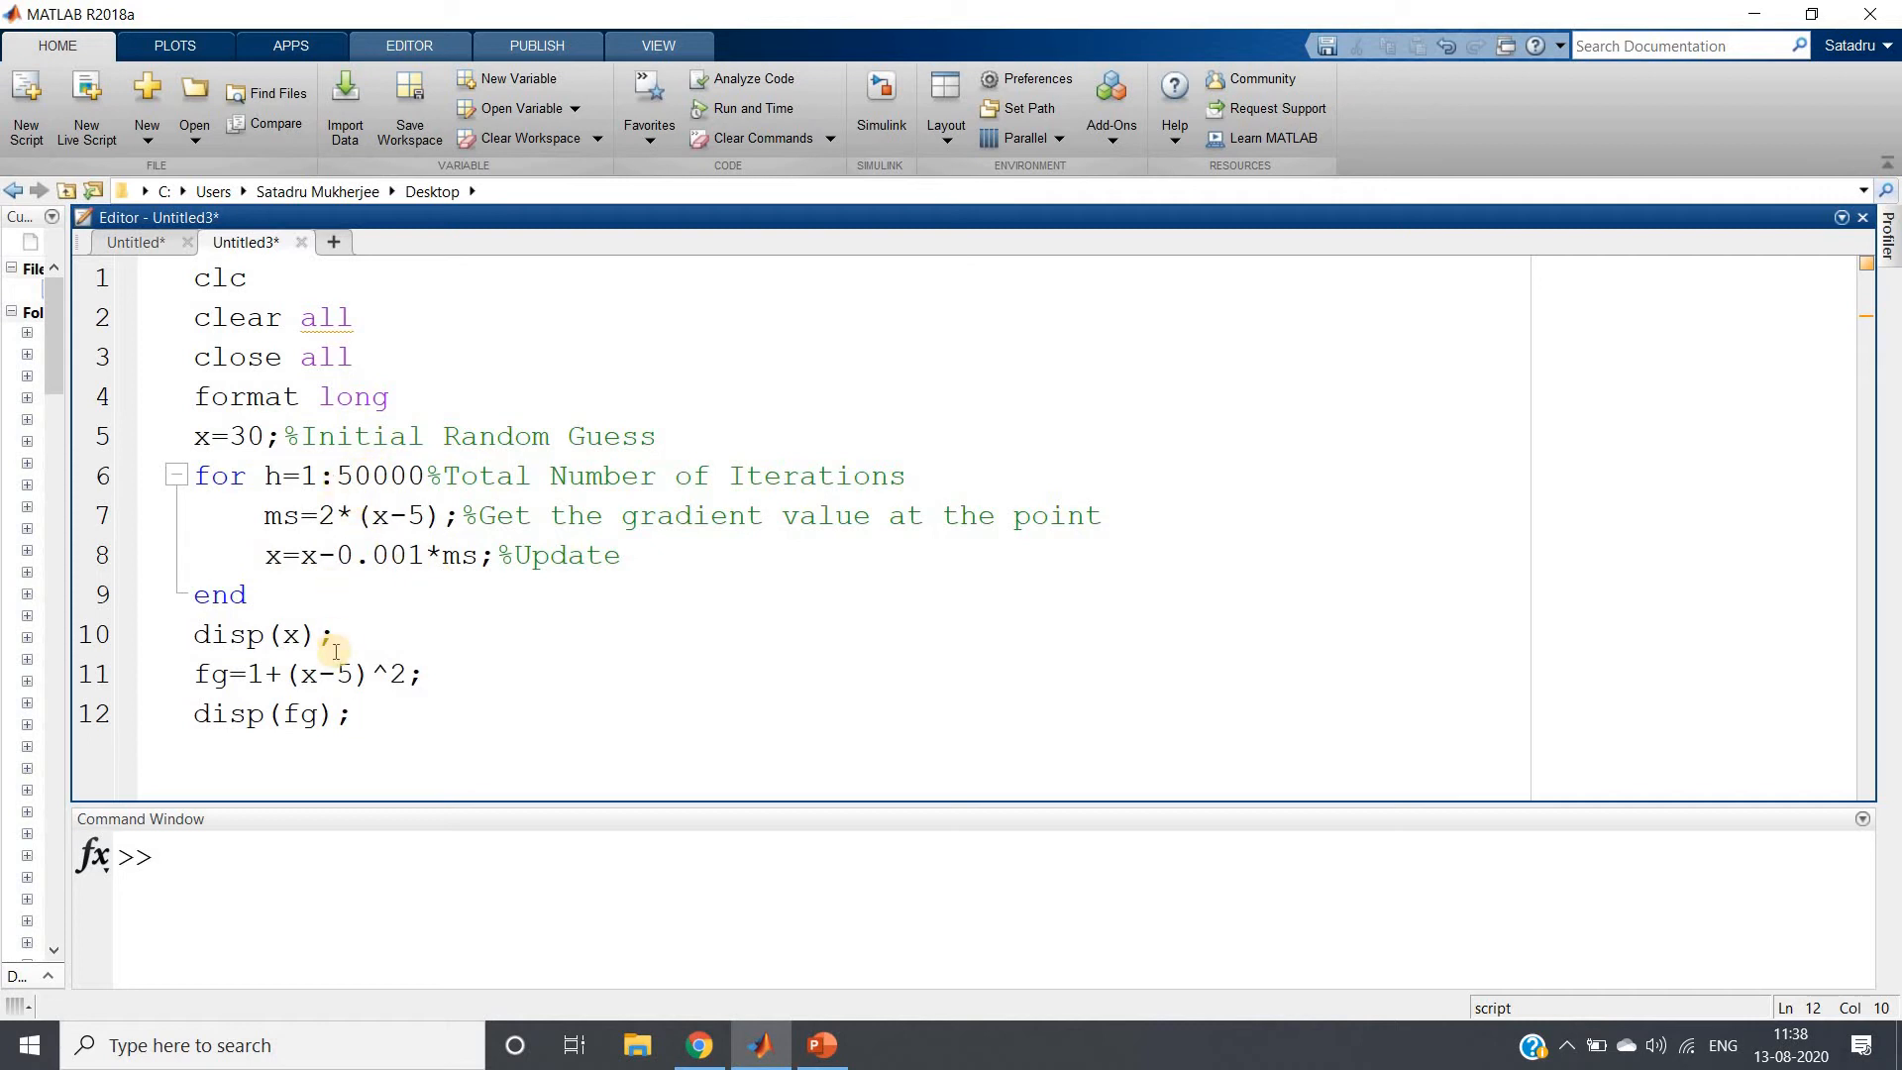
mouse_move(471, 736)
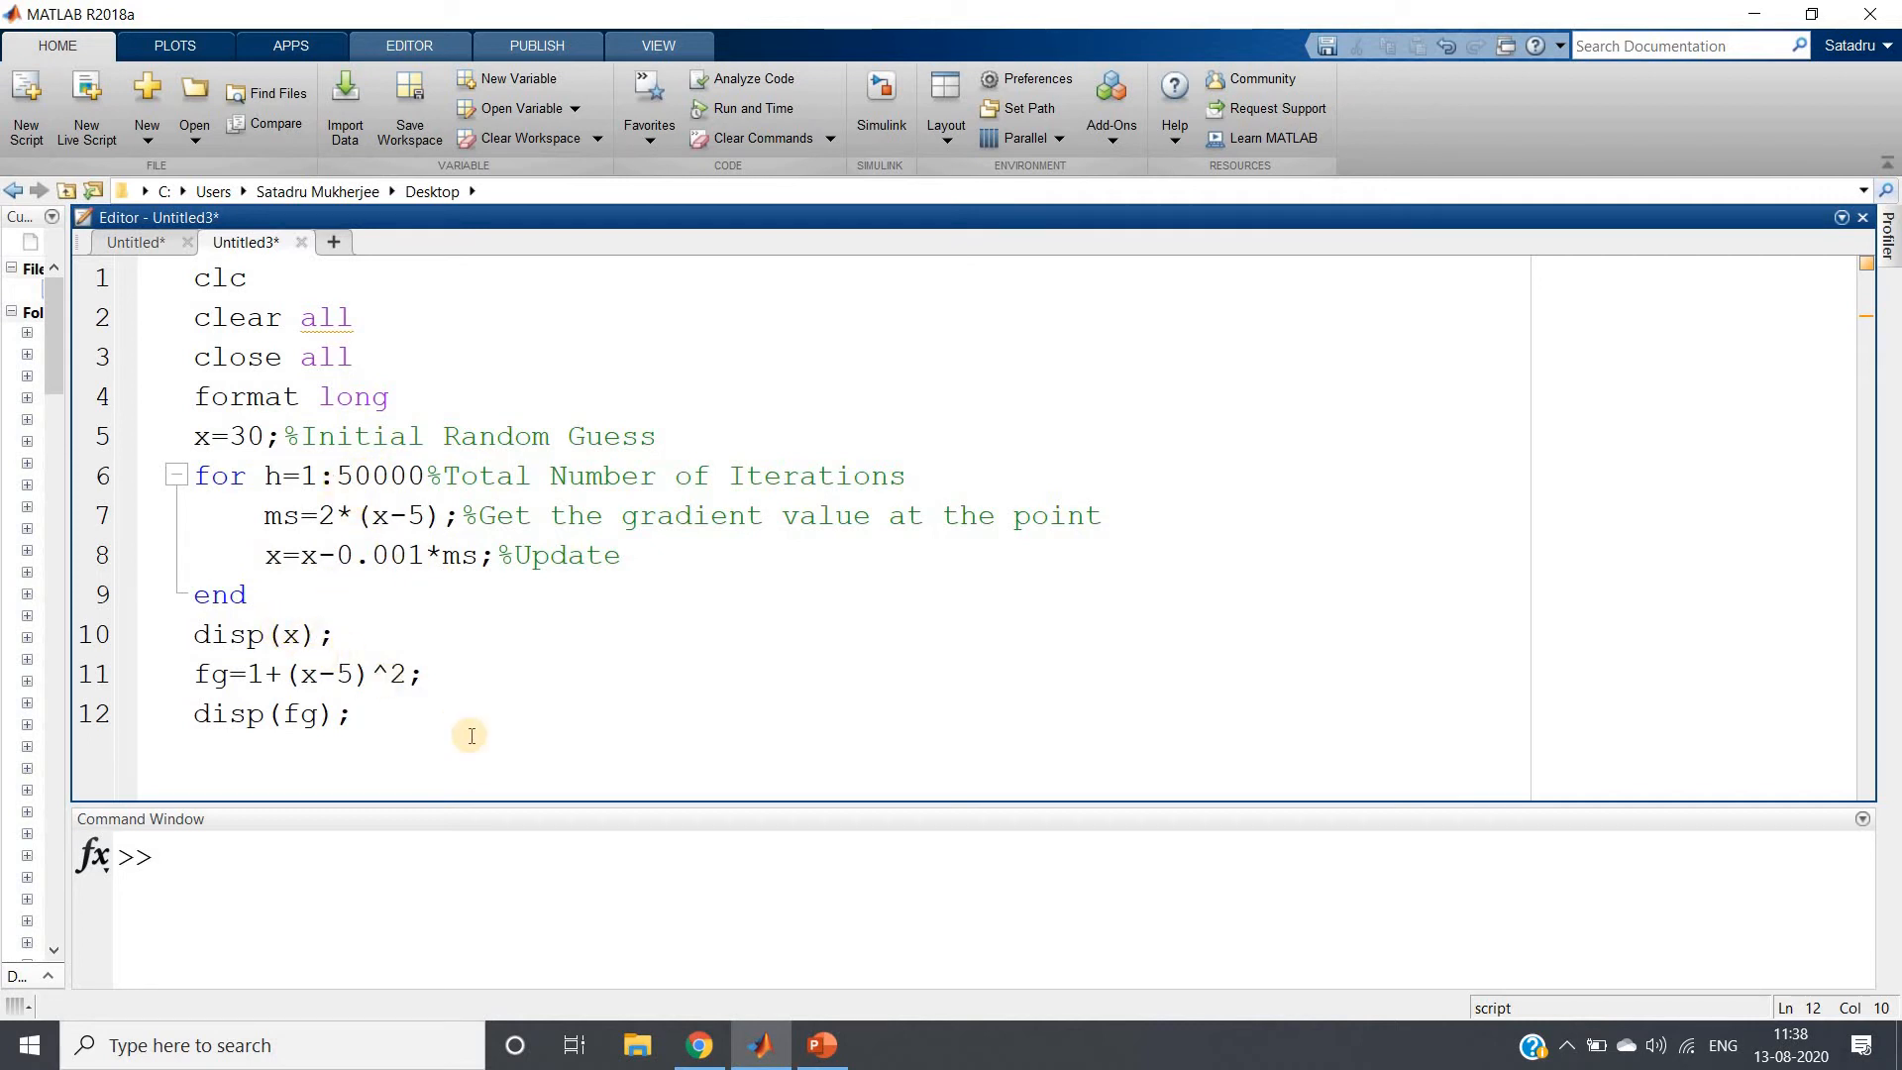
mouse_move(459, 731)
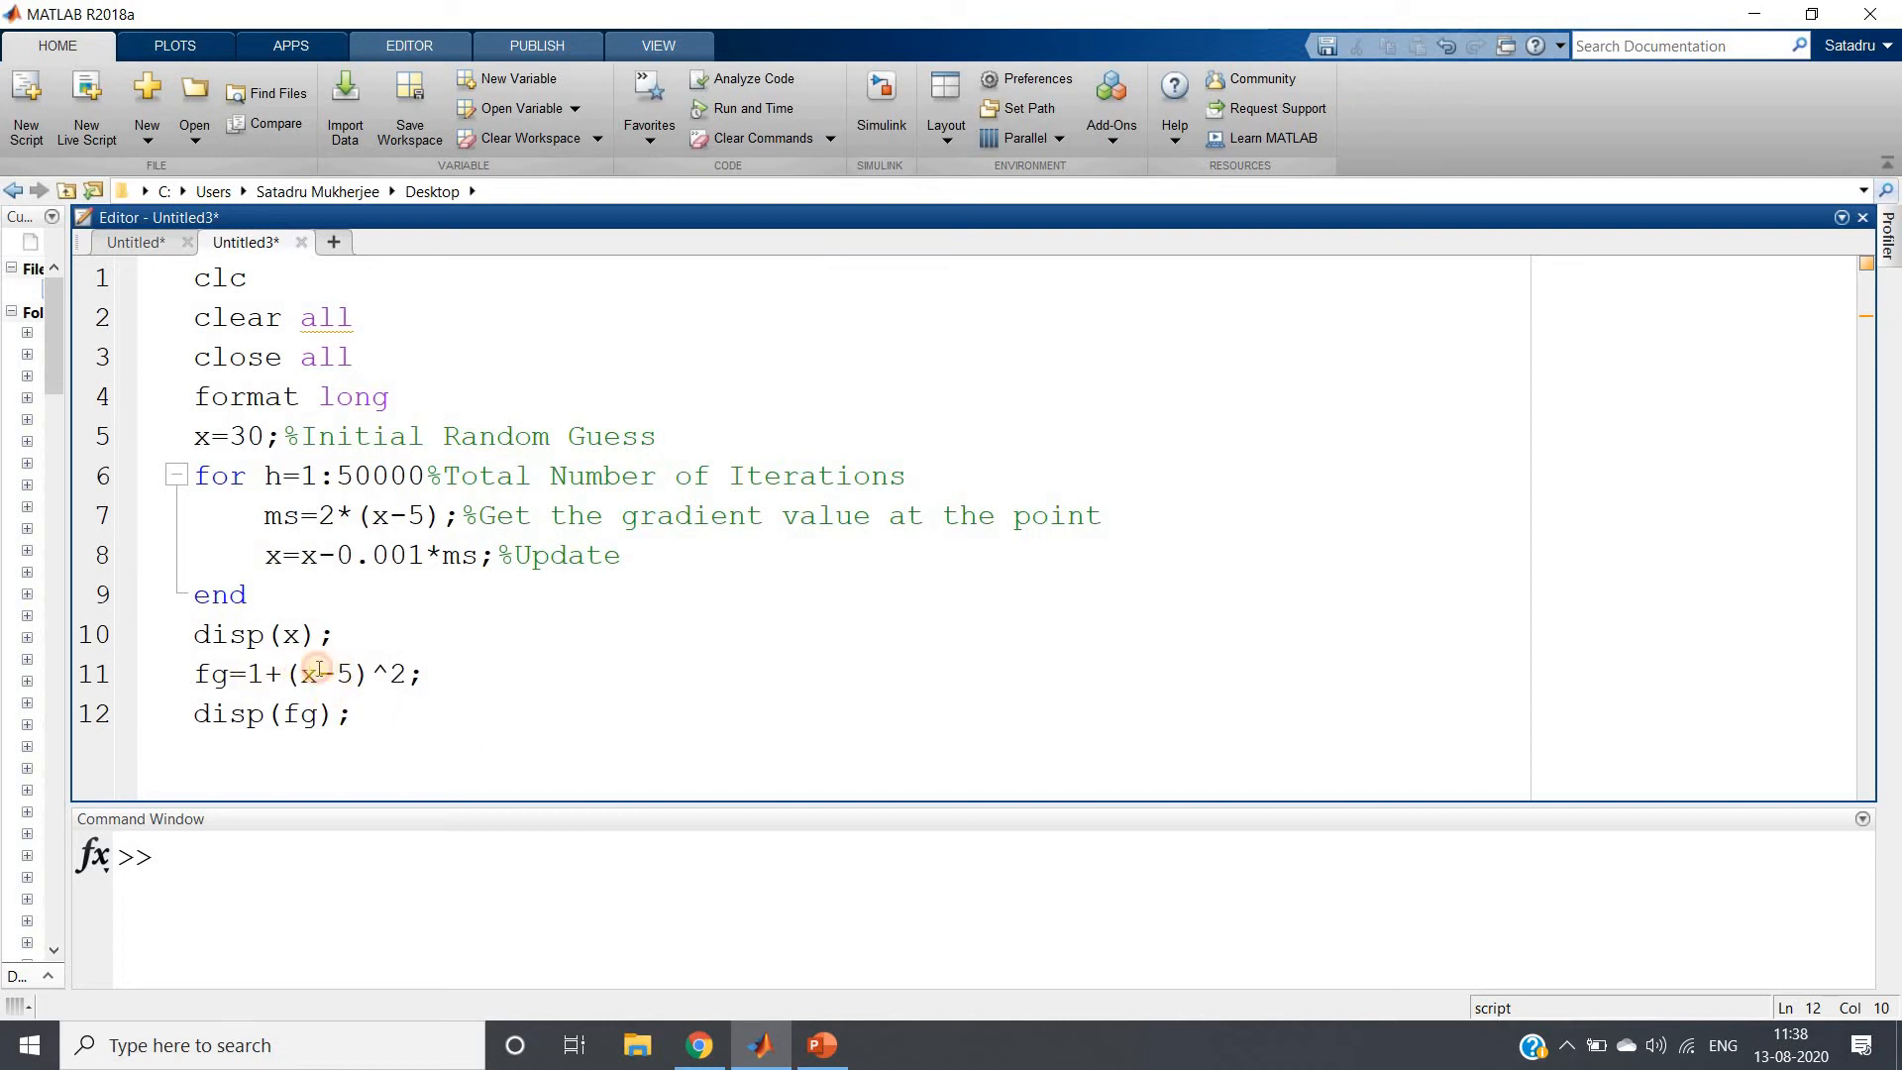
left_click_drag(229, 674, 412, 673)
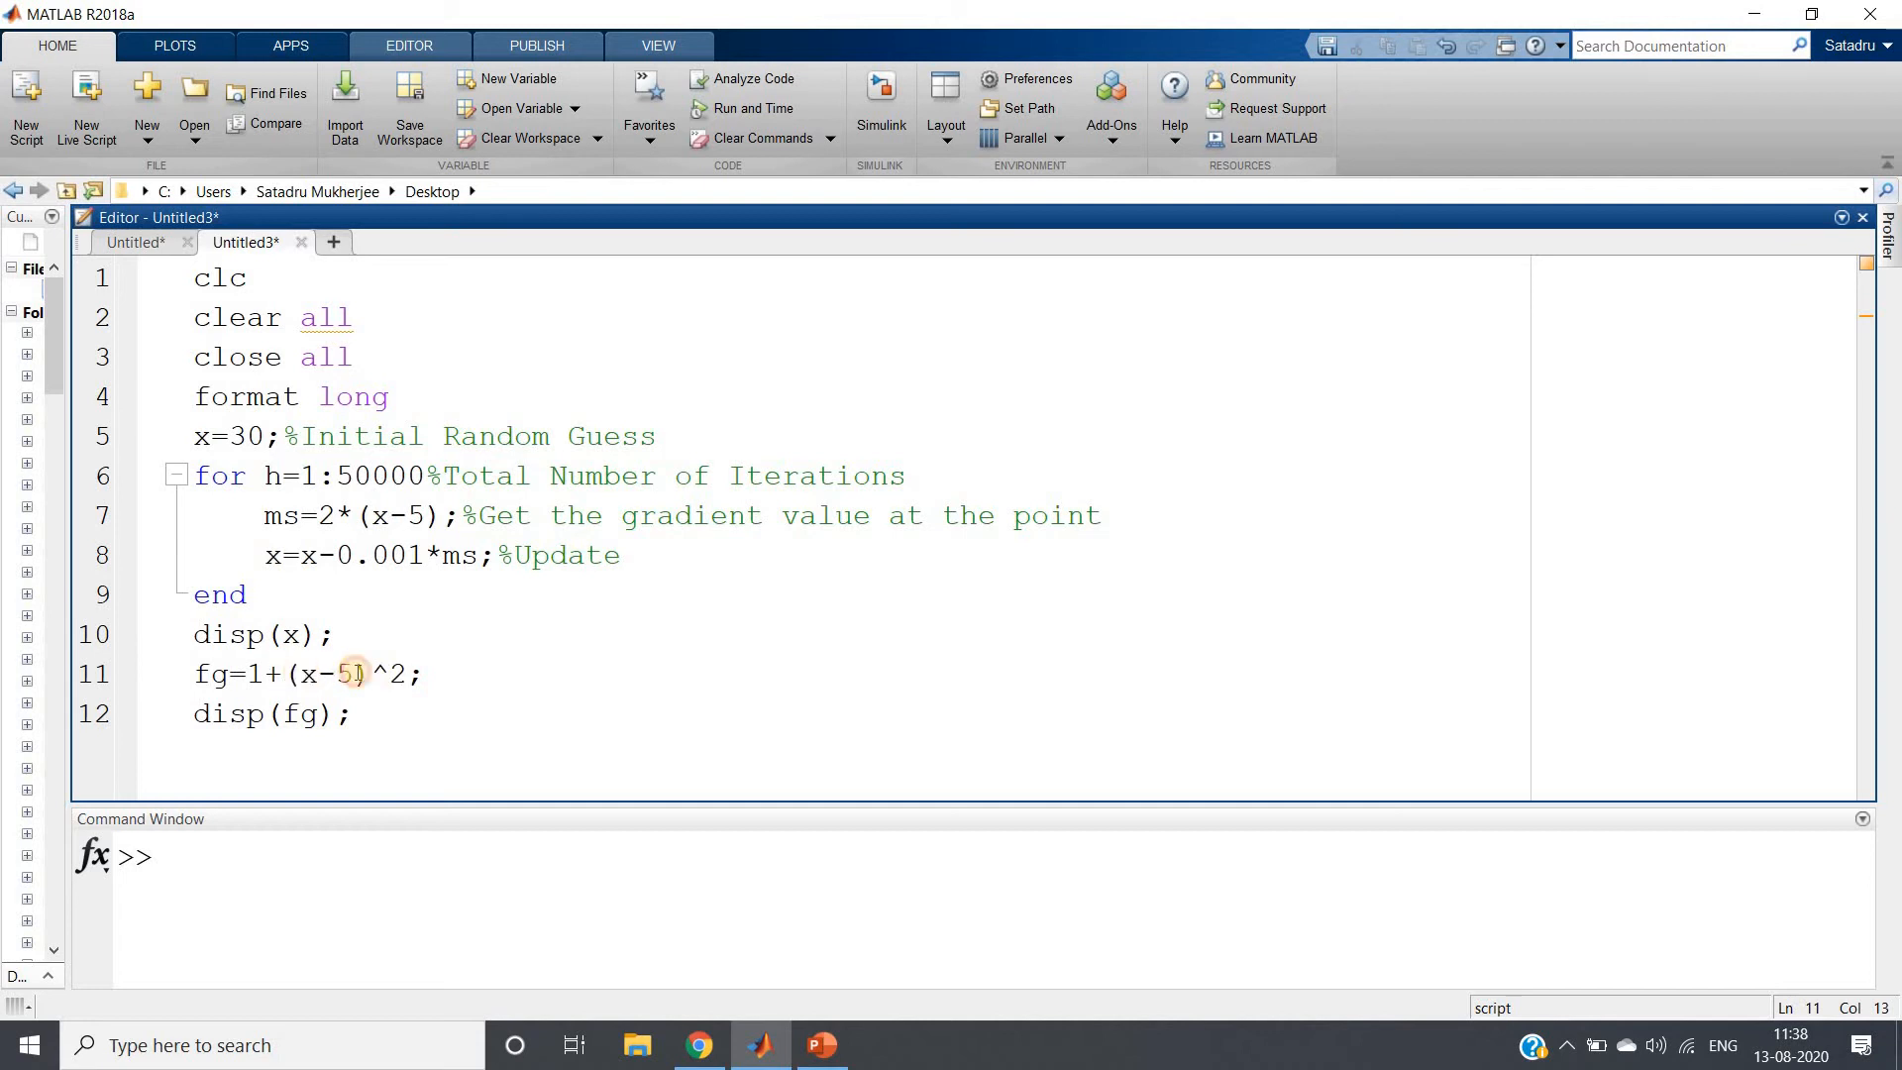
left_click_drag(287, 673, 410, 674)
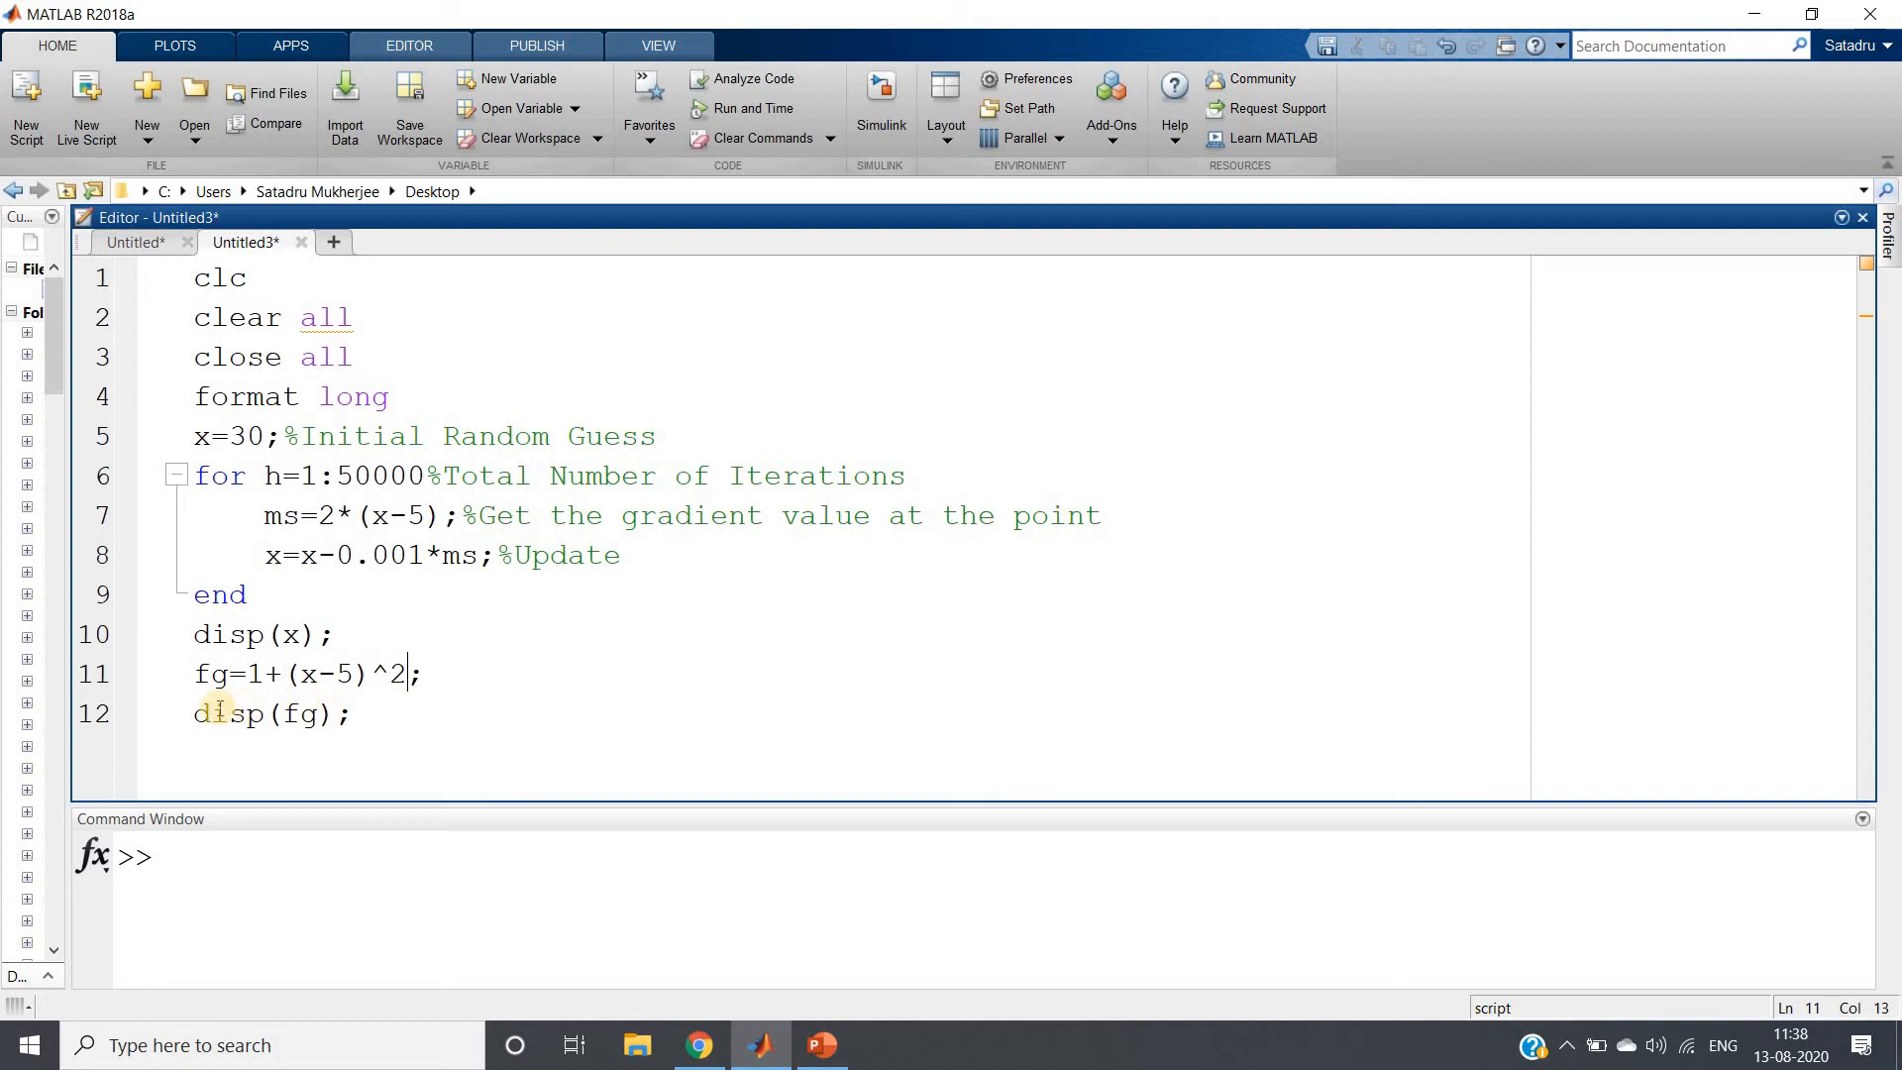
- Evaluate the whole script from guess 30, getting x≈5.000000000000222 and minimum 1, then restore the editor height
key("ctrl+a")
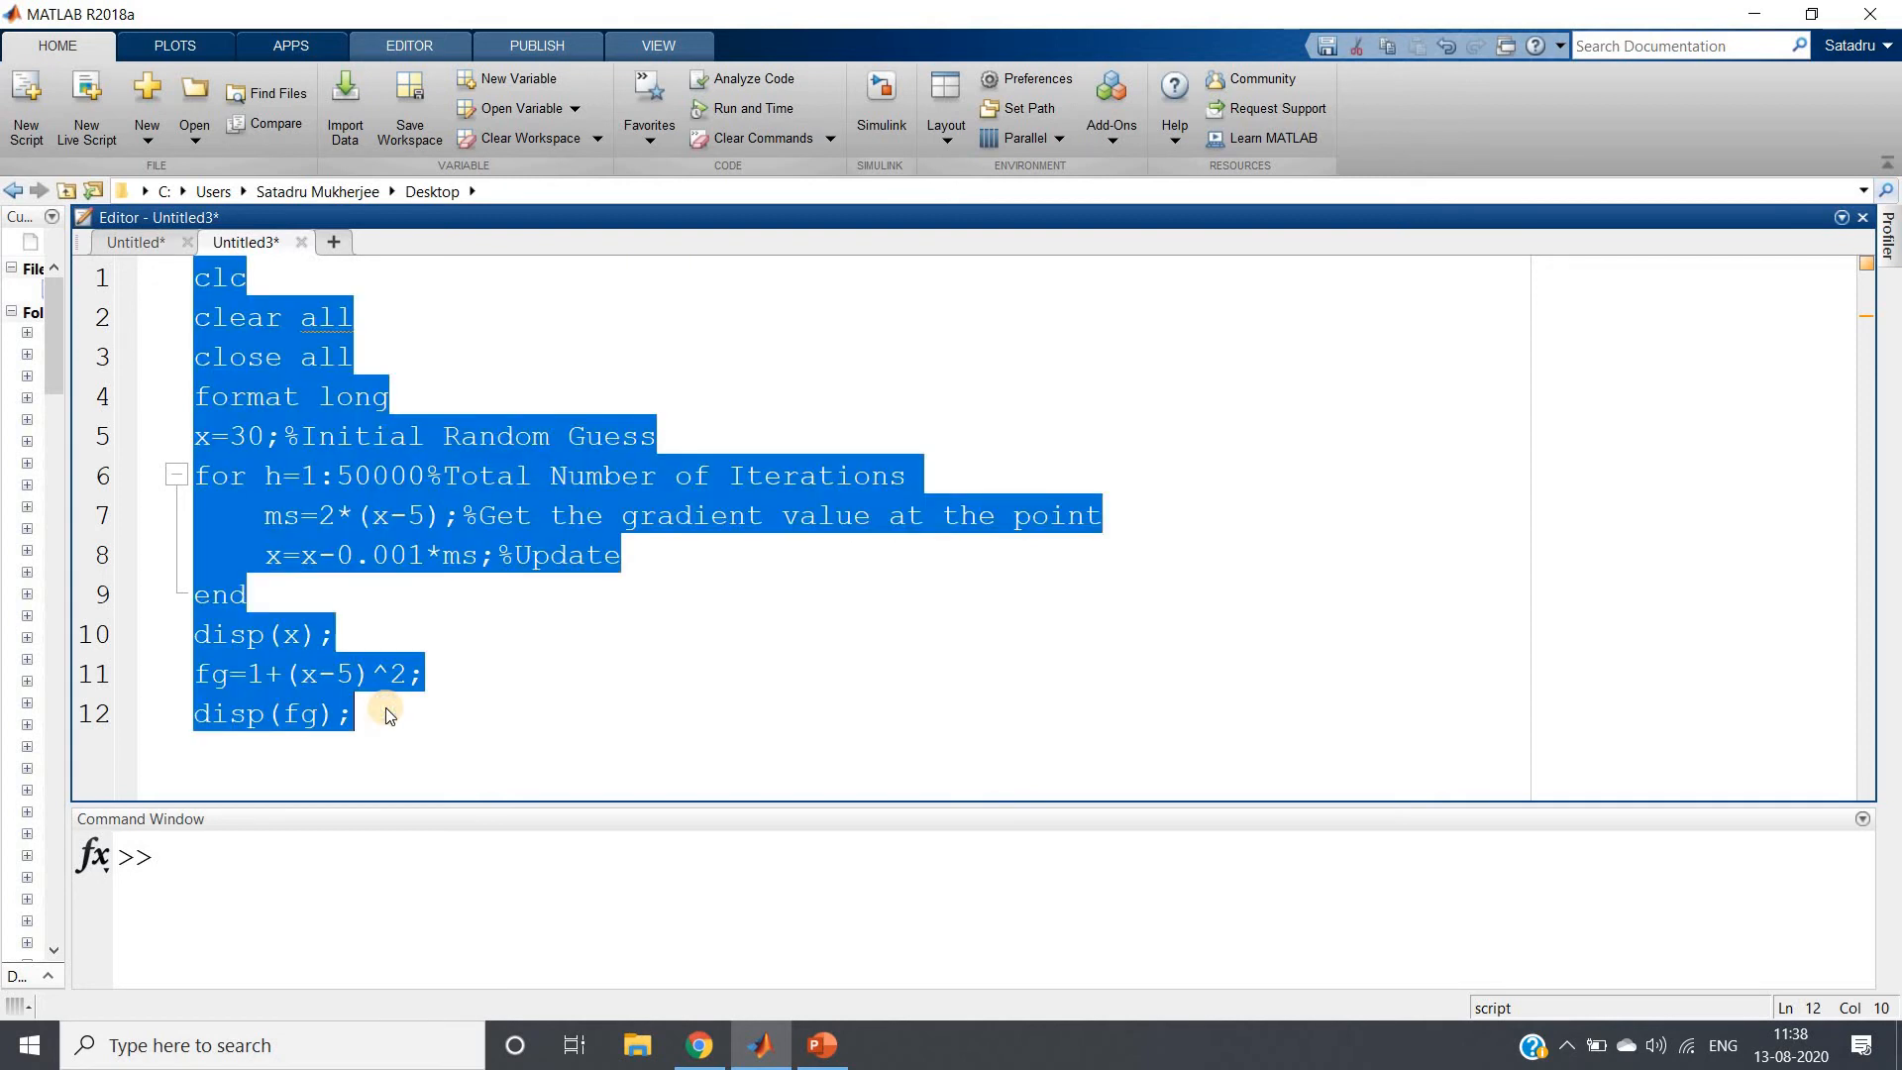
right_click(385, 714)
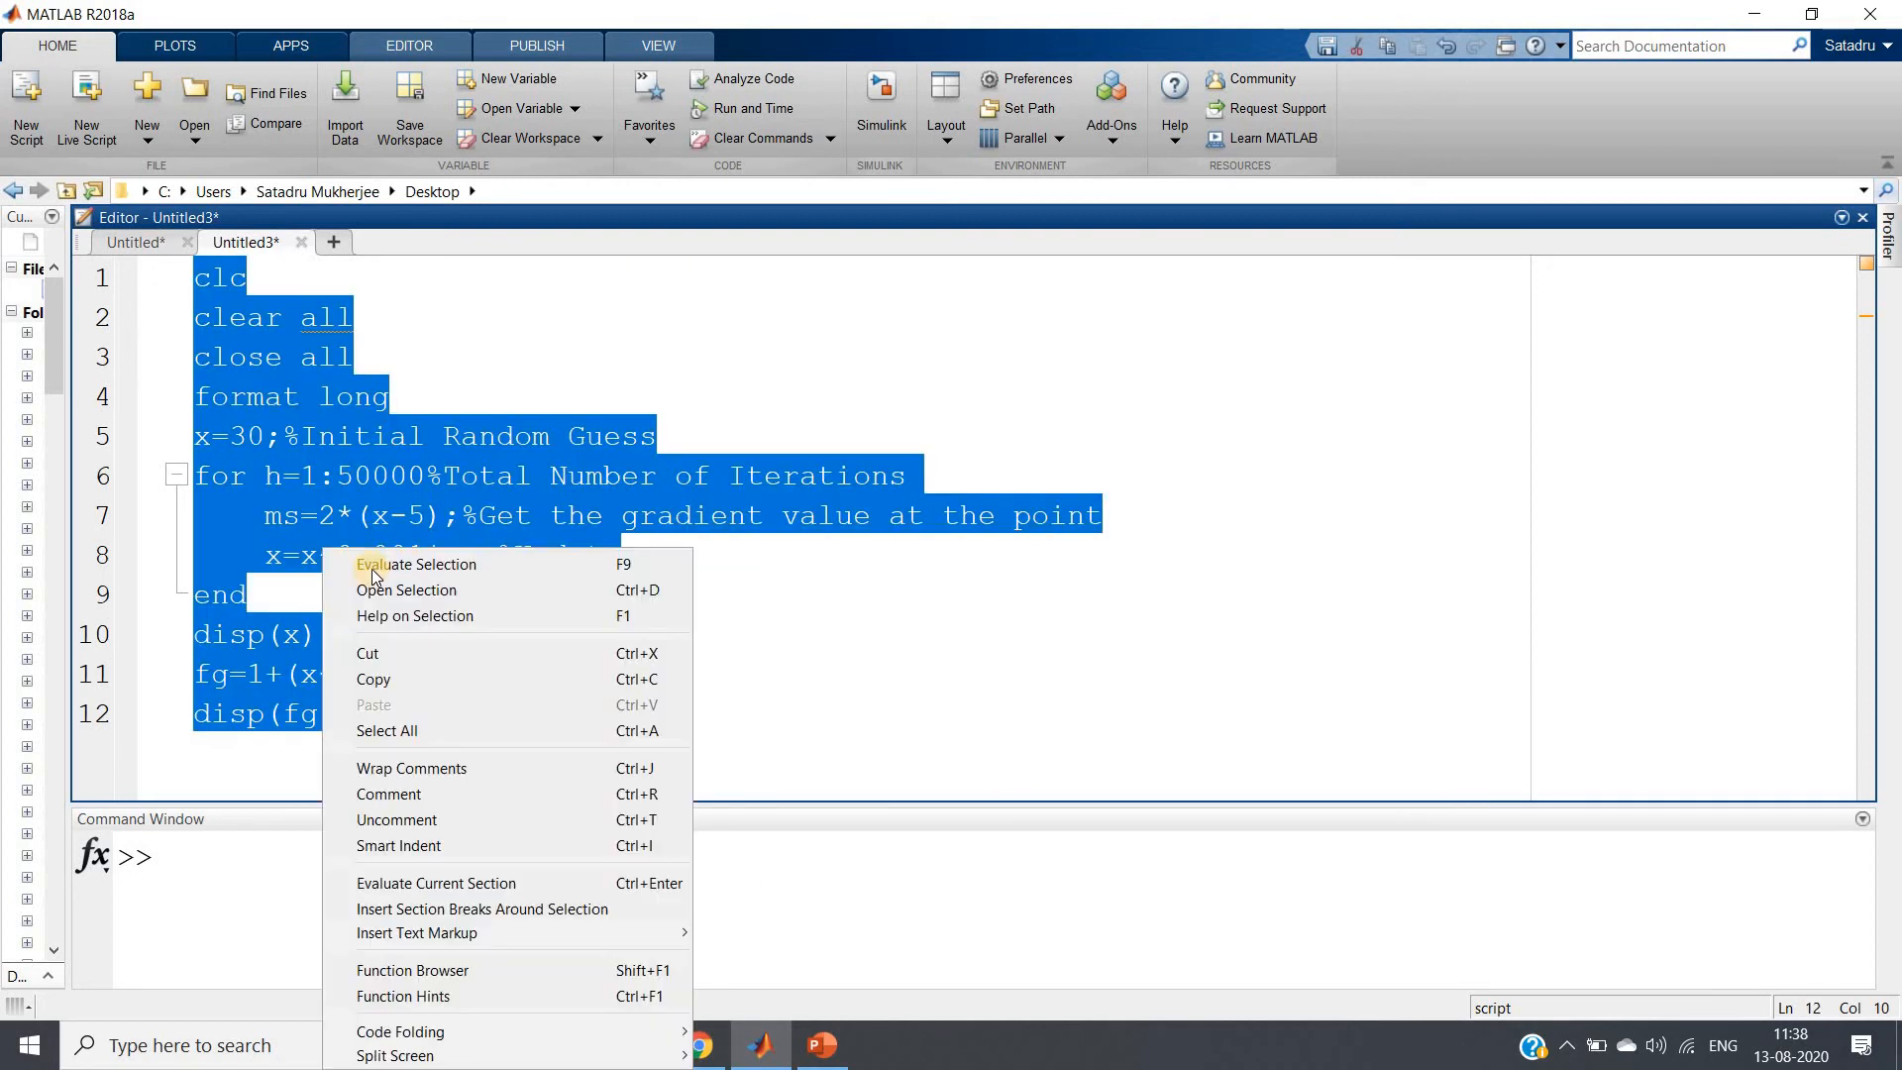
left_click(416, 565)
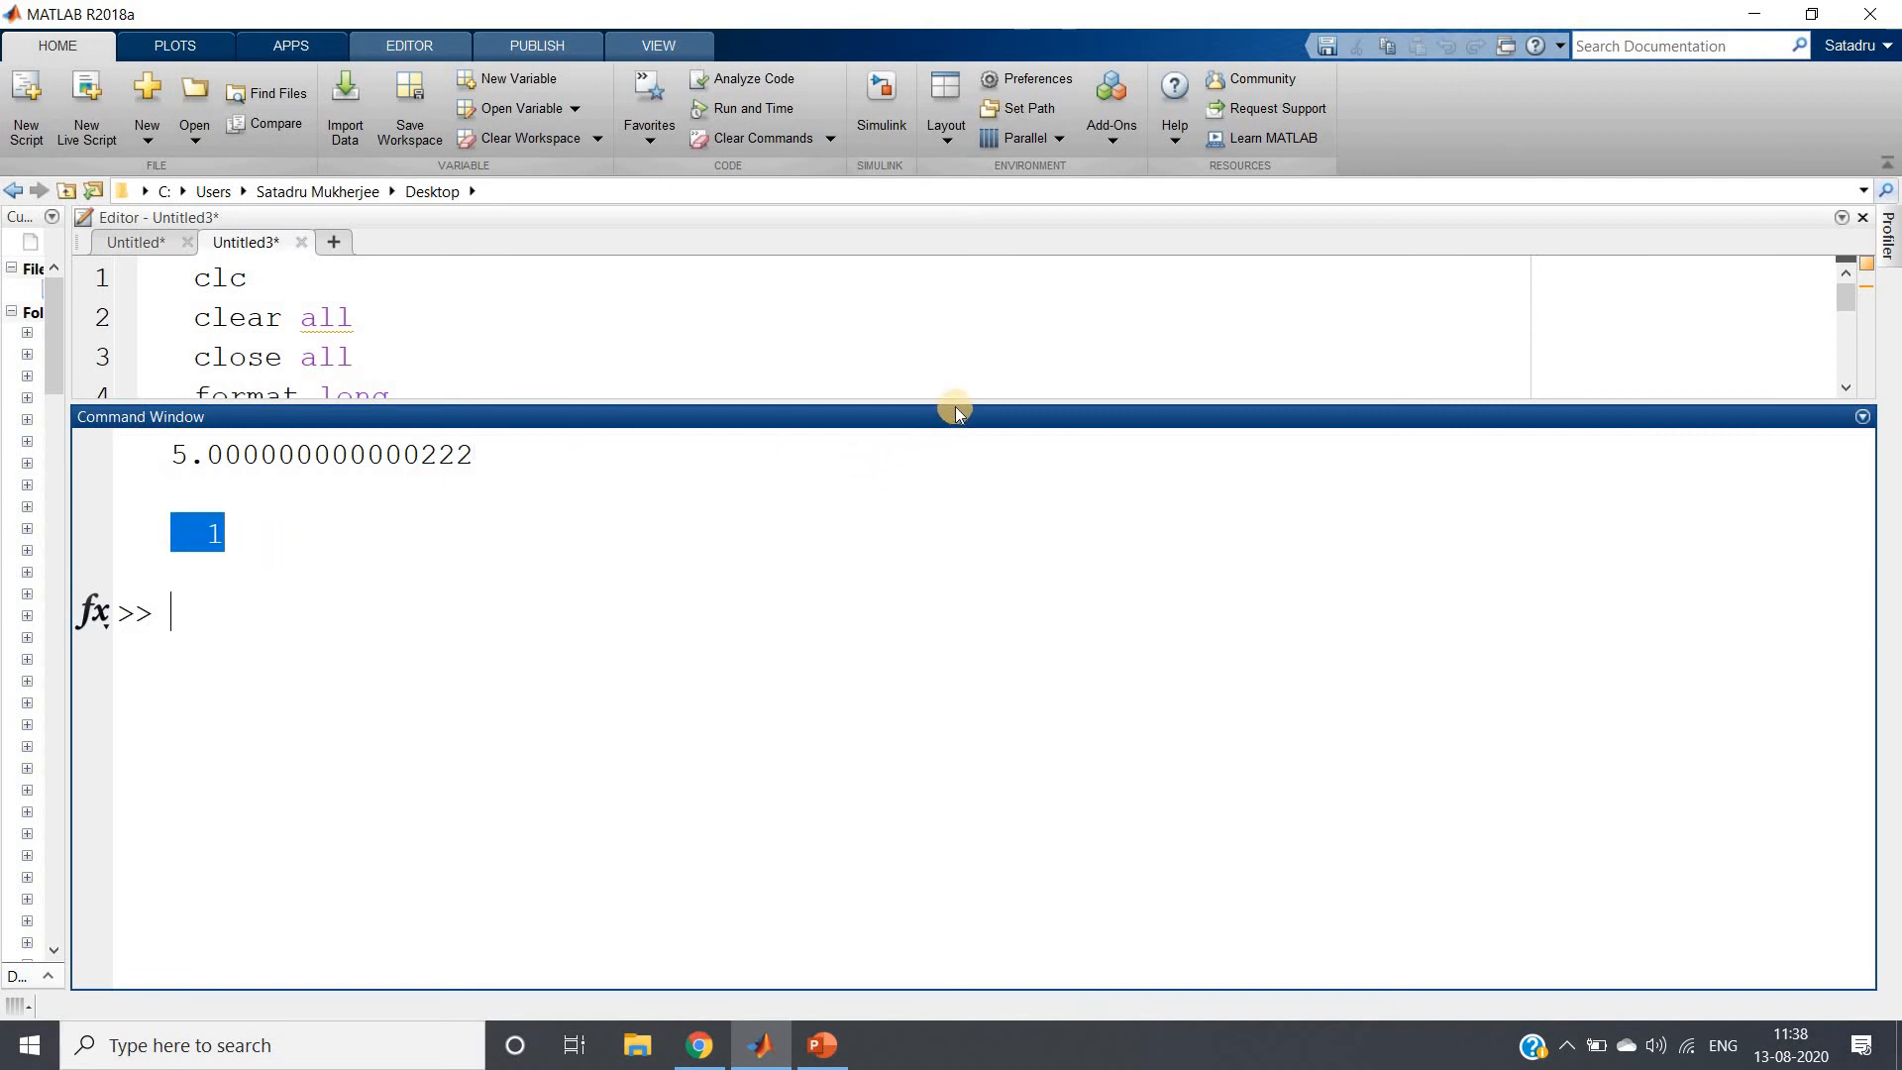
left_click_drag(956, 410, 955, 794)
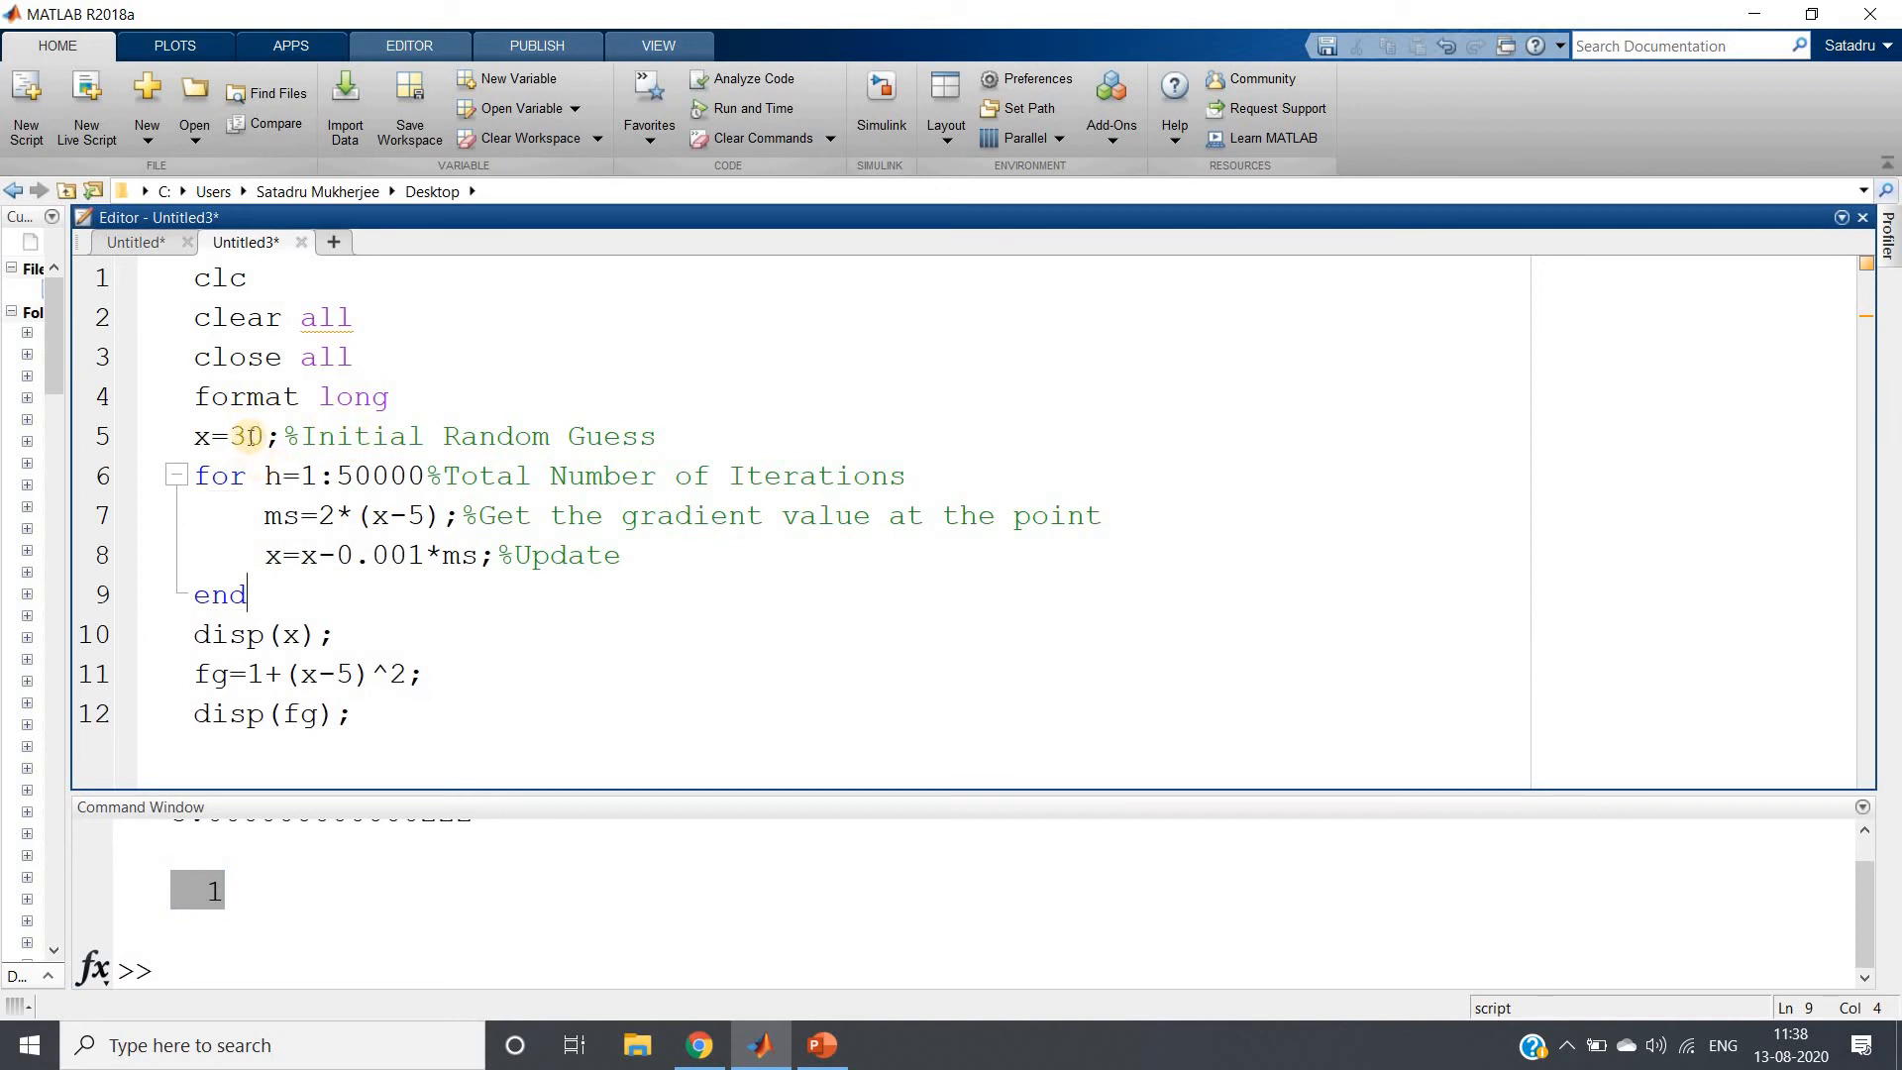
- Replace starting guess 30 with -60 on line 5 and rerun the full script
key("ctrl+a")
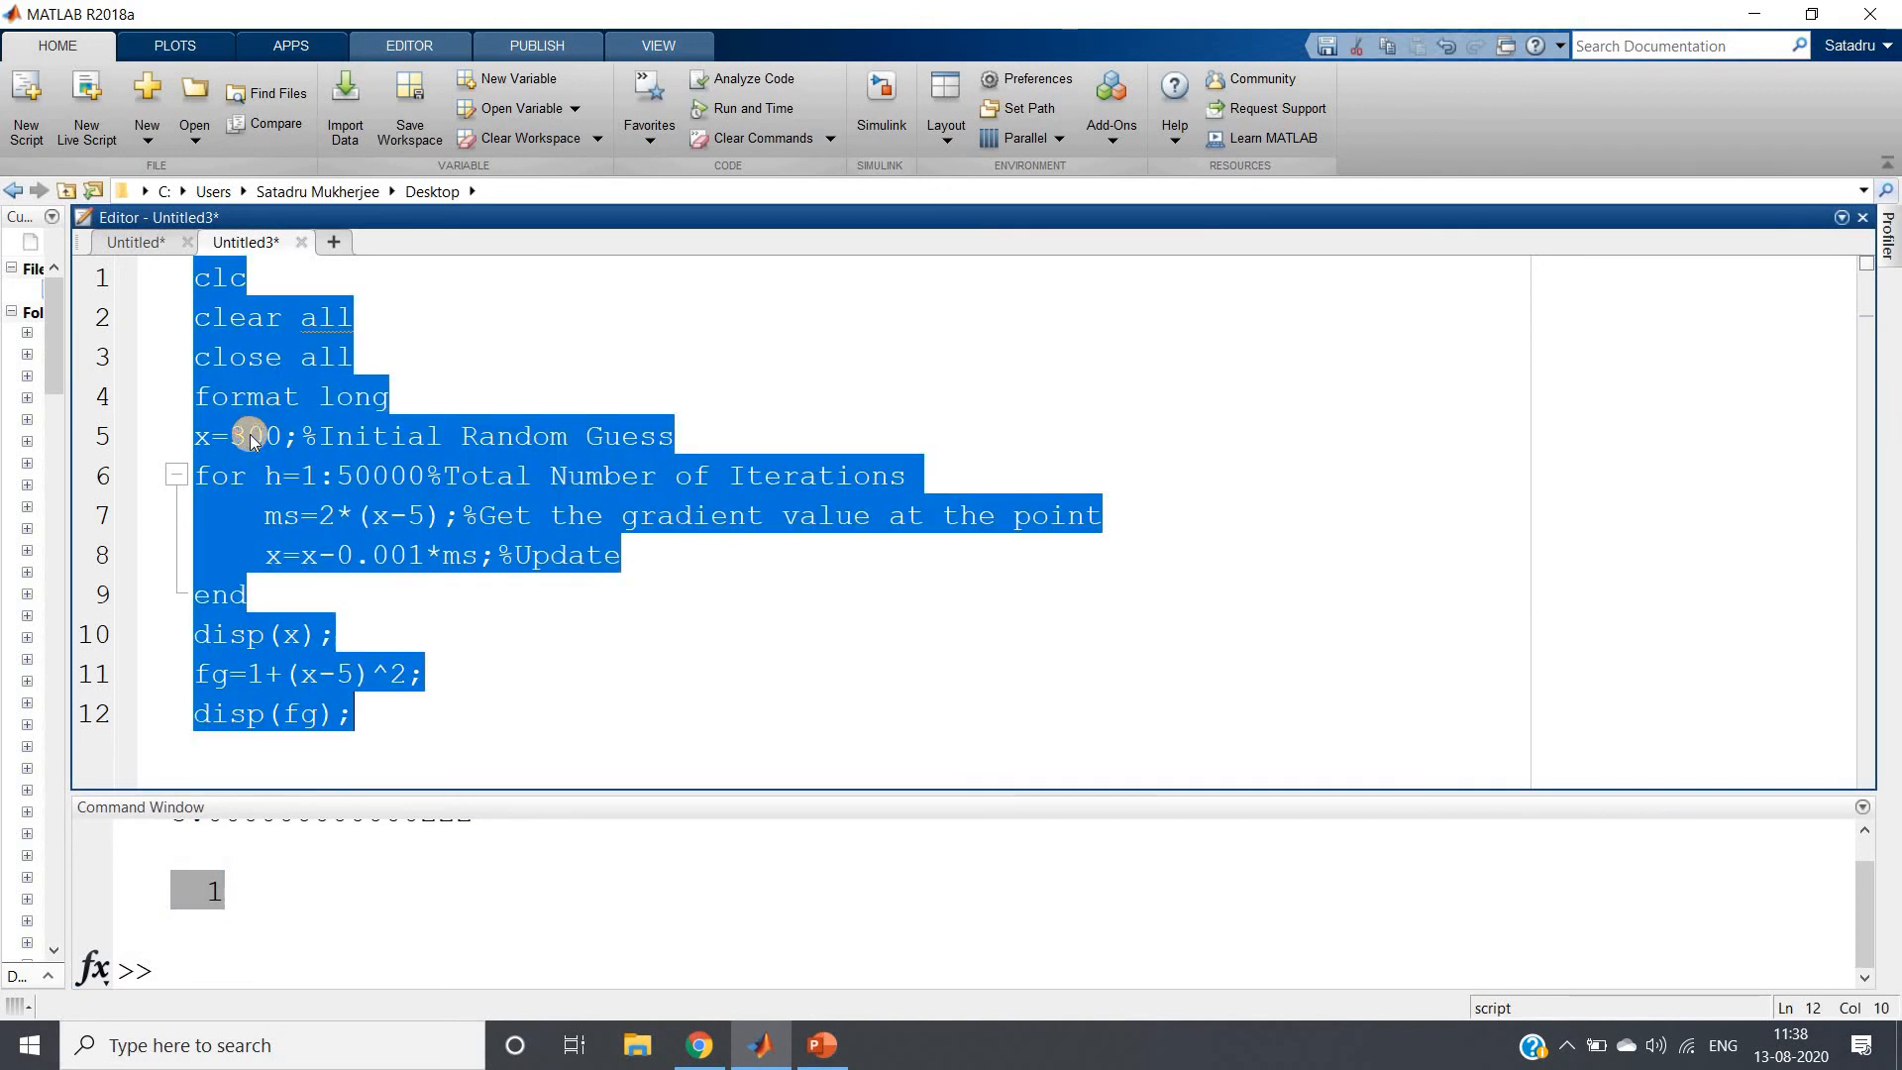
left_click(546, 893)
type("-6")
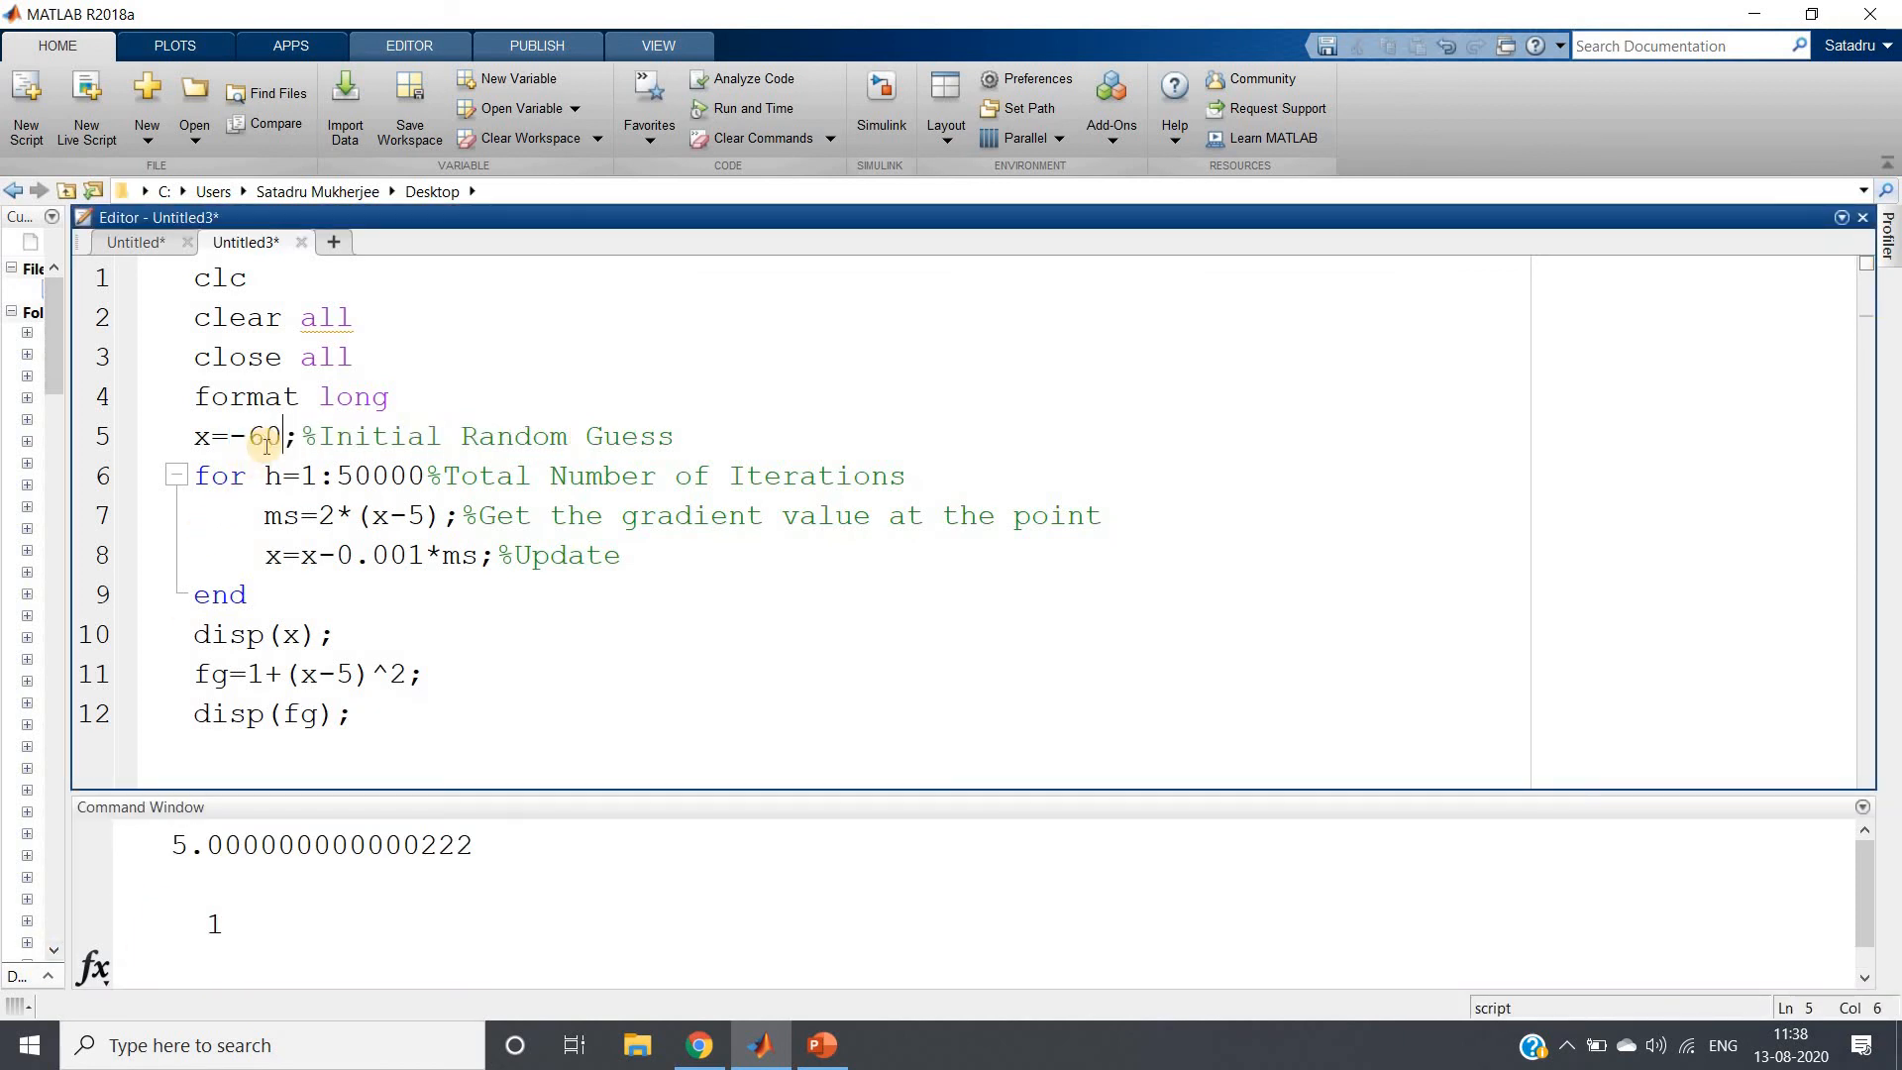
key("ctrl+a")
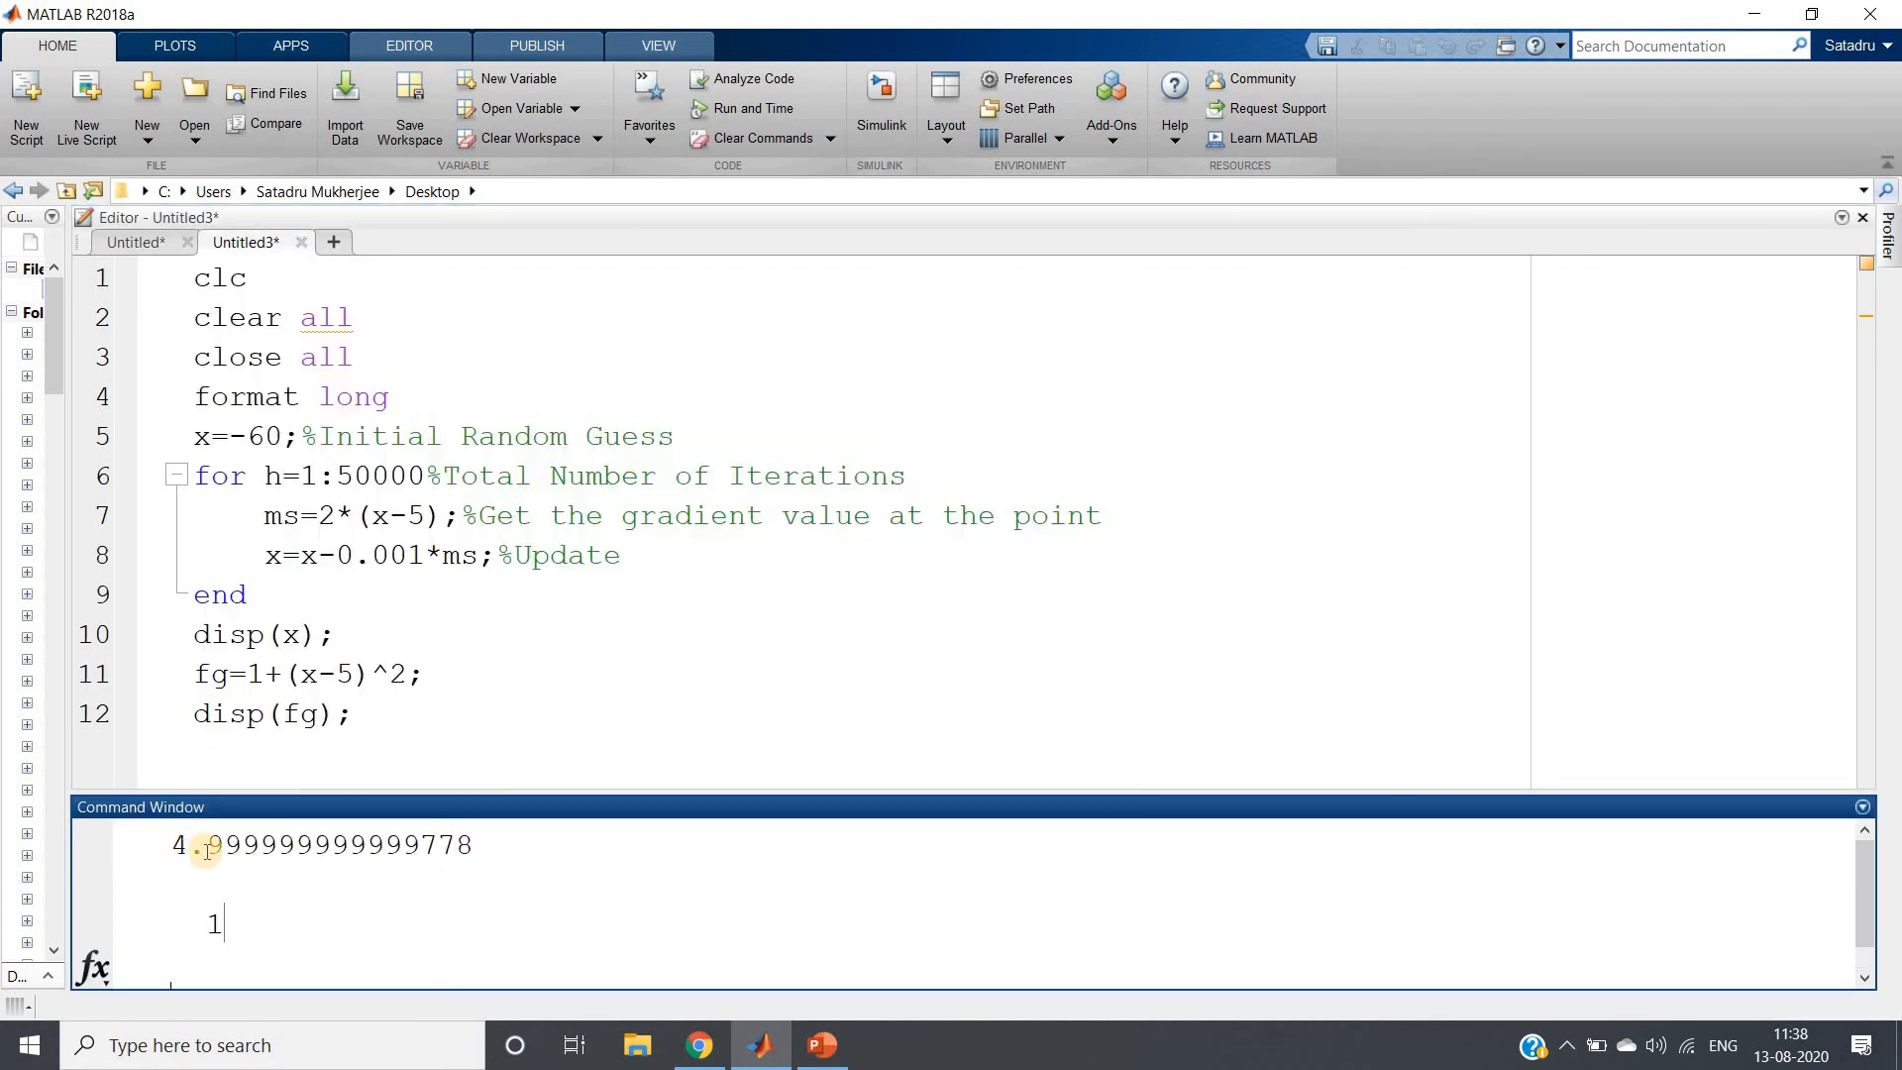
mouse_move(406, 865)
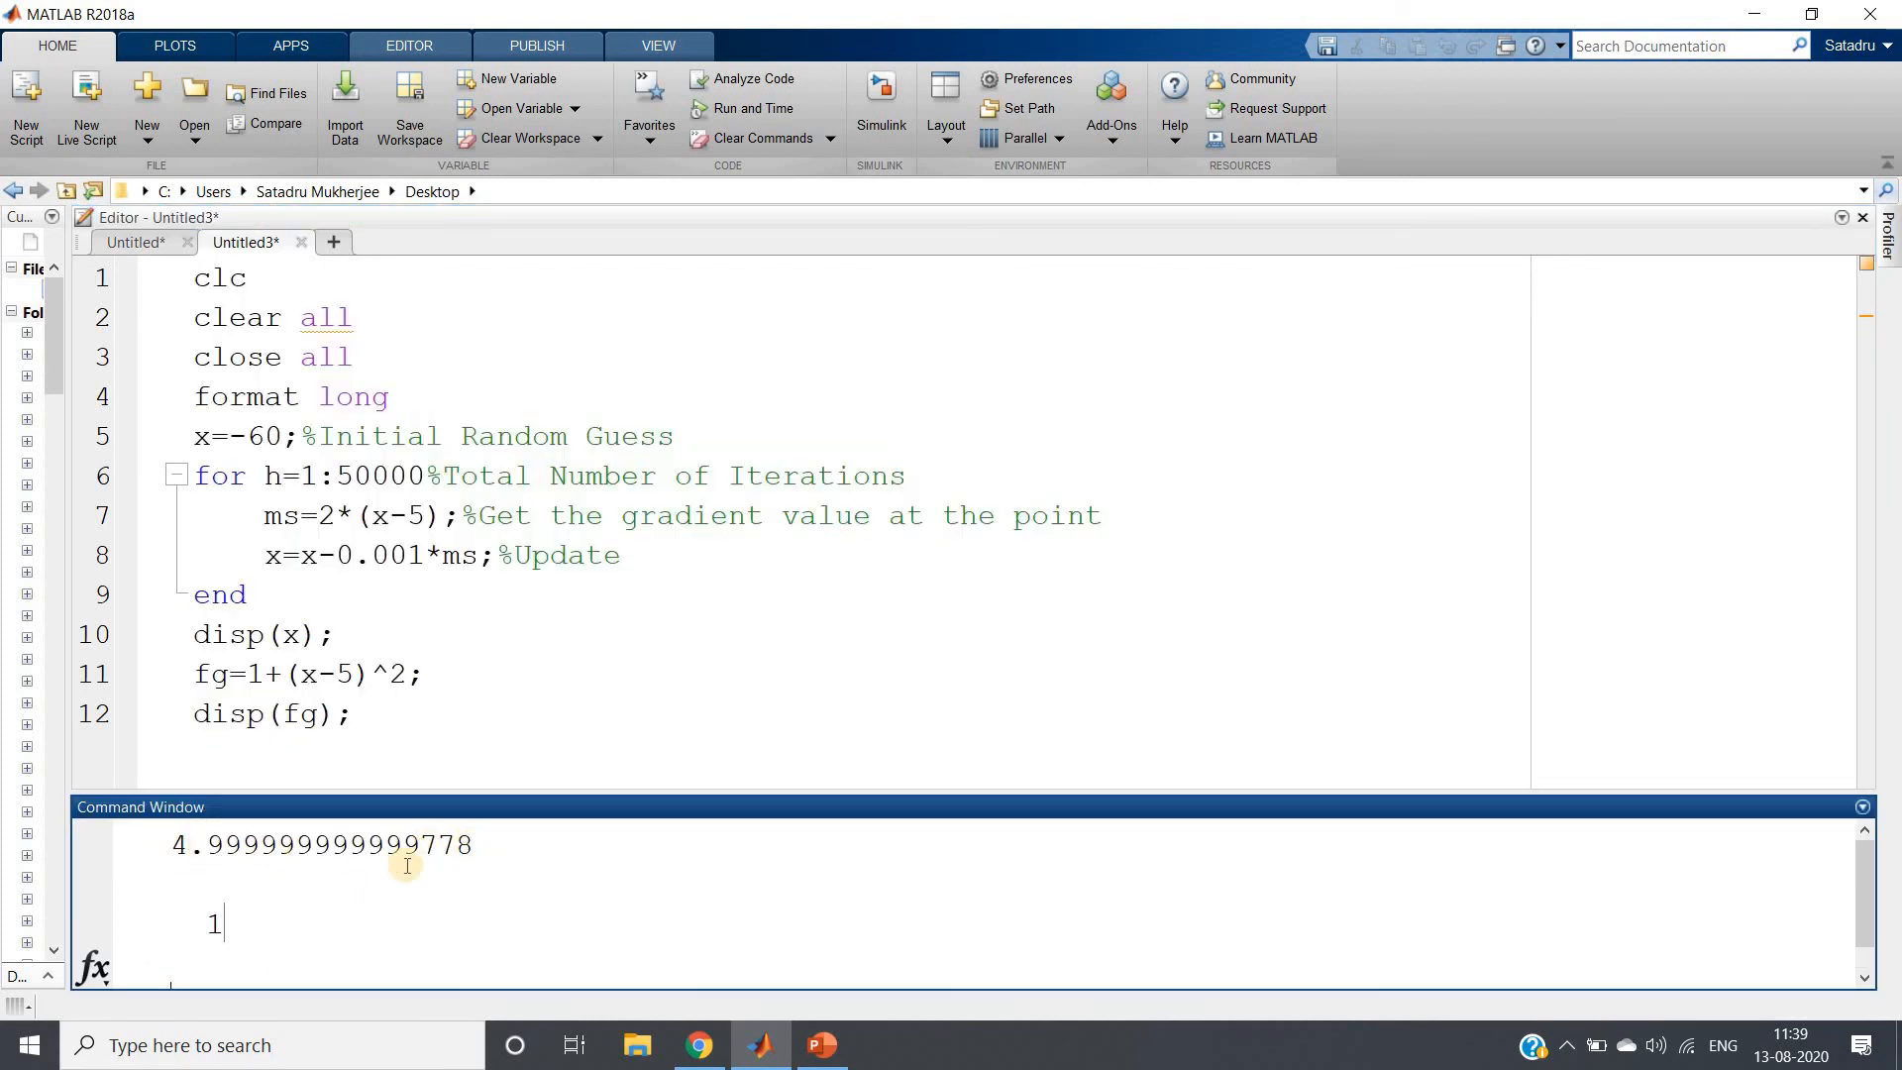
mouse_move(195, 934)
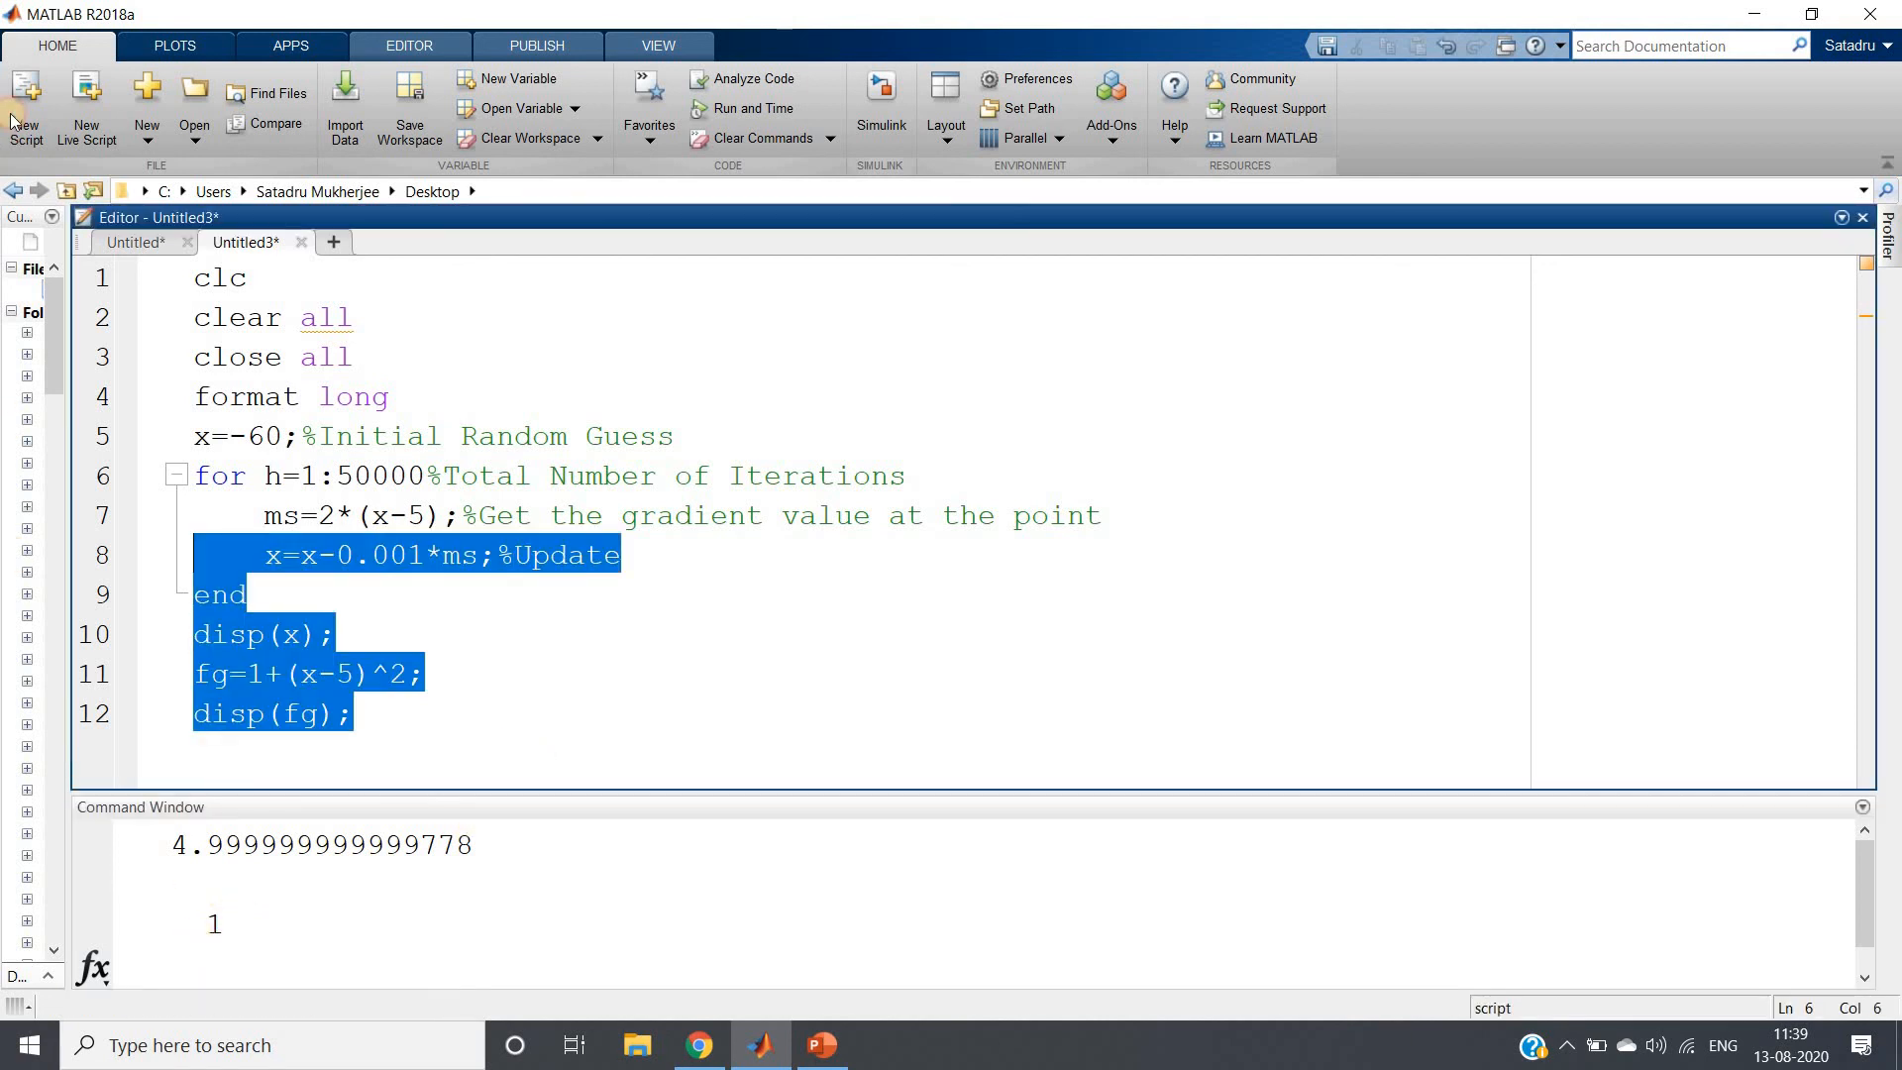
key("ctrl+a")
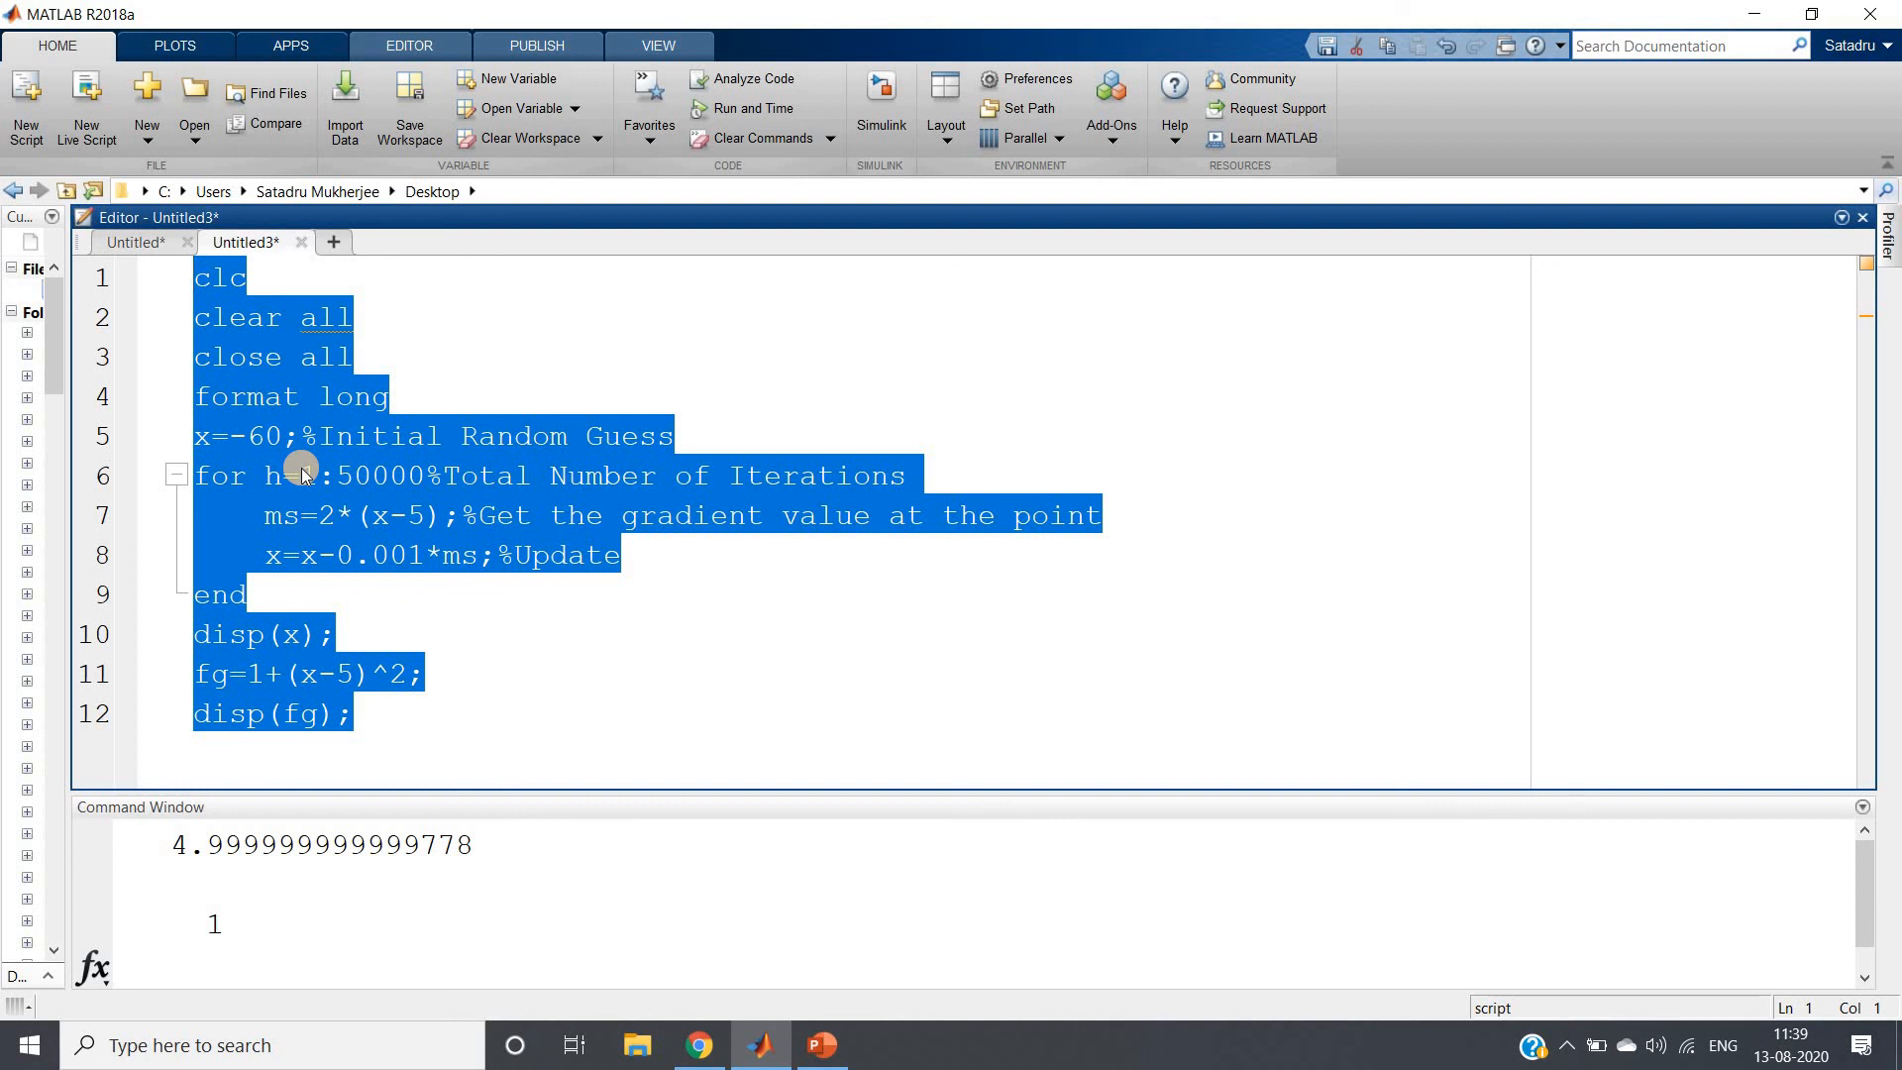
left_click(302, 475)
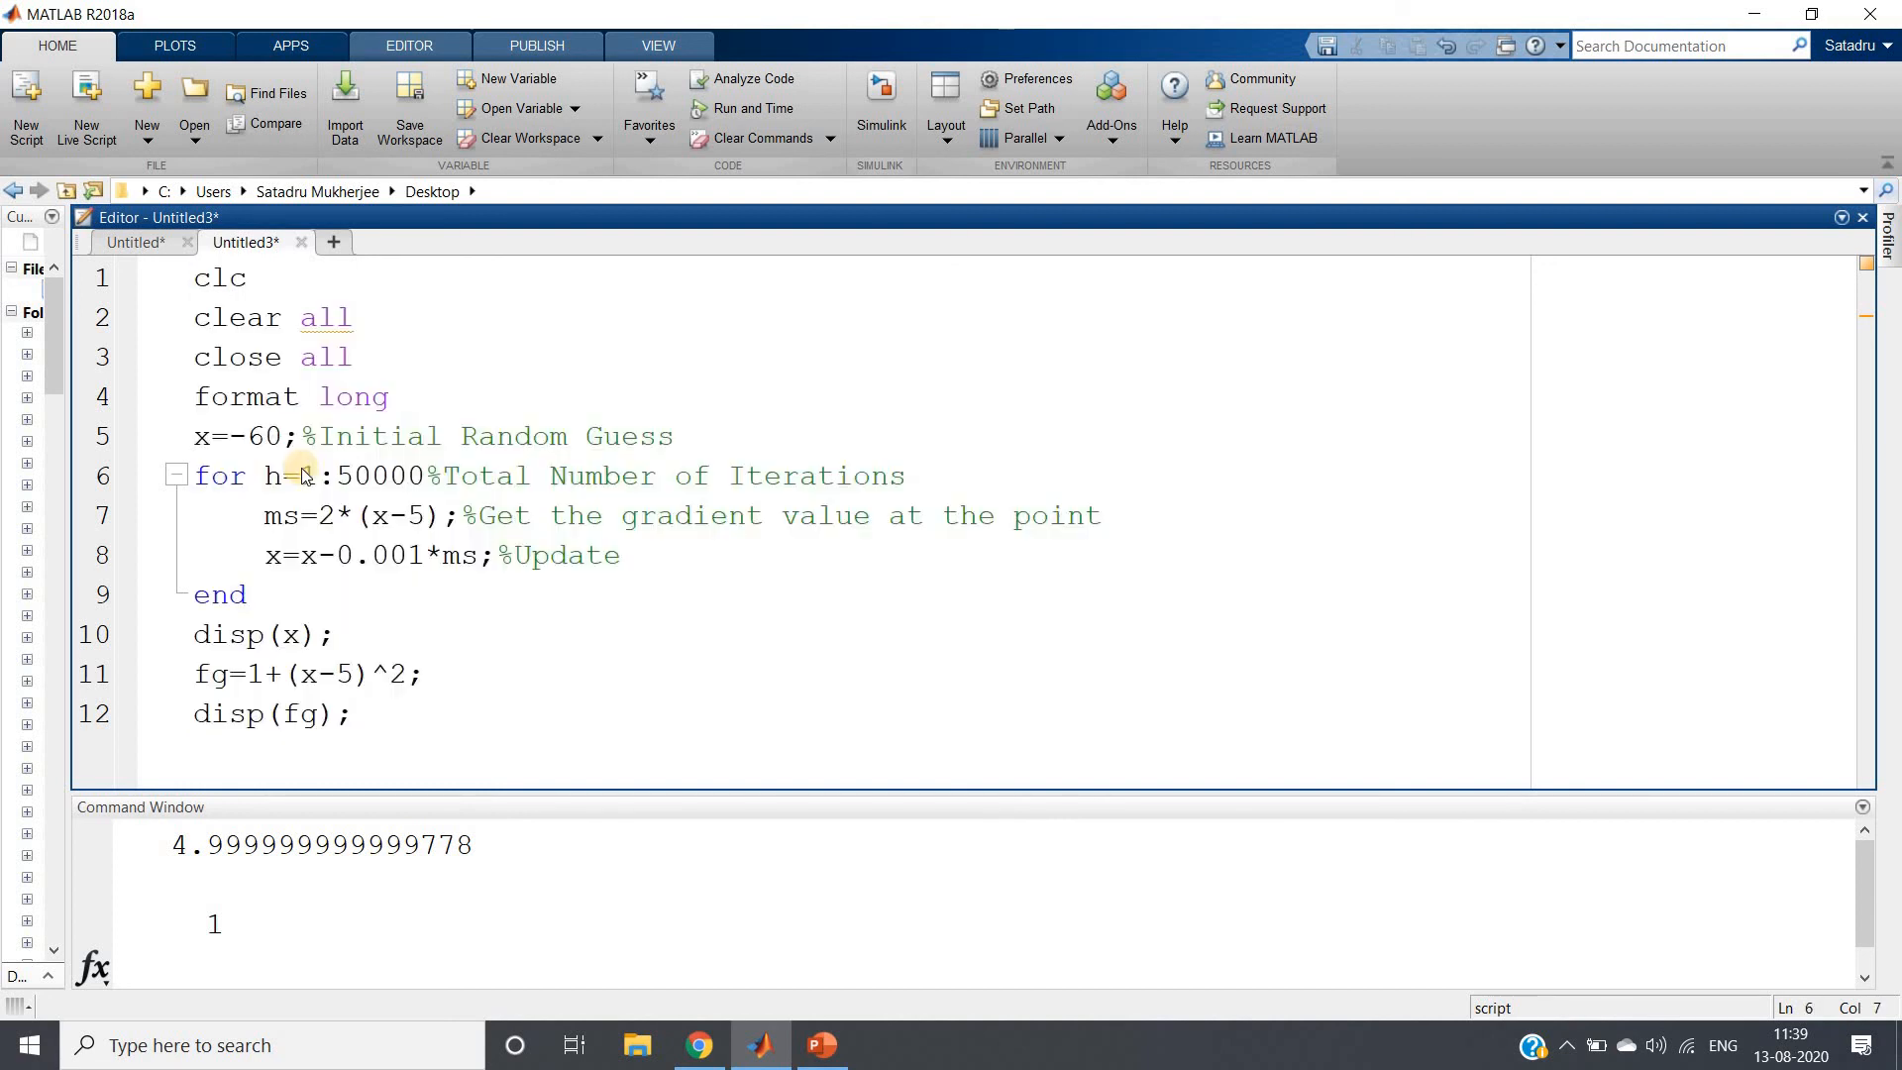